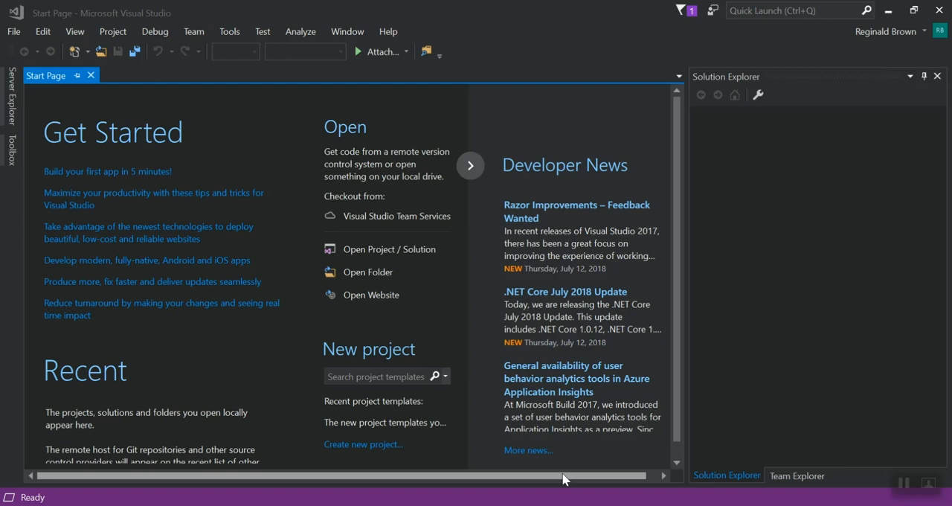
mouse_move(354, 122)
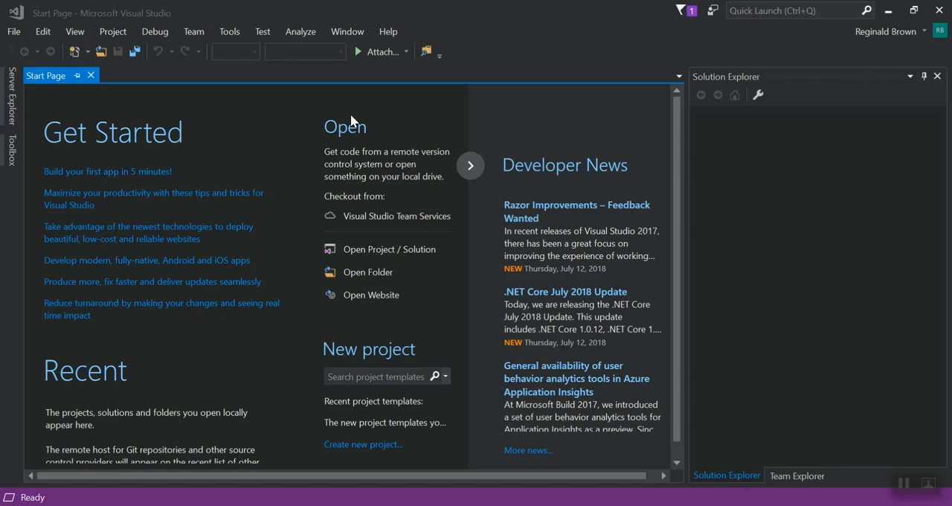
Search the online extensions marketplace for 'Fortify' from Tools > Extensions and Updates.
left_click(229, 31)
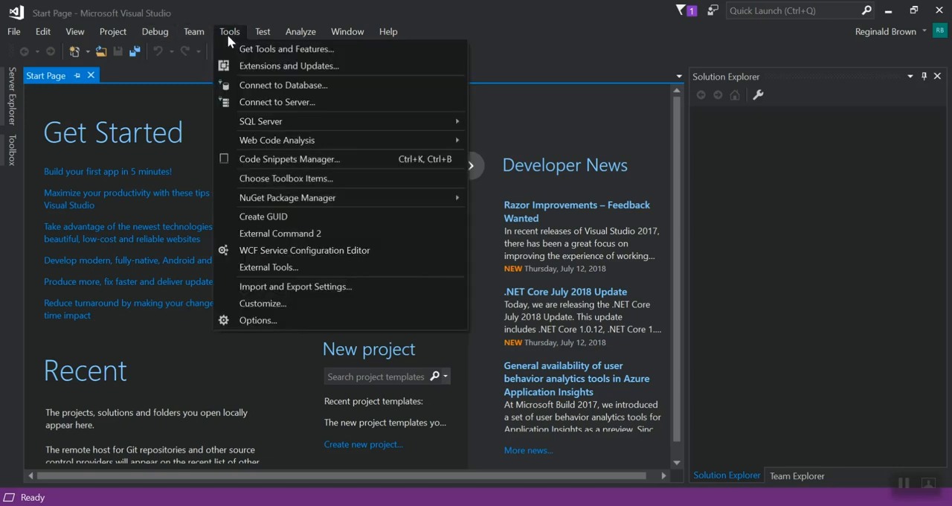
left_click(289, 65)
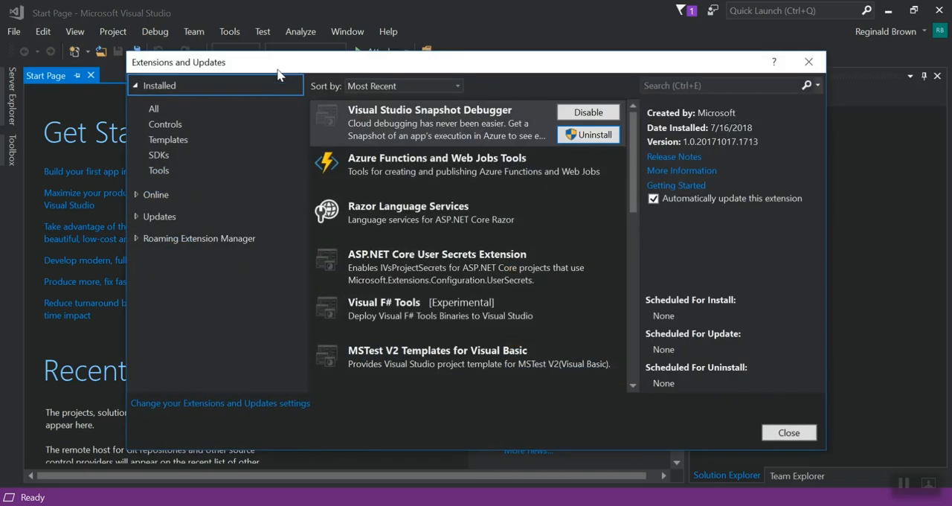
mouse_move(226, 186)
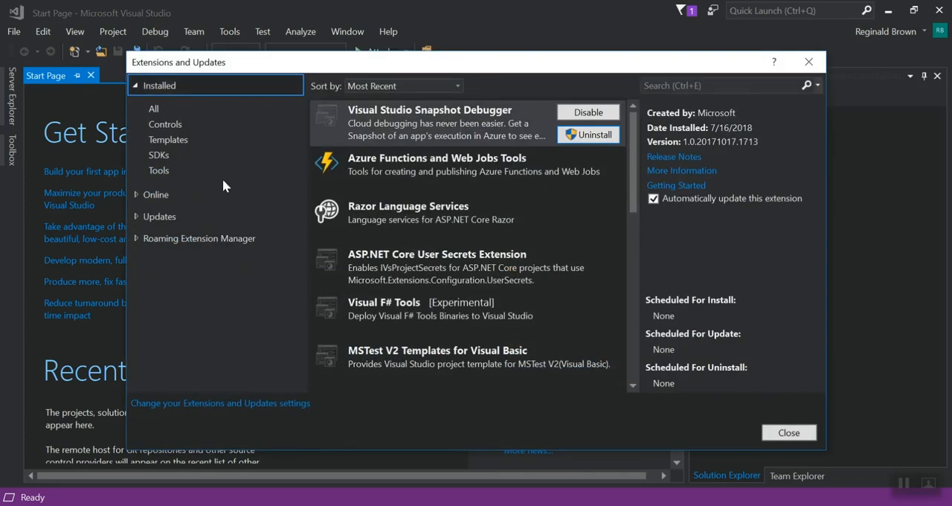
left_click(155, 107)
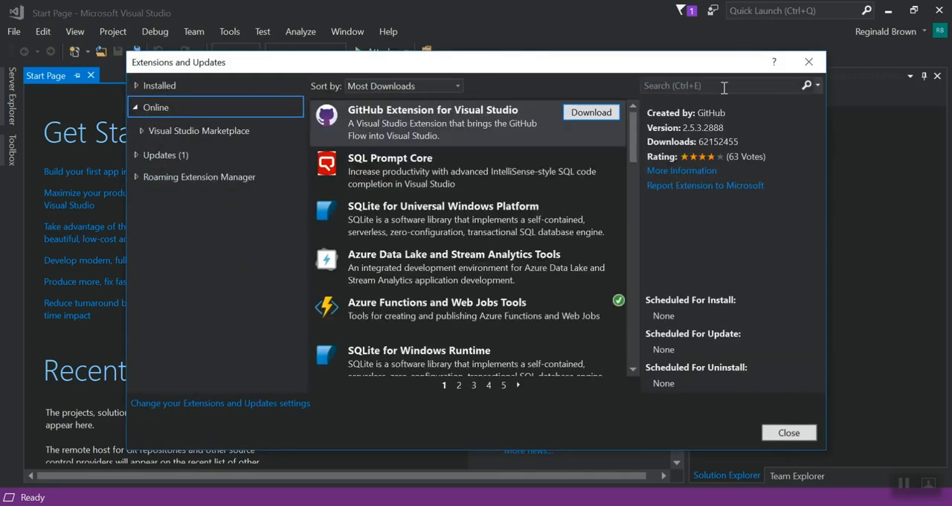
type("Fortify")
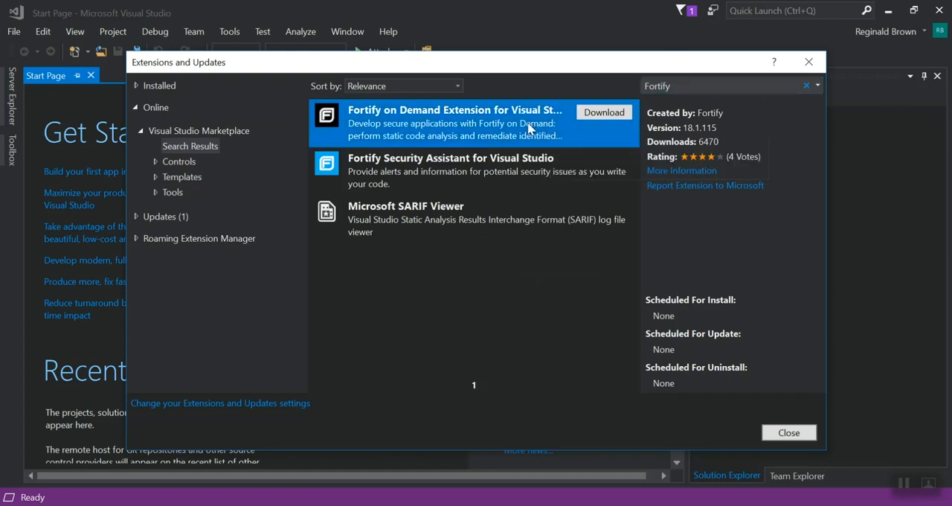
Review and download the Fortify on Demand Extension for Visual Studio.
left_click(451, 171)
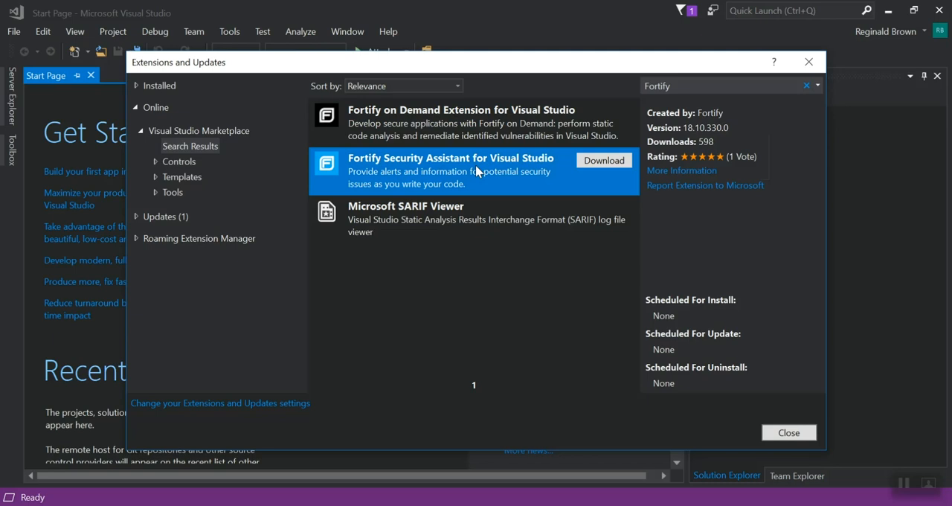
left_click(454, 111)
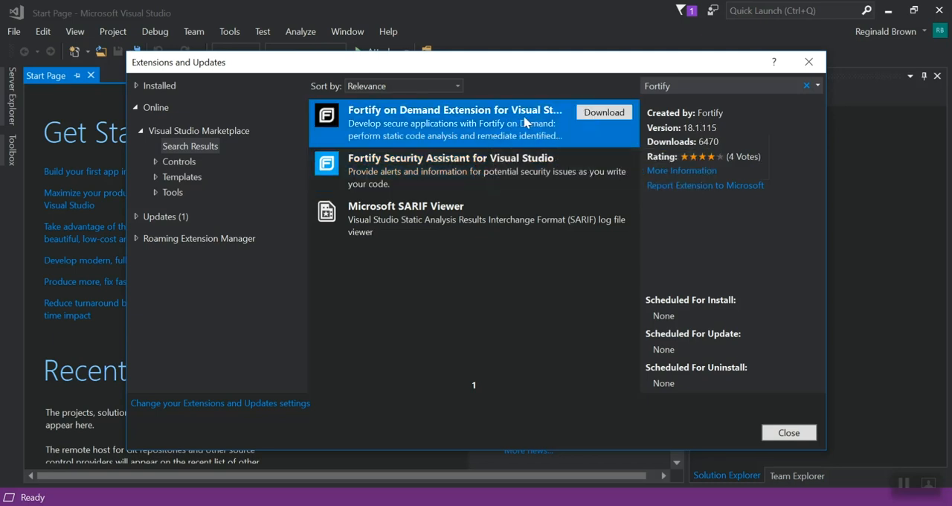
mouse_move(558, 113)
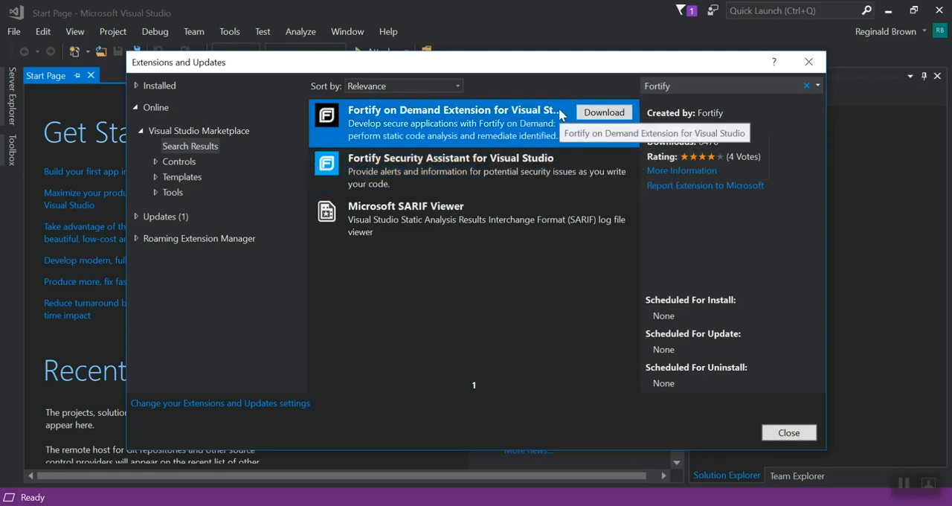
left_click(451, 172)
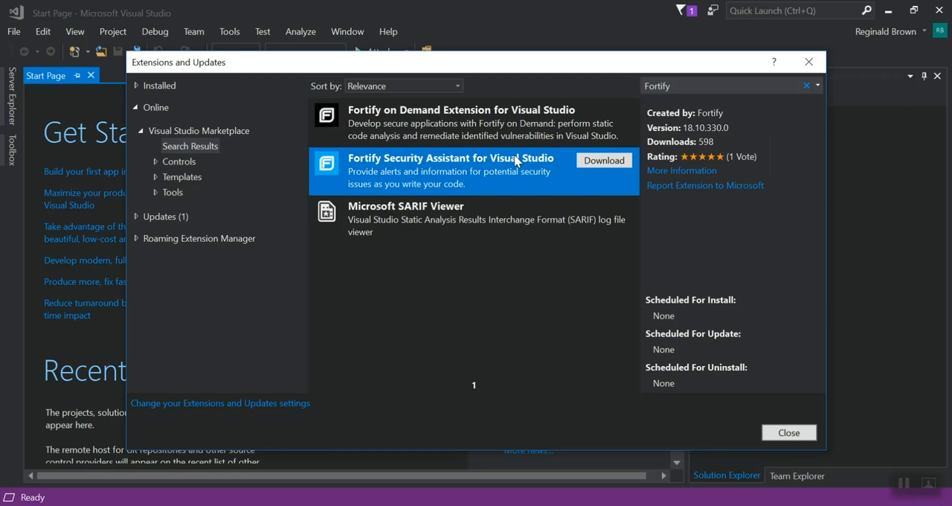
Review and download the Fortify Security Assistant for Visual Studio.
left_click(604, 111)
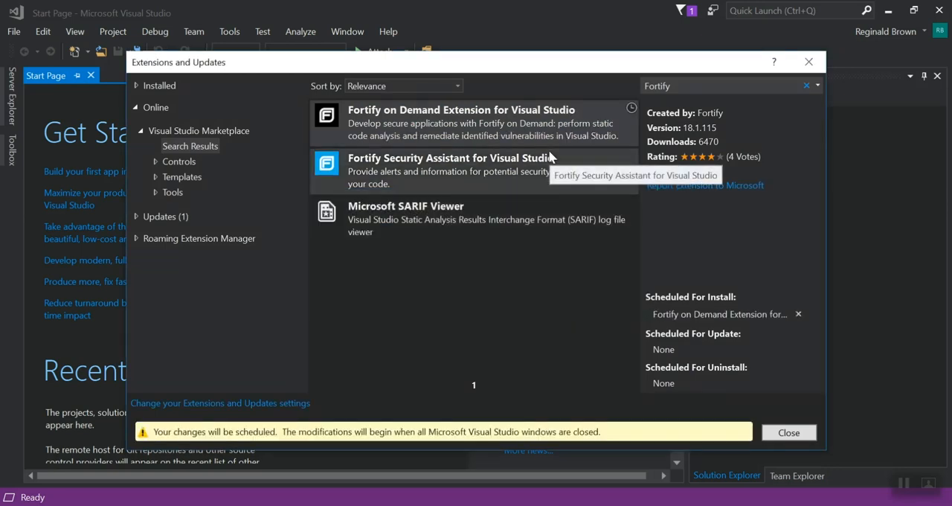
mouse_move(533, 22)
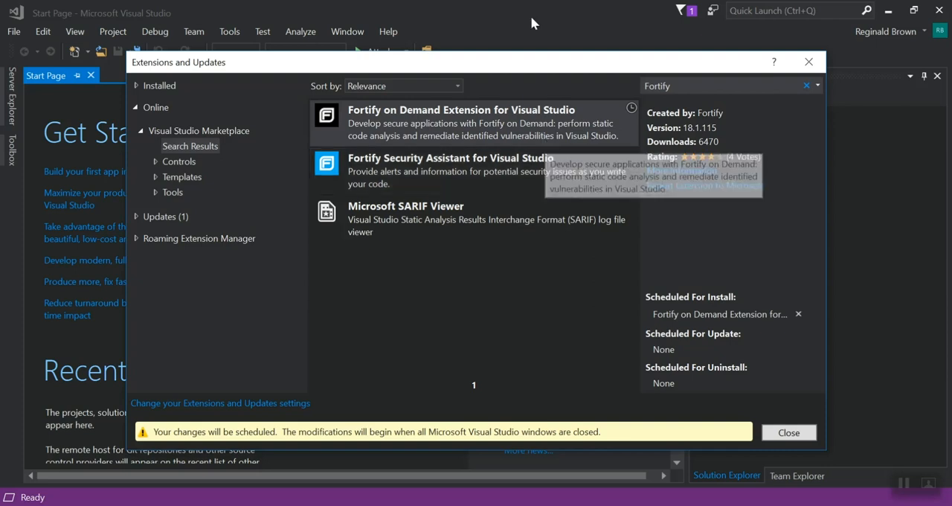
left_click(449, 171)
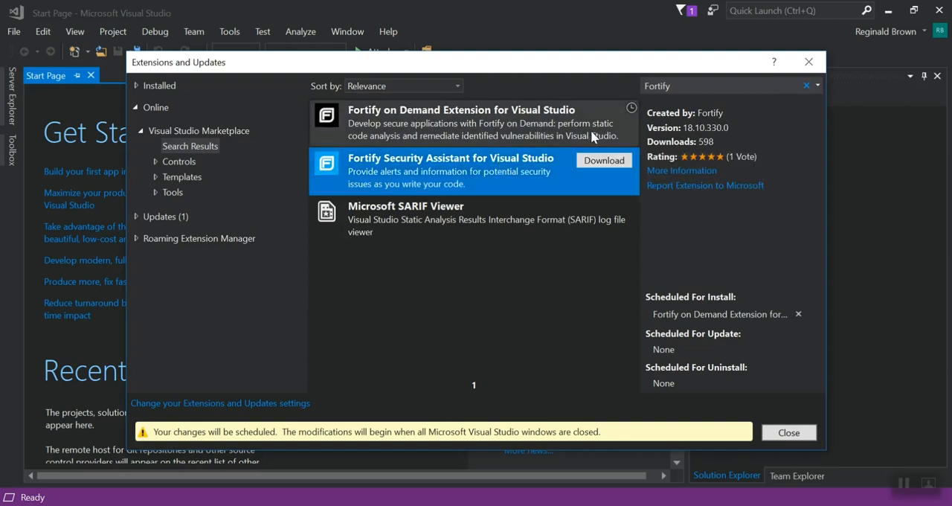
left_click(604, 161)
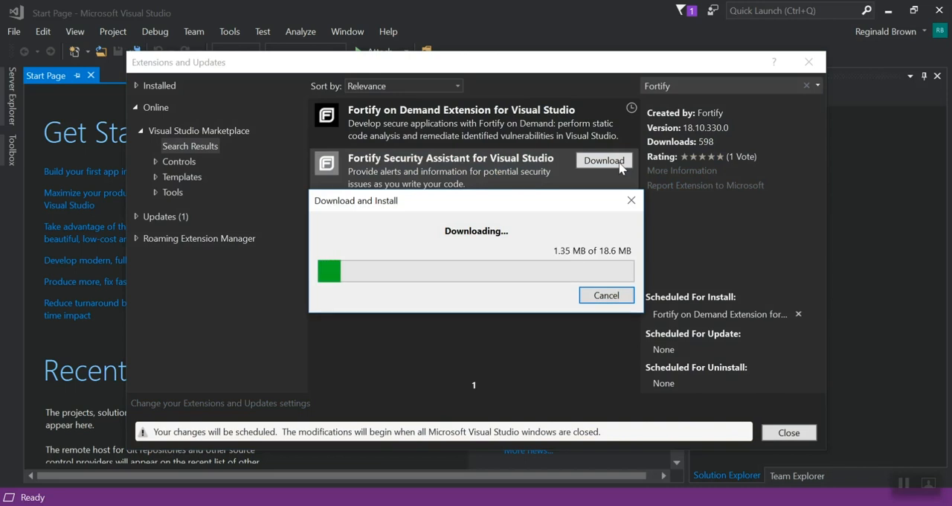
left_click(604, 160)
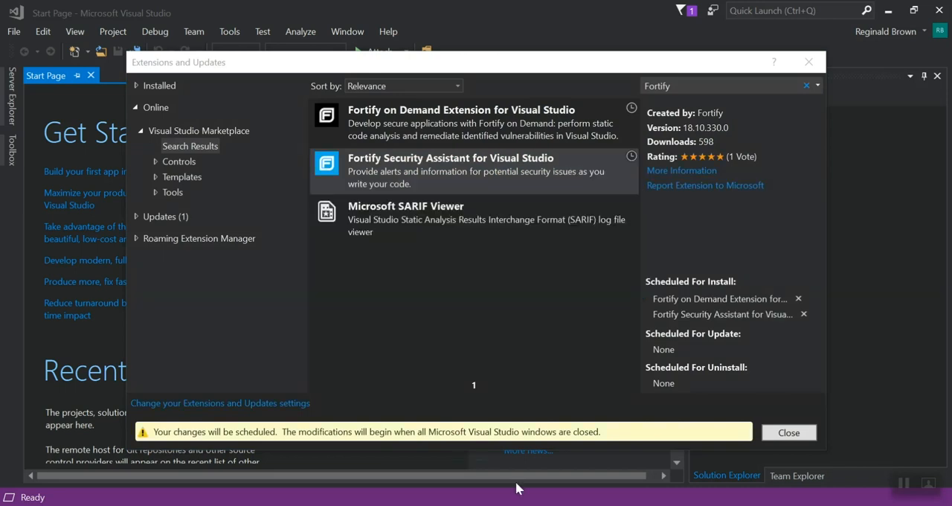
mouse_move(667, 453)
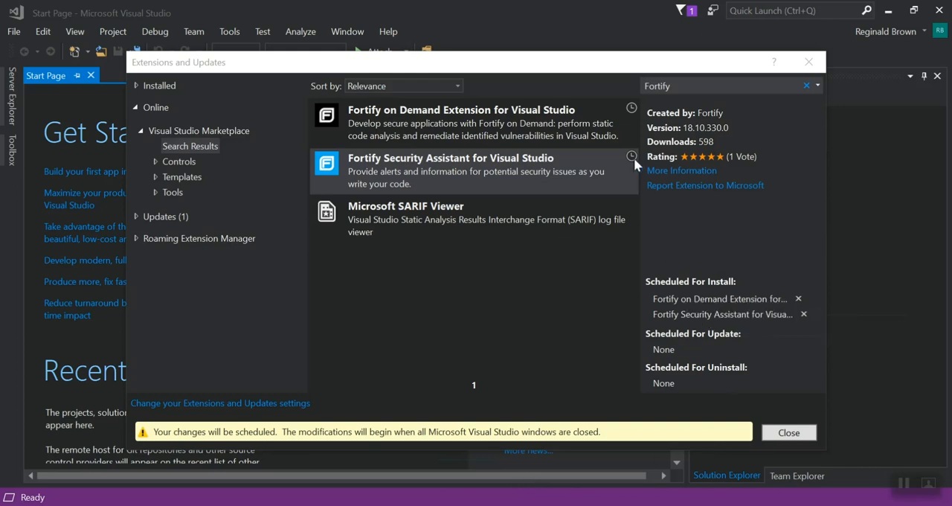
mouse_move(699, 371)
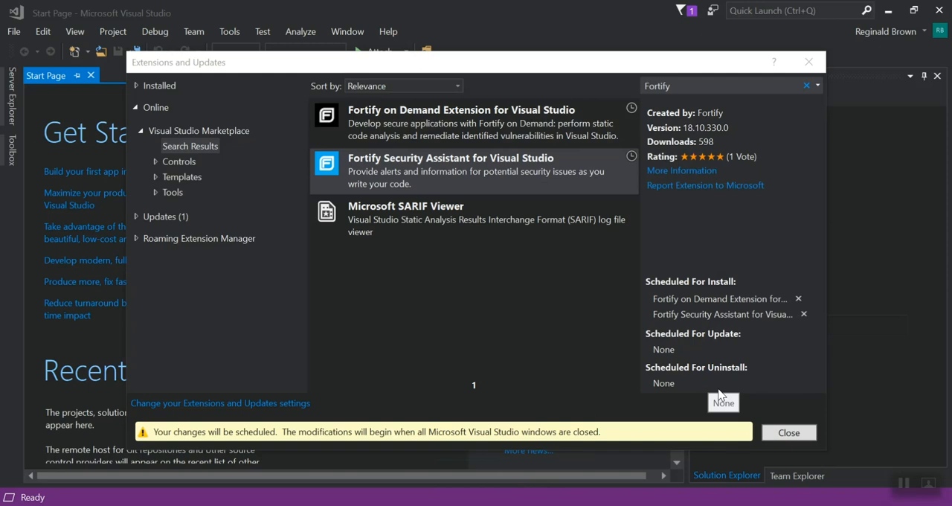
mouse_move(756, 418)
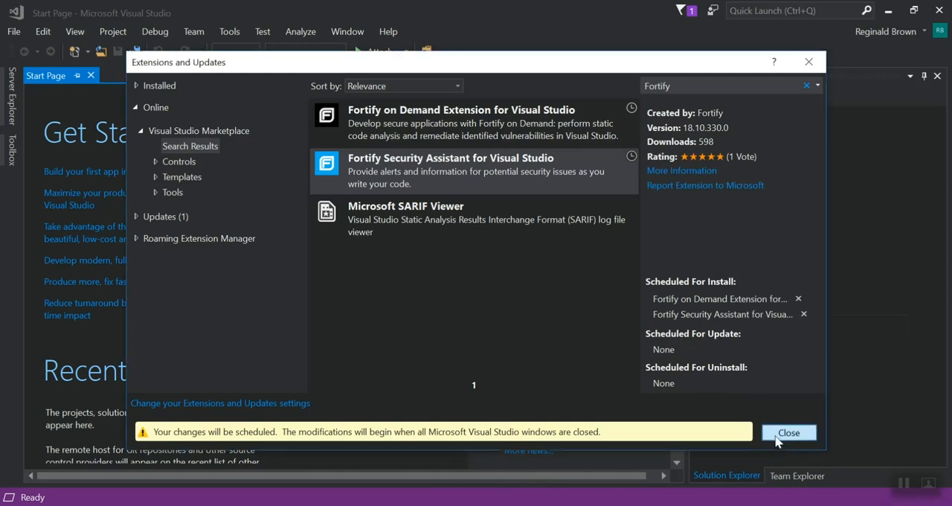
Close the extensions manager and approve Modify in the VSIX Installer for both Fortify extensions.
left_click(788, 432)
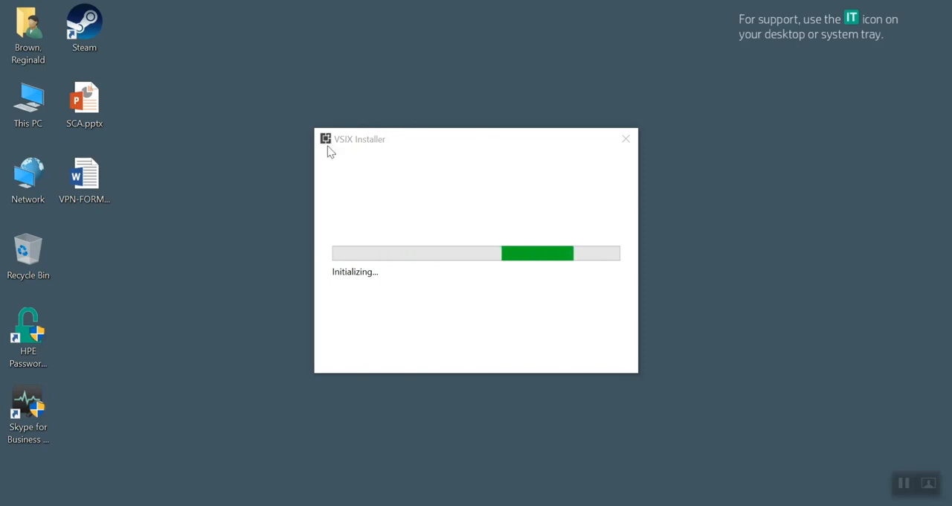
mouse_move(343, 401)
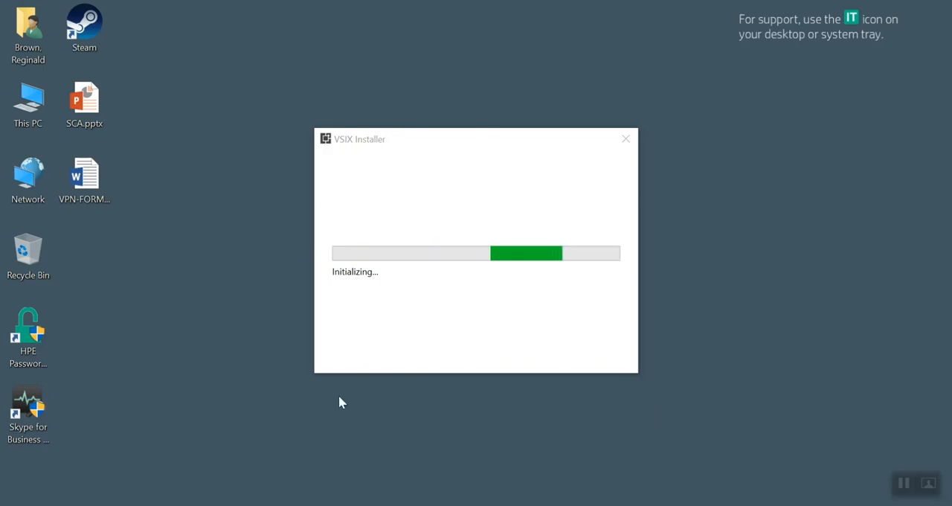
mouse_move(435, 419)
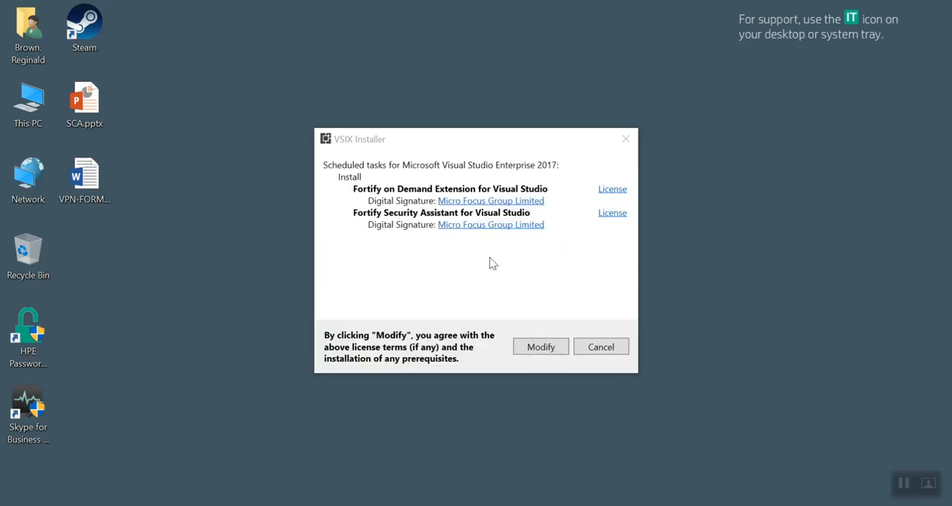
mouse_move(610, 175)
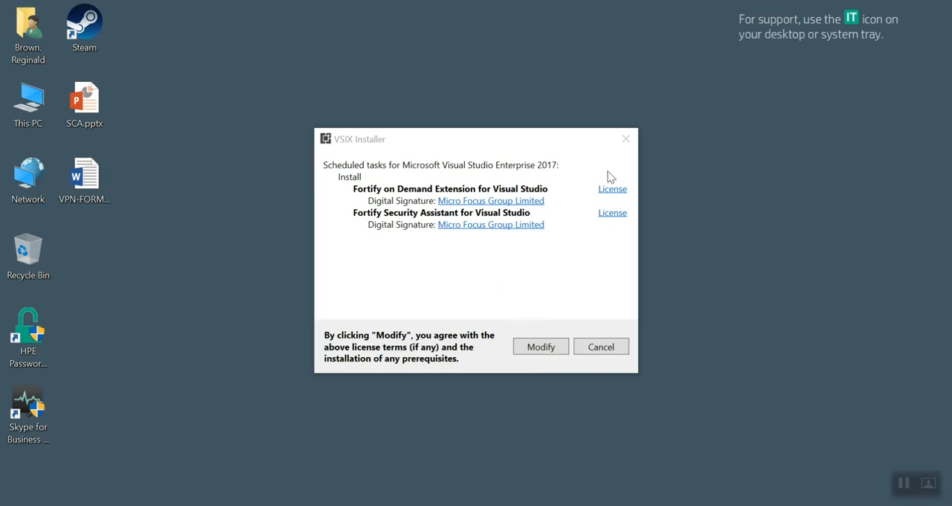
mouse_move(541, 346)
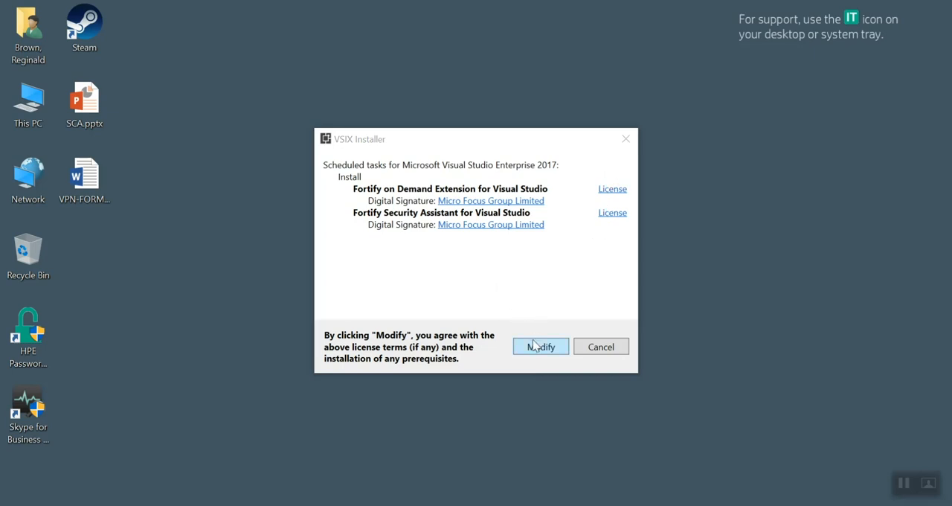
left_click(541, 345)
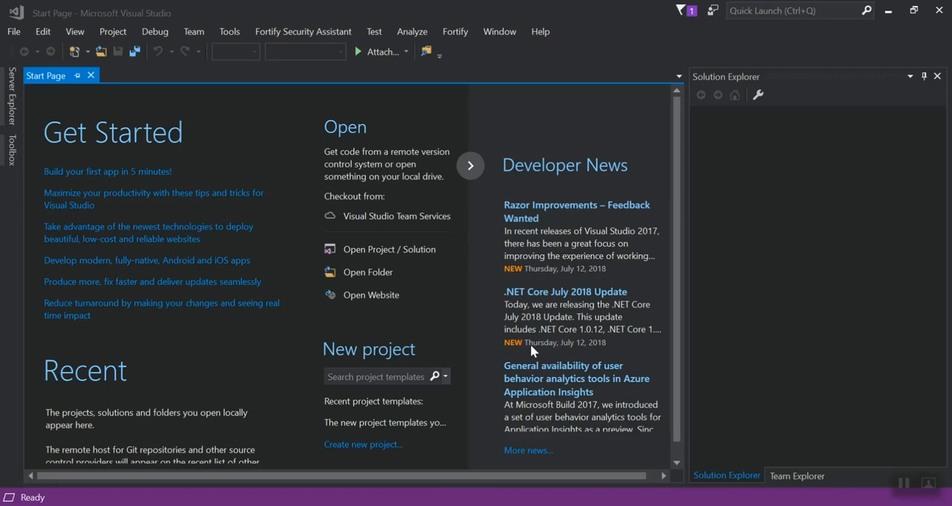
mouse_move(324, 83)
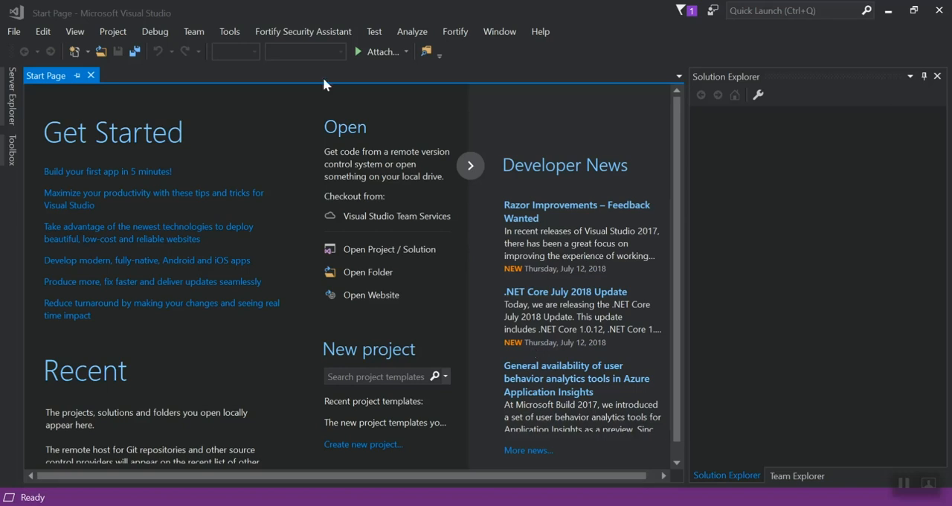
mouse_move(455, 31)
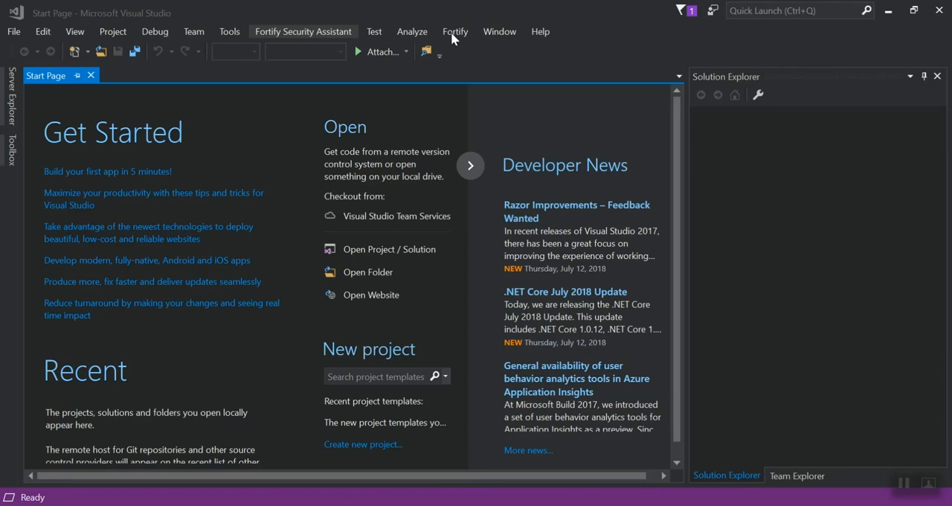
mouse_move(455, 31)
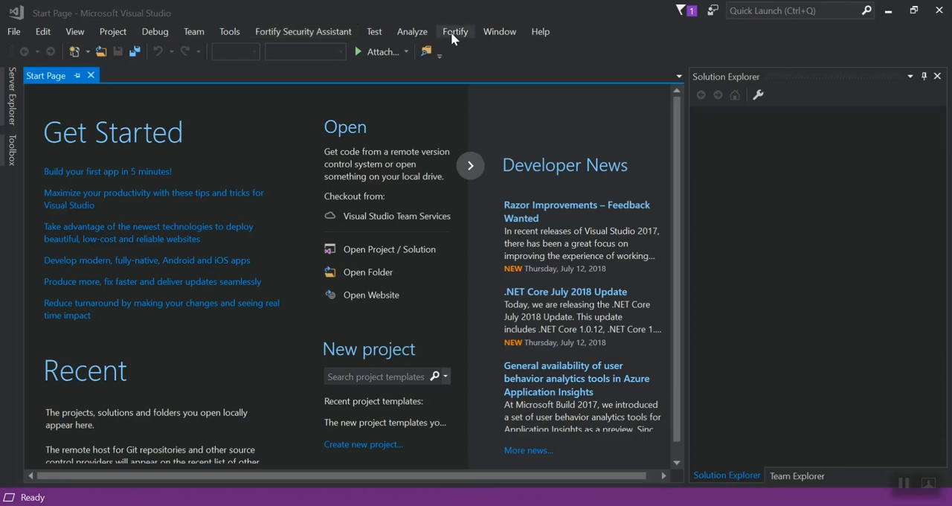
Check the new Fortify menu's commands in the relaunched Visual Studio, then dismiss it.
left_click(455, 31)
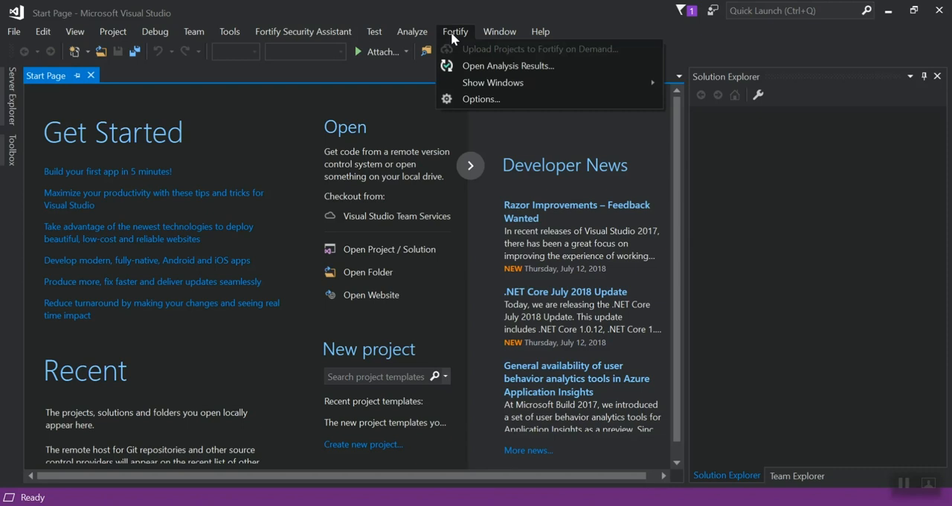
mouse_move(509, 57)
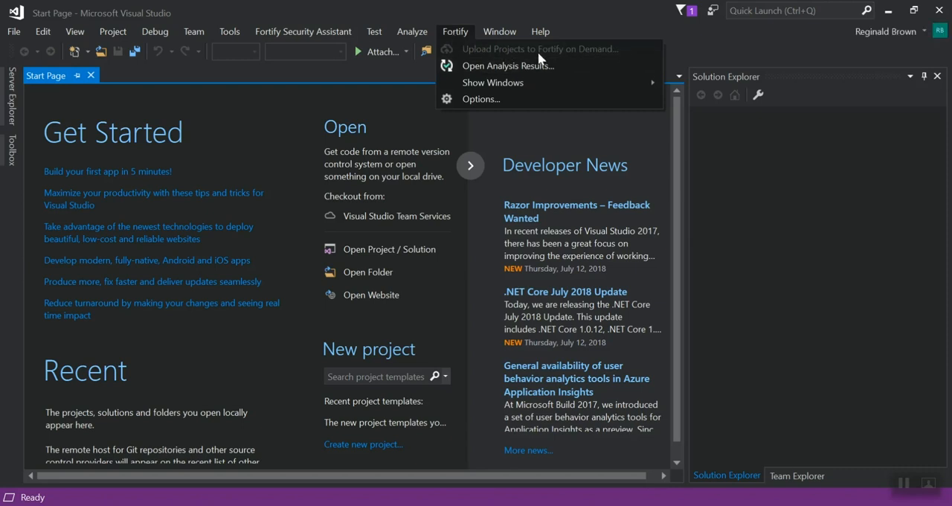
mouse_move(341, 110)
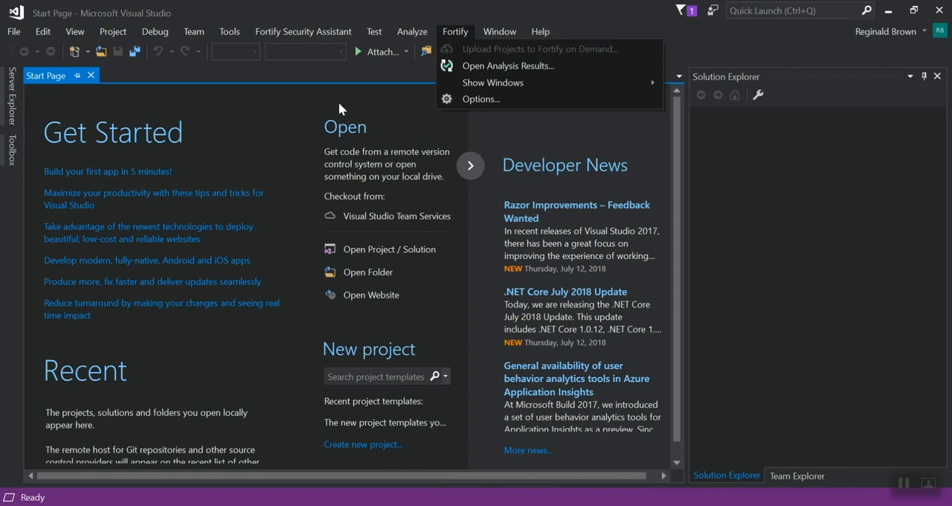
left_click(297, 113)
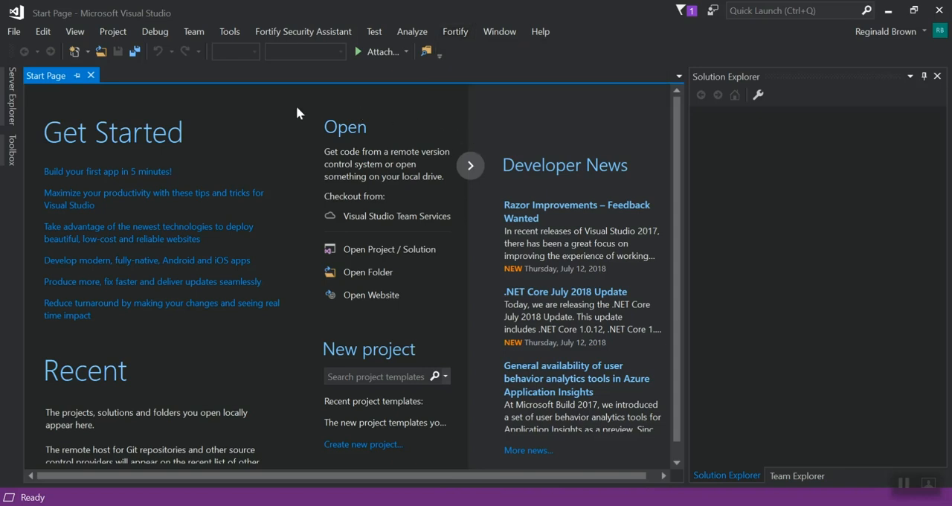
mouse_move(802, 272)
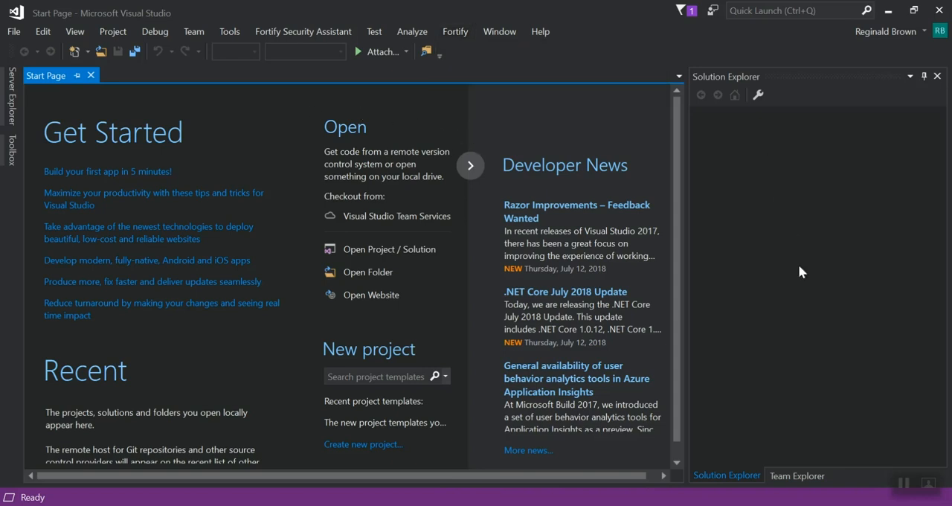
mouse_move(224, 199)
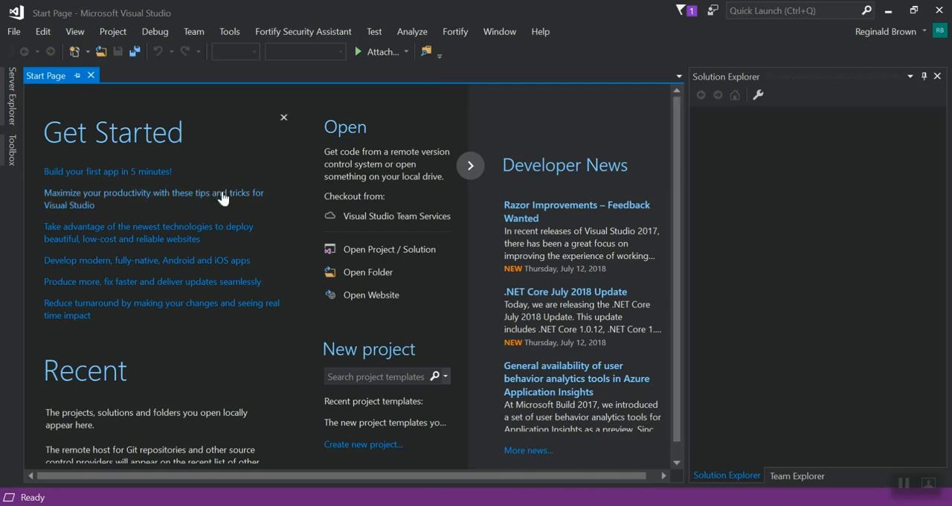
mouse_move(365, 271)
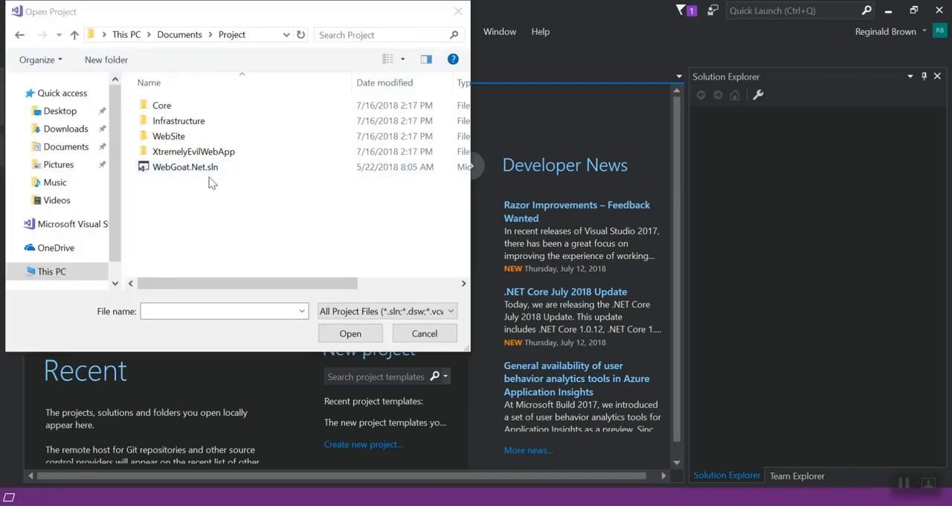
Load WebGoat.Net.sln, declining the TFS connection and dismissing the Fortify license prompt.
left_click(424, 334)
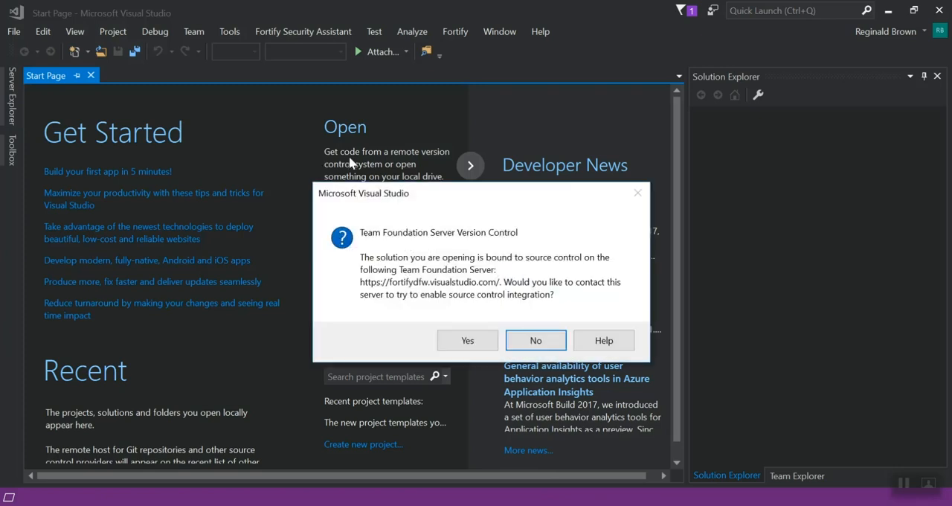
mouse_move(536, 341)
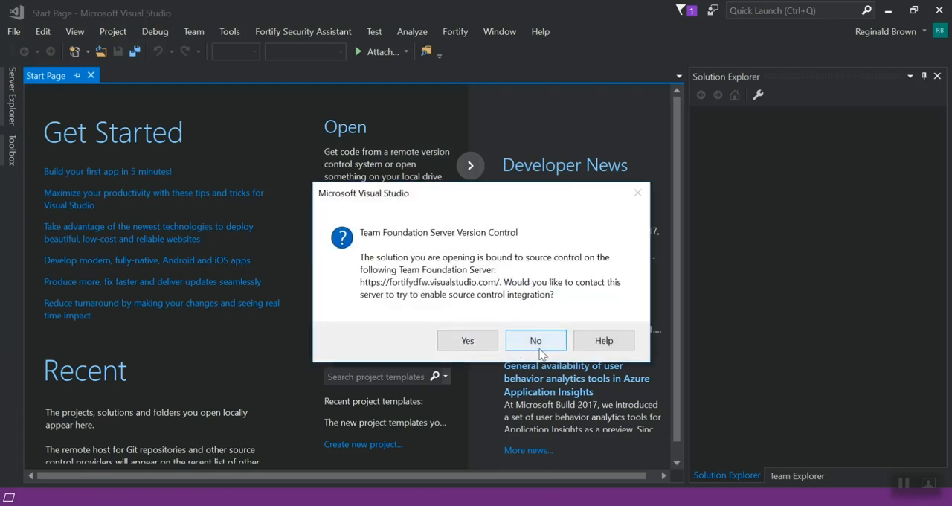
left_click(536, 341)
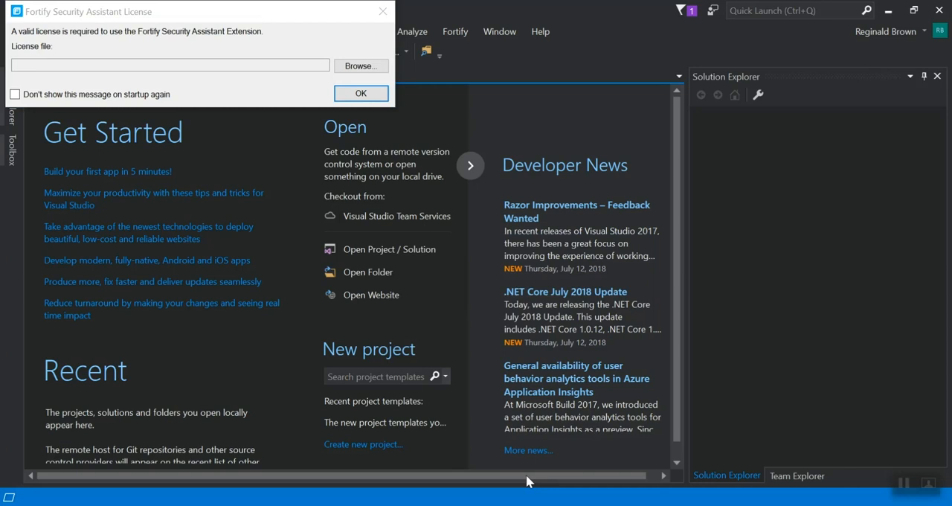
mouse_move(558, 488)
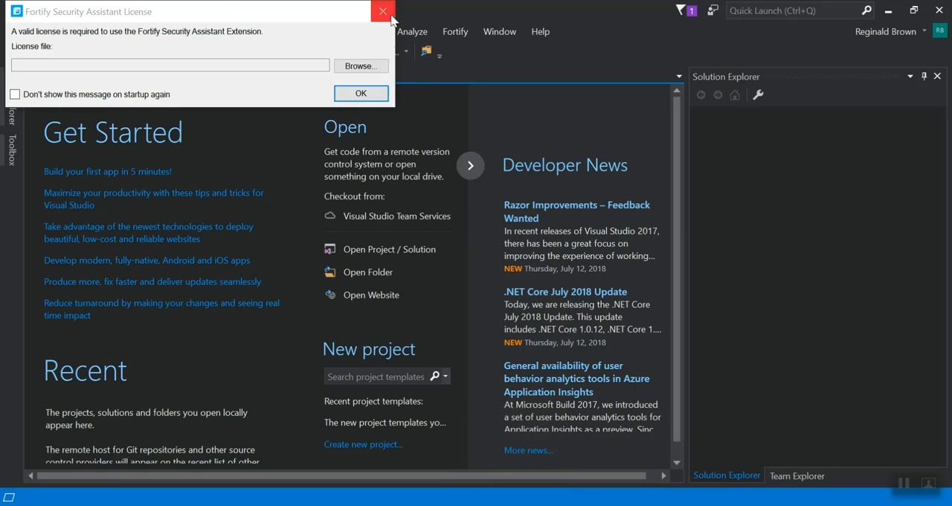
left_click(382, 12)
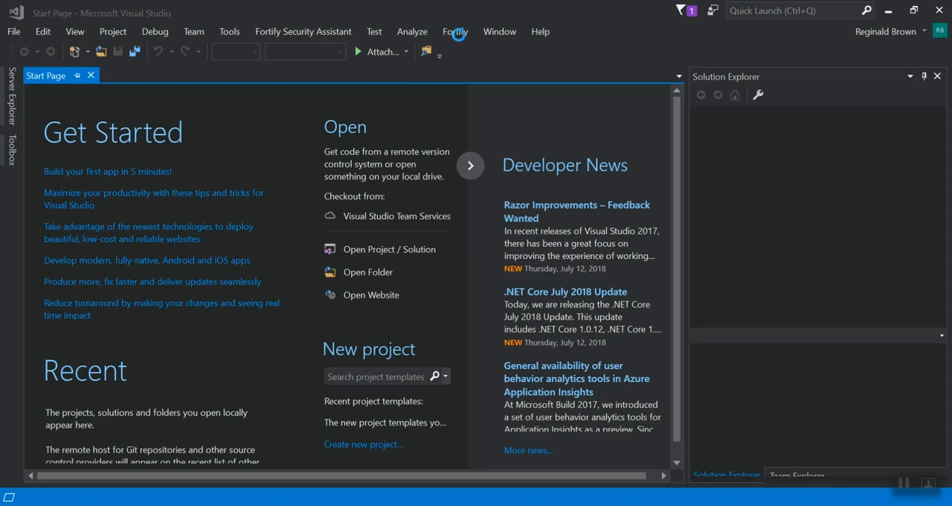
mouse_move(673, 235)
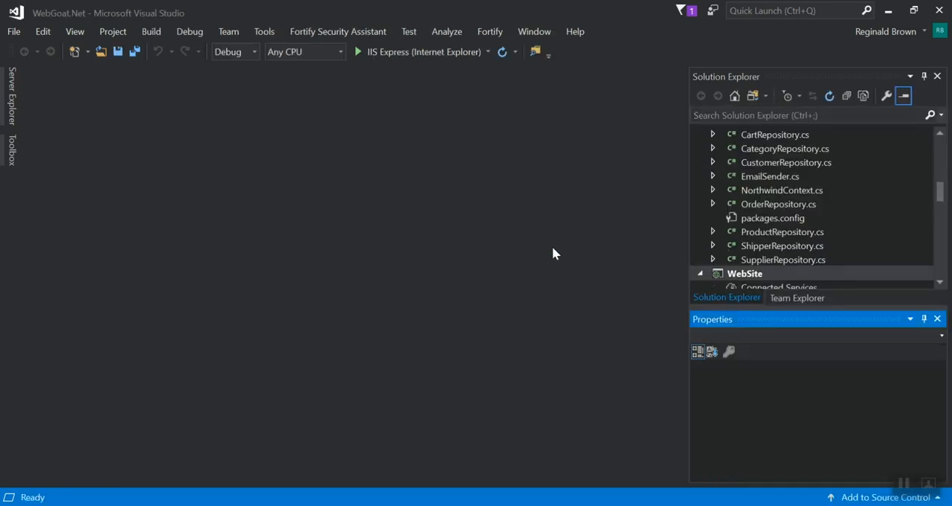
Select the Core project at the top of the WebGoat.Net solution tree.
left_click(744, 274)
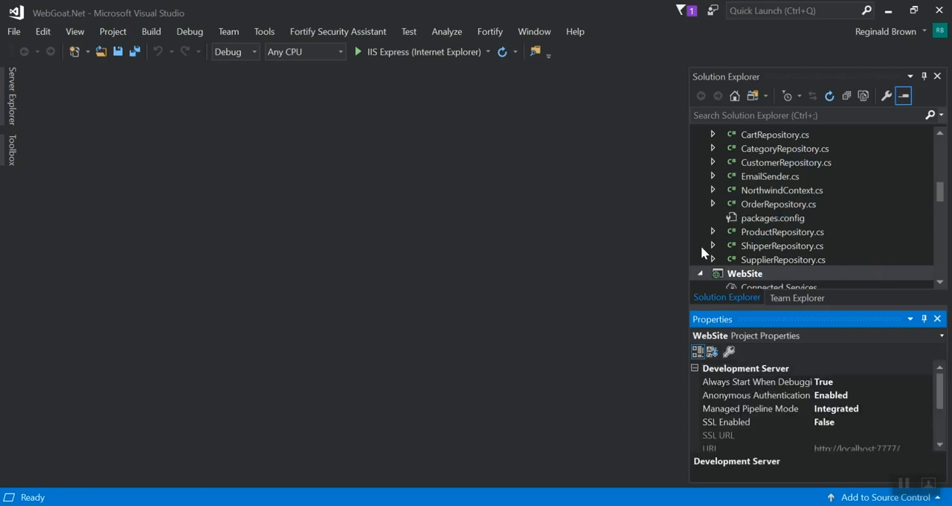
mouse_move(841, 281)
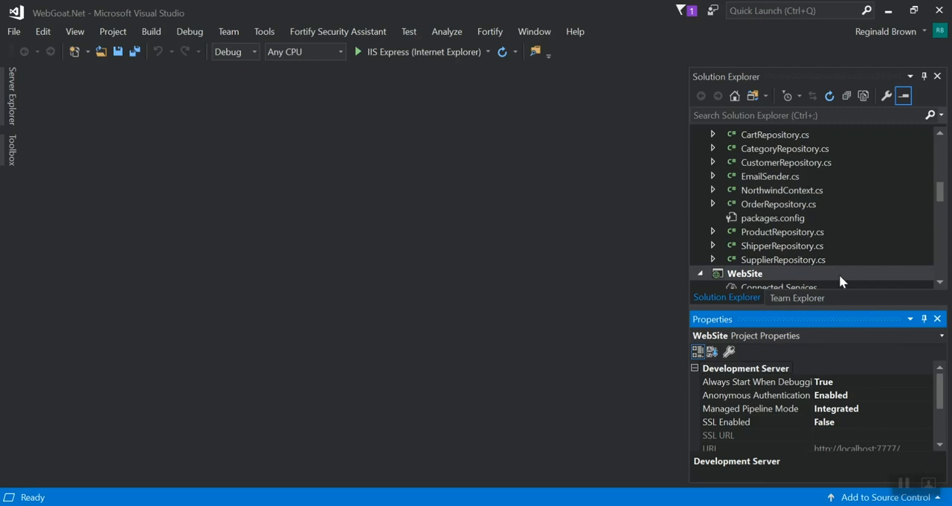
left_click(744, 273)
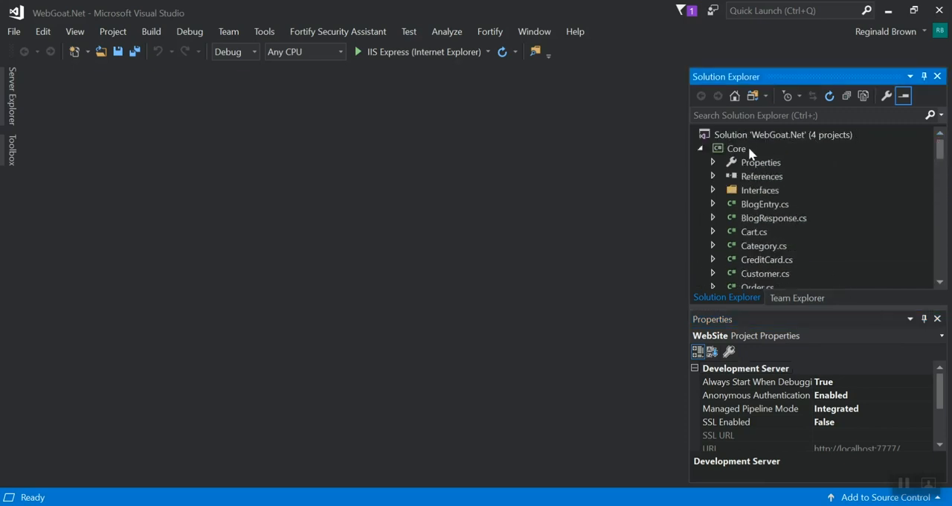
left_click(737, 149)
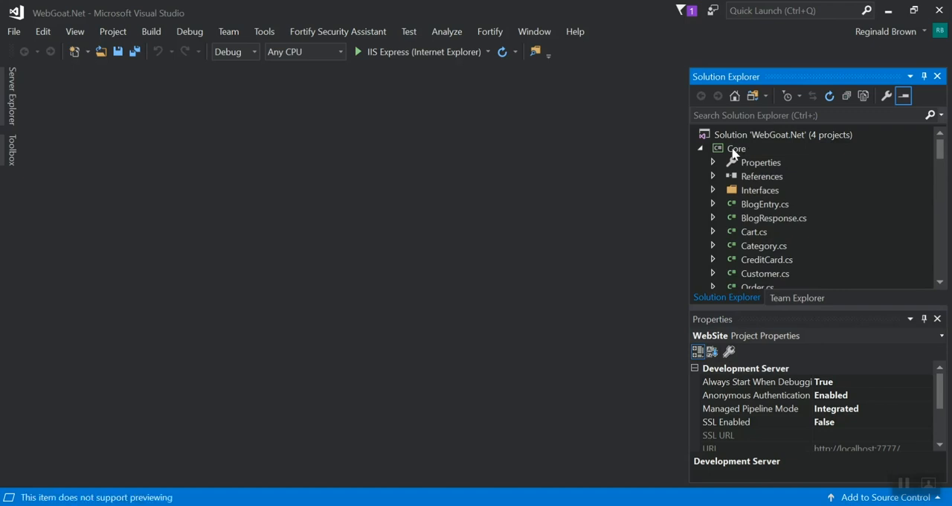
left_click(736, 148)
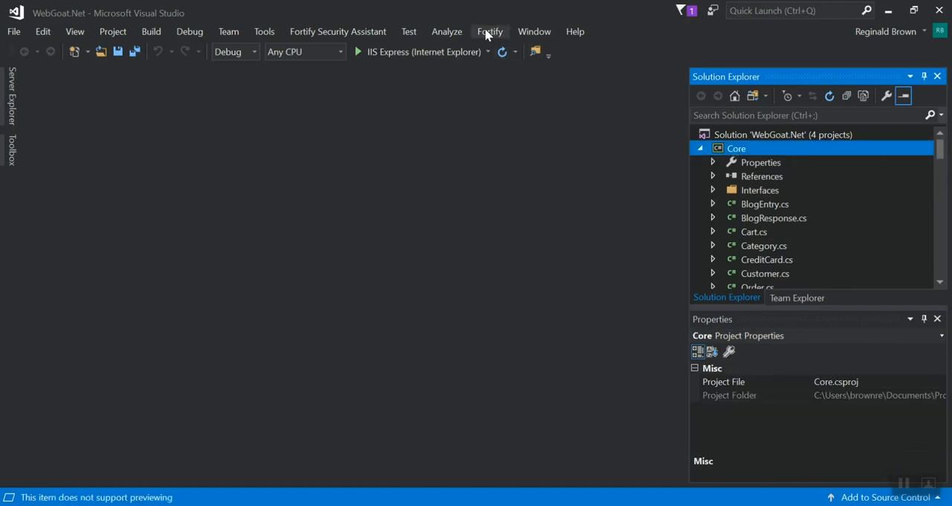
Start Upload to Fortify on Demand with Upload Package ticked and continue to login.
left_click(489, 31)
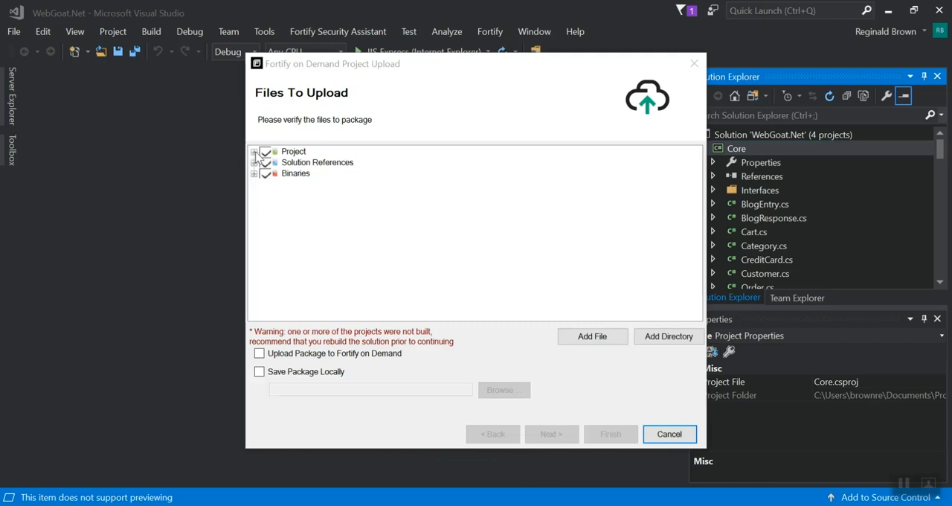
mouse_move(297, 193)
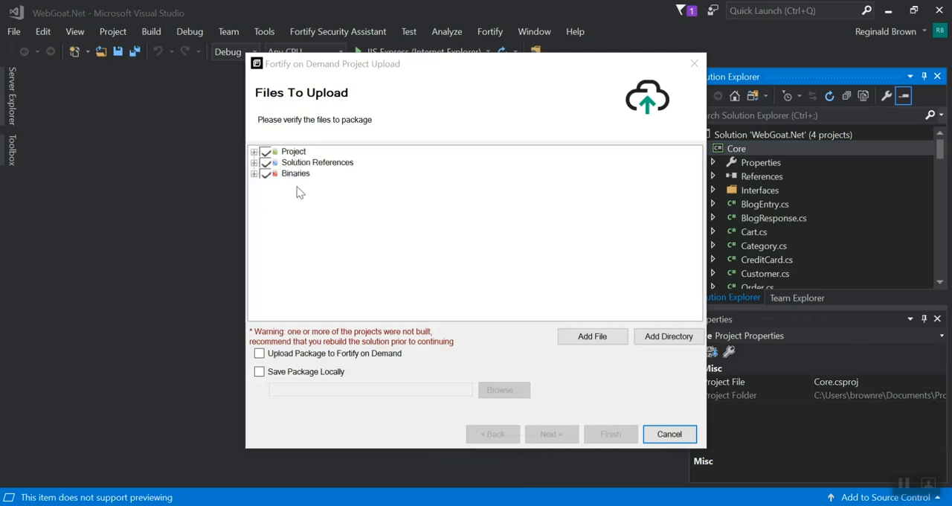
left_click(259, 354)
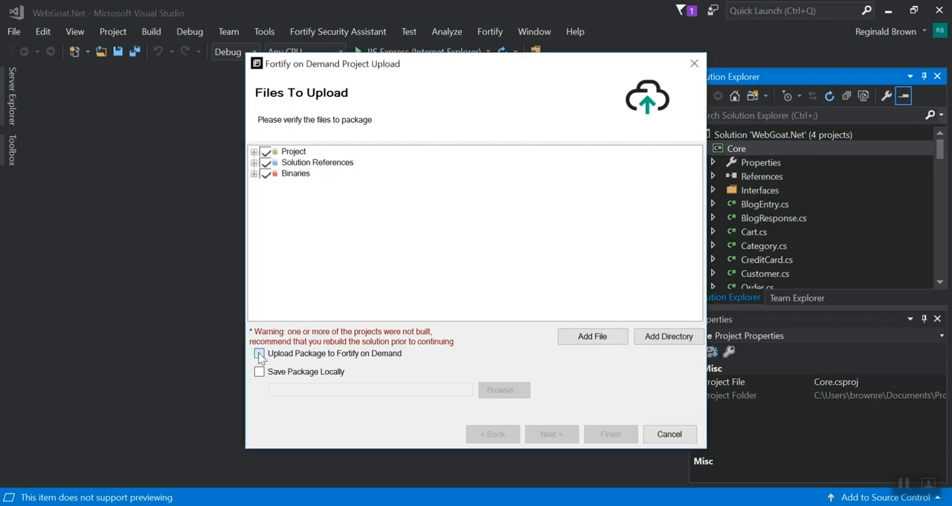
left_click(258, 353)
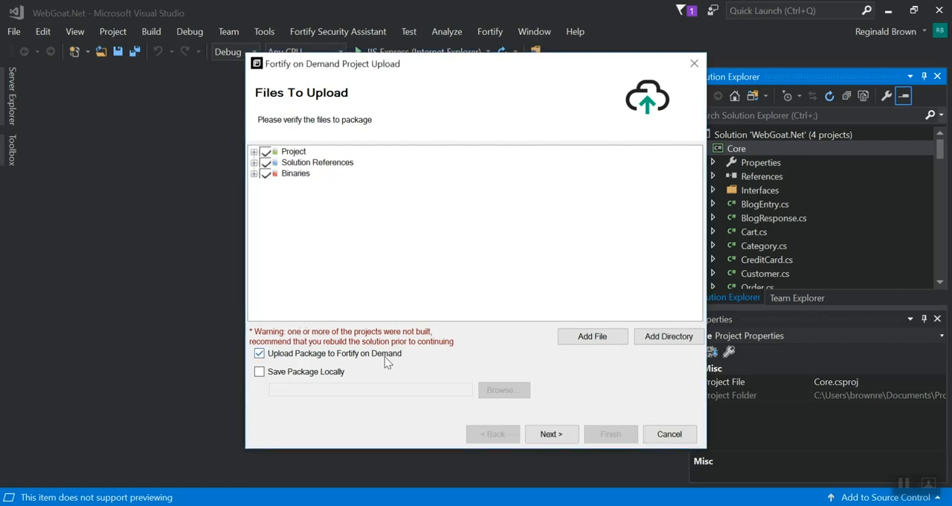
left_click(550, 434)
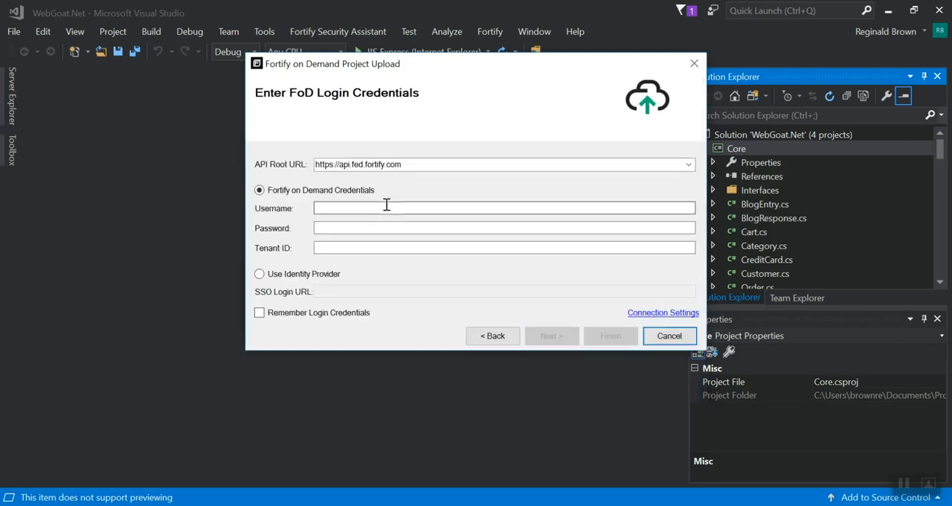
Begin entering the Fortify on Demand username in the login step.
left_click(503, 208)
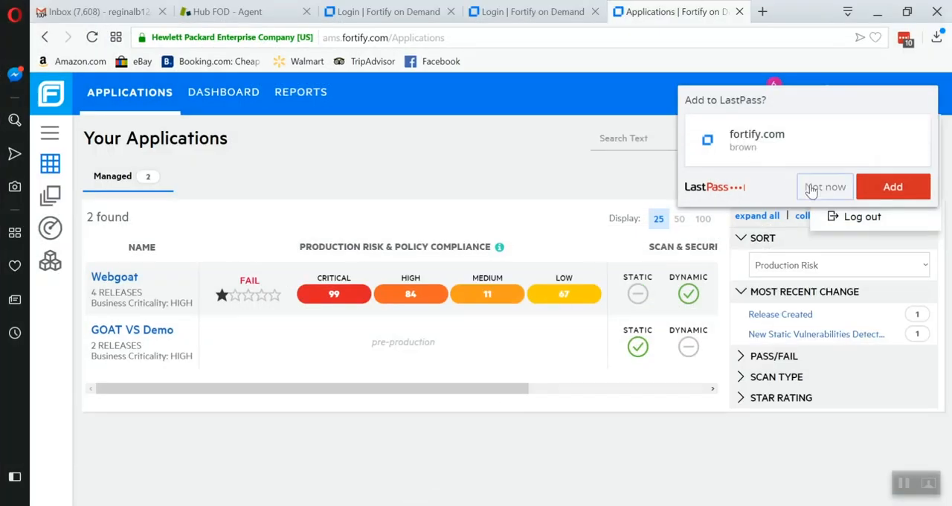
Decline the LastPass prompt and select the api.ams.fortify.com address in API Explorer.
left_click(899, 93)
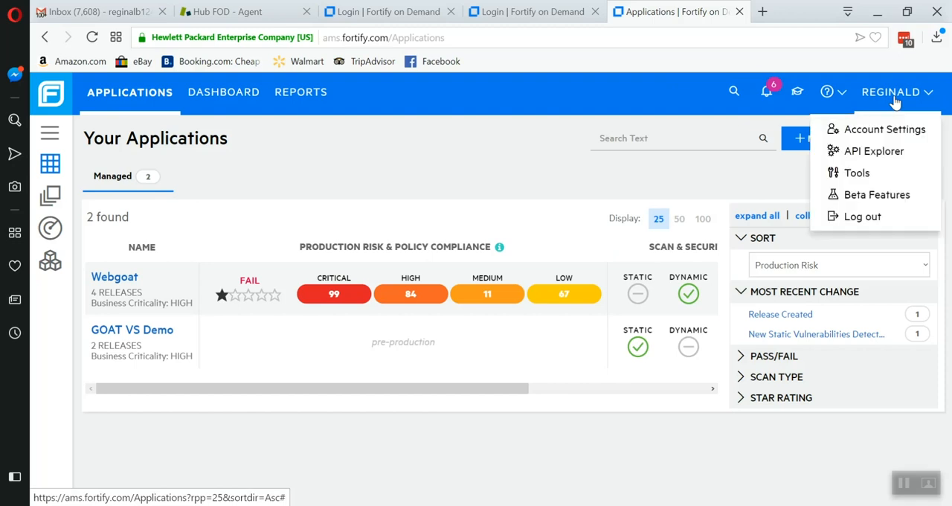
left_click(875, 150)
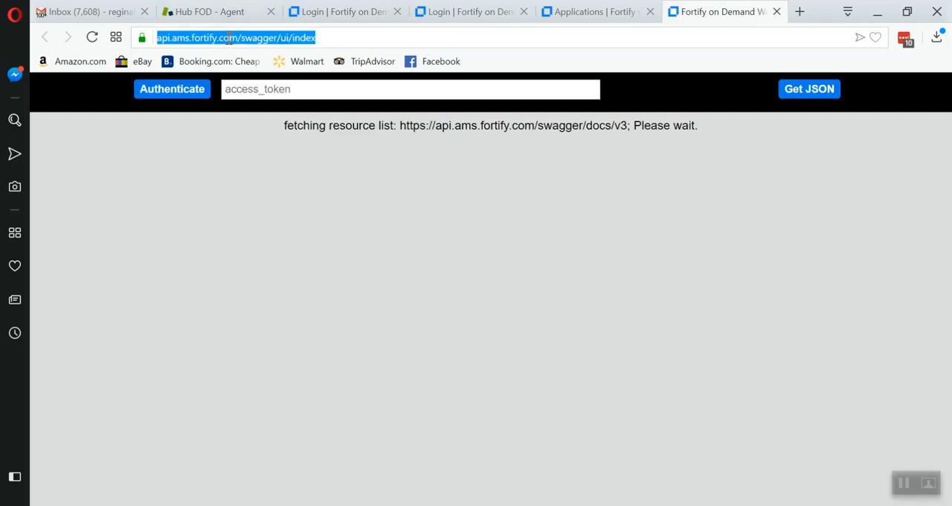
double_click(226, 39)
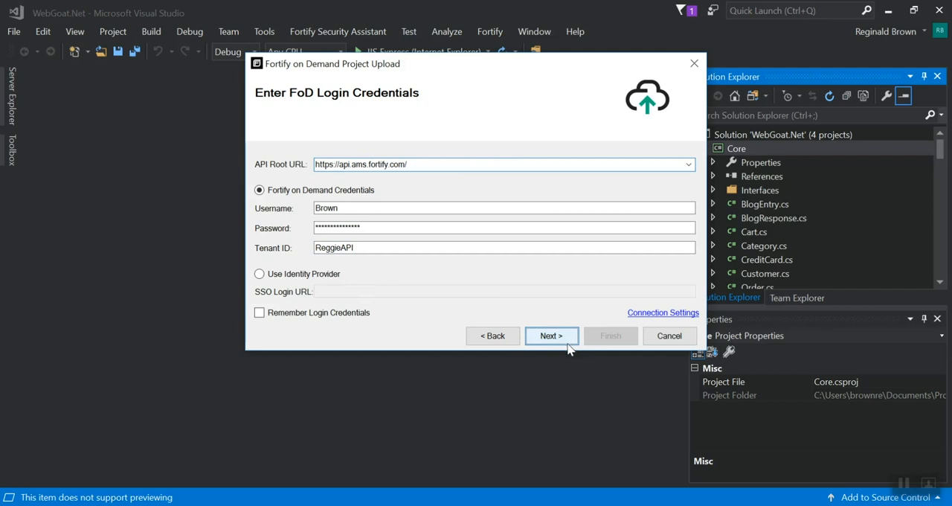
Submit the Fortify on Demand login, dismiss the 401 error and retry with the corrected password.
left_click(550, 337)
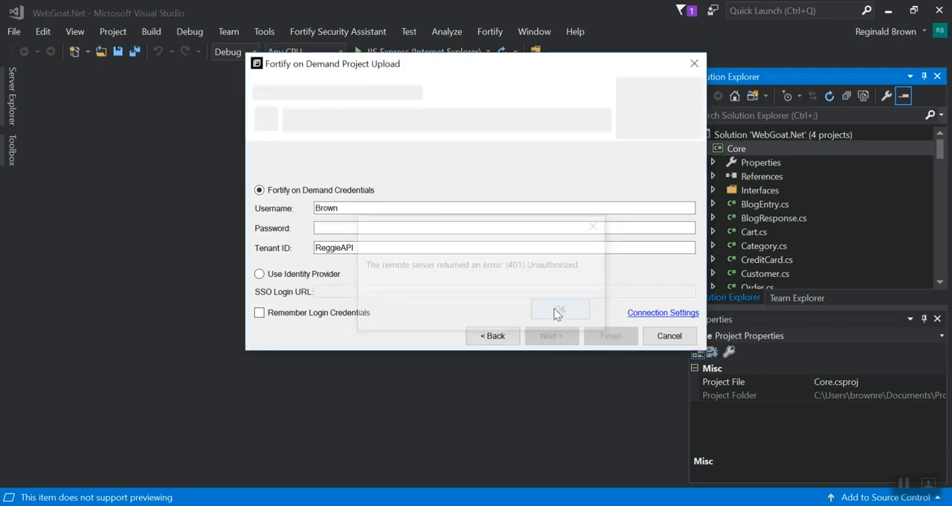
left_click(559, 310)
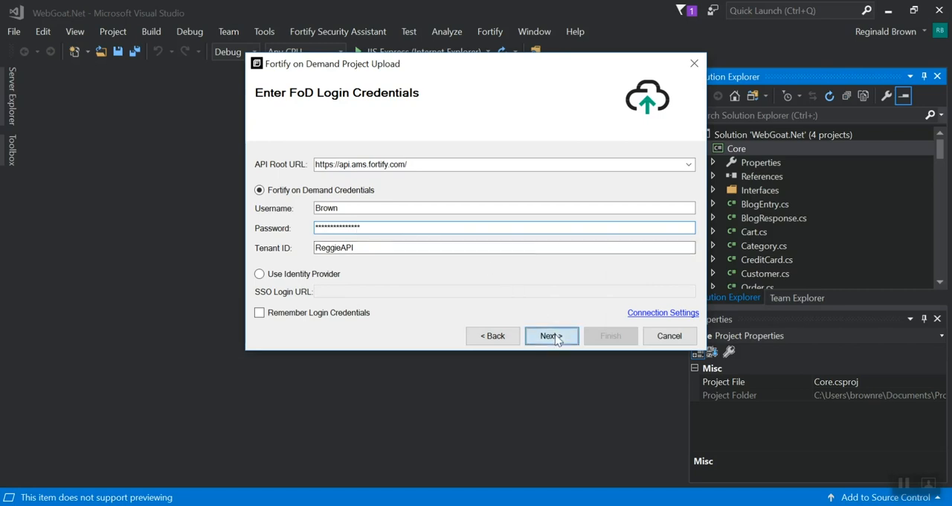
left_click(551, 337)
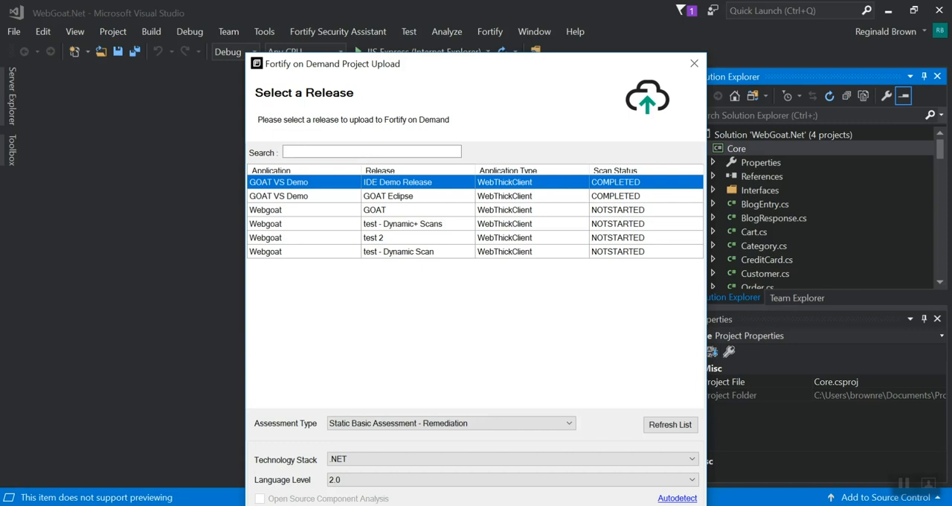
mouse_move(436, 98)
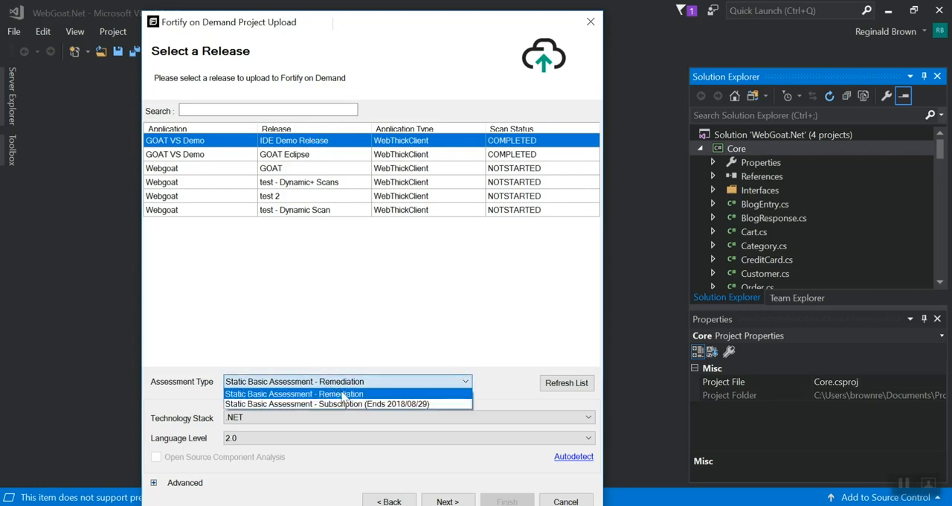
Choose Static Basic Assessment - Subscription as the assessment type for the IDE Demo Release upload.
left_click(346, 403)
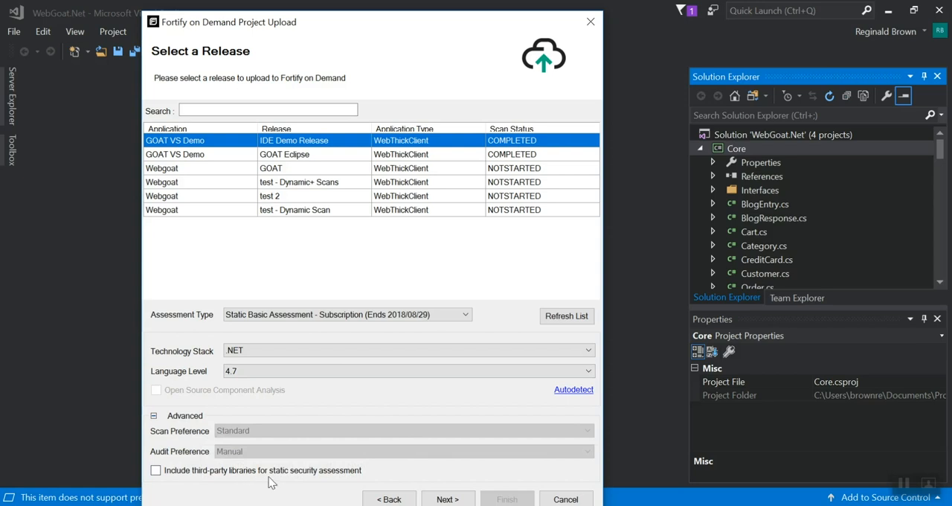
mouse_move(223, 390)
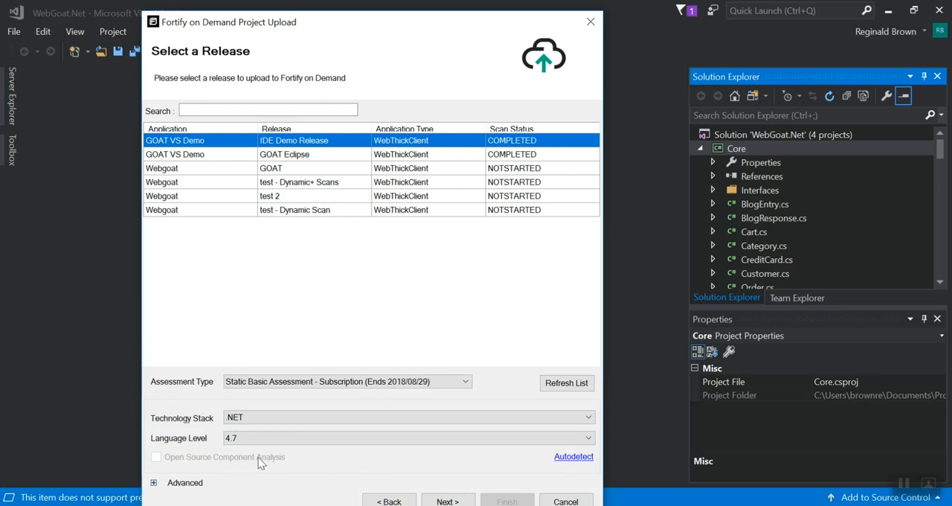
mouse_move(250, 454)
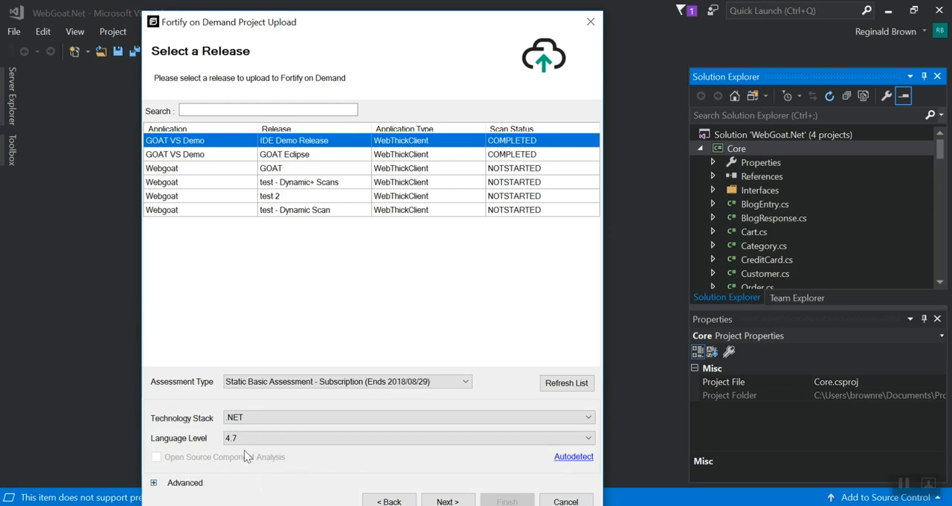
mouse_move(298, 468)
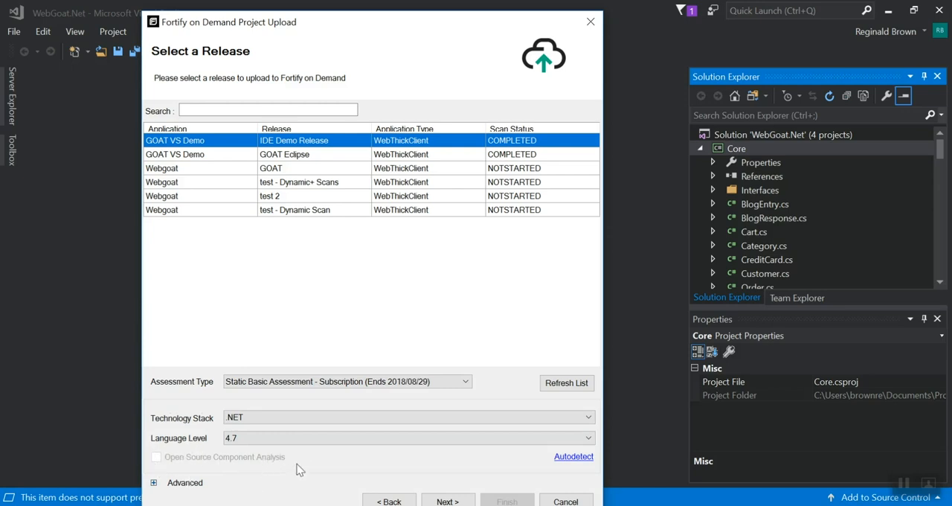
mouse_move(180, 473)
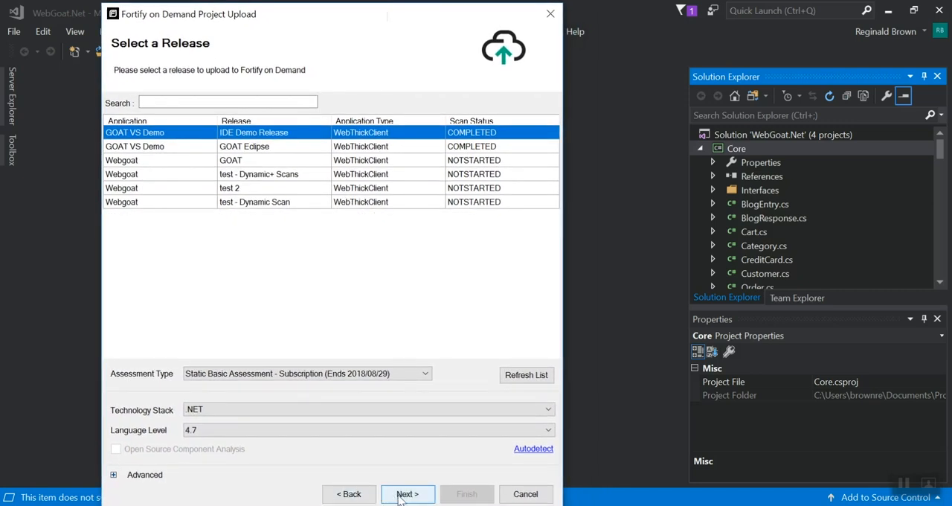
Continue past the release selection, then cancel the in-progress WebGoat.Net project upload.
left_click(407, 494)
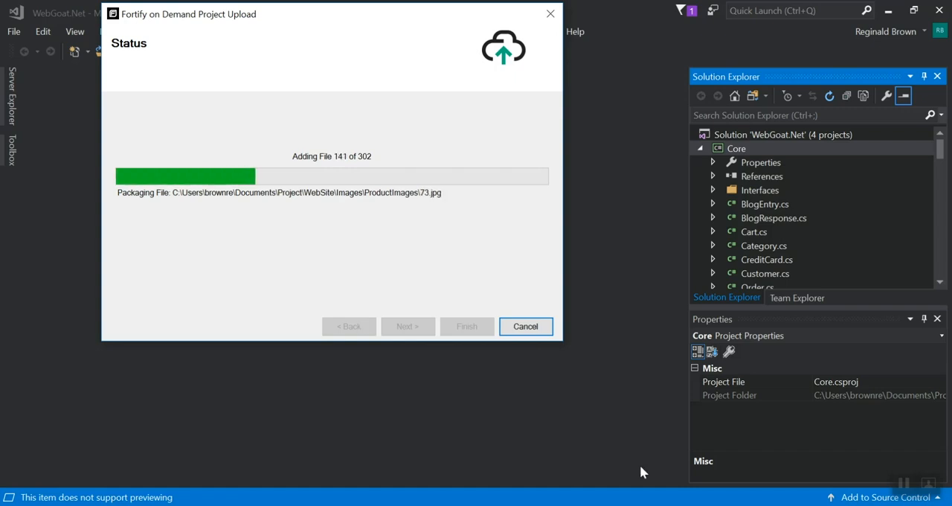
left_click(525, 326)
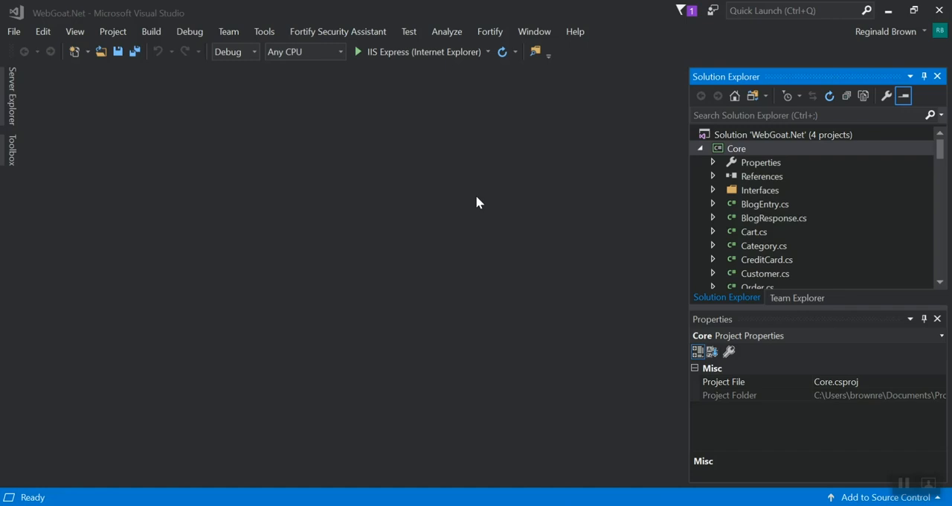
mouse_move(476, 194)
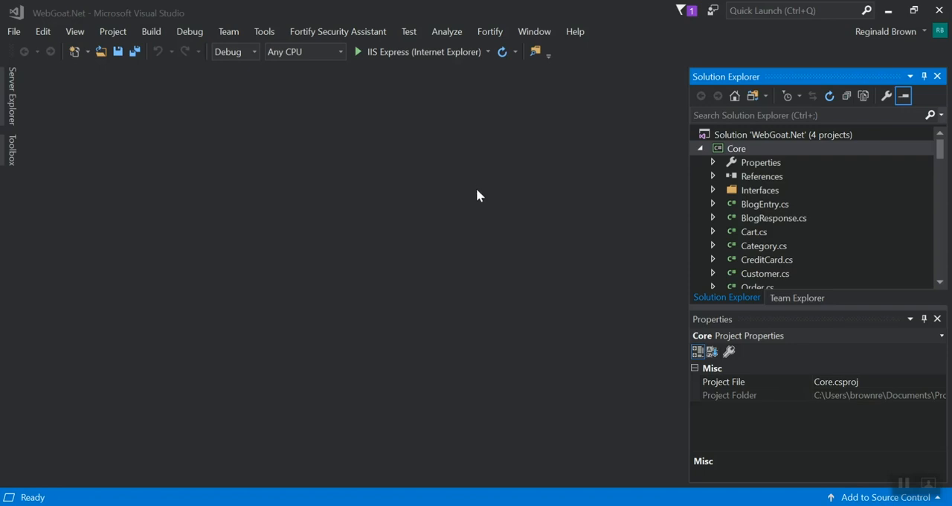
mouse_move(479, 184)
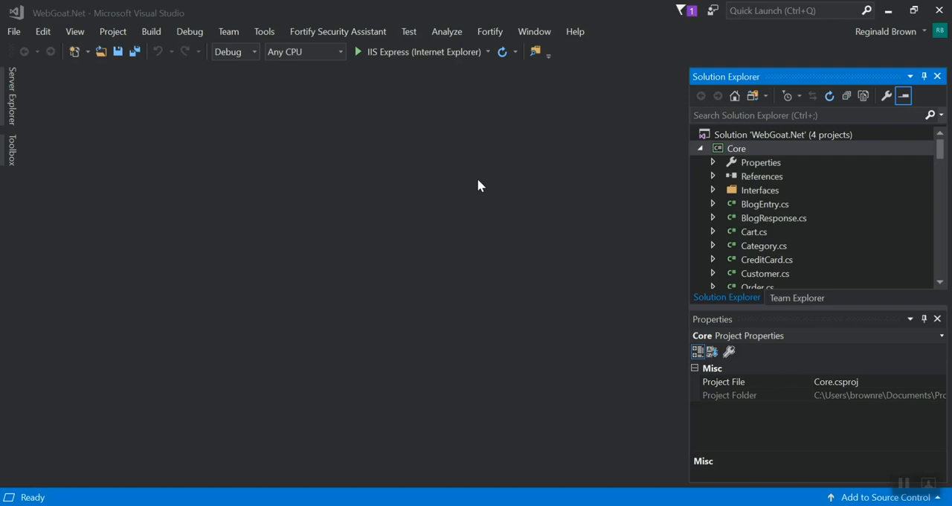
mouse_move(490, 31)
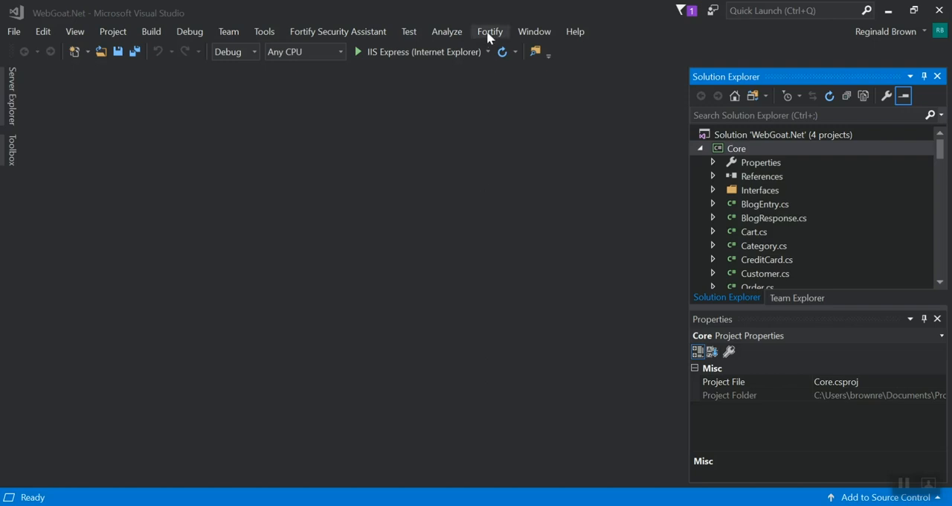
Load Fortify analysis results for the GOAT VS Demo IDE Demo Release via Open Analysis Results.
left_click(489, 32)
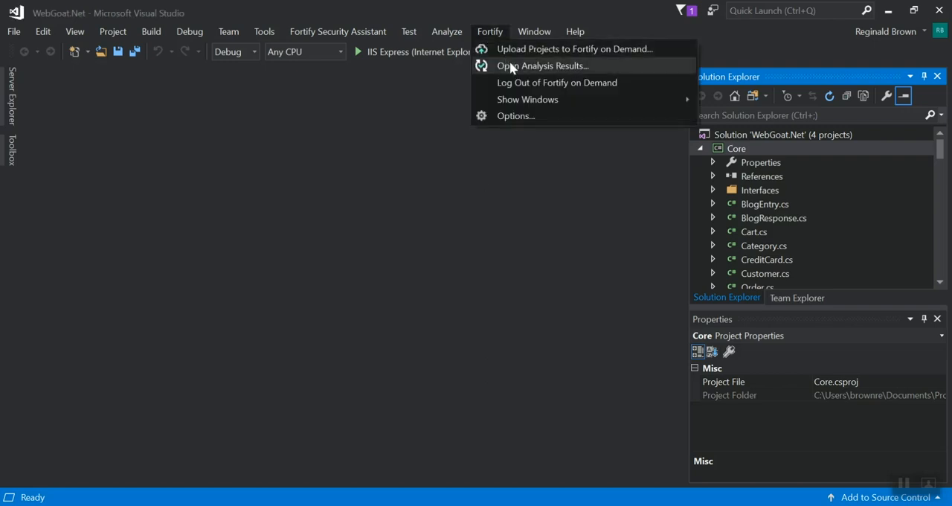
mouse_move(545, 68)
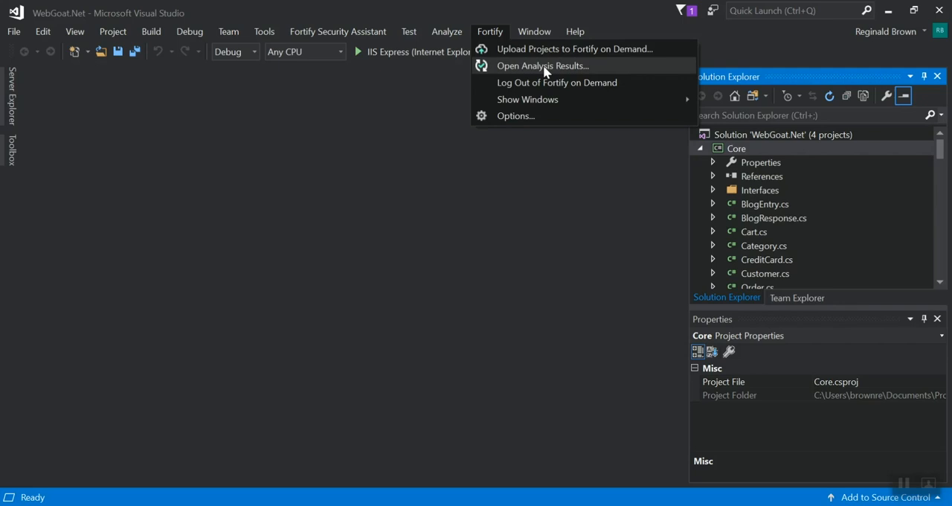
left_click(541, 65)
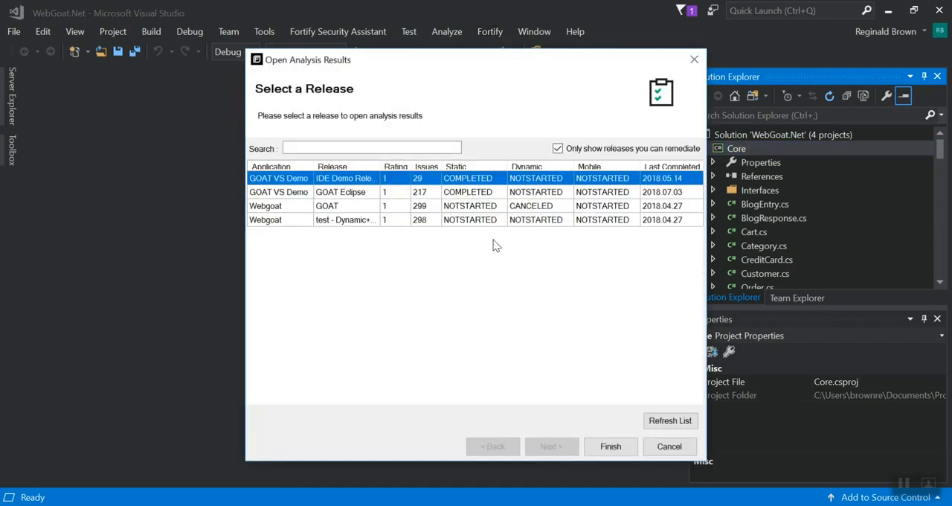
mouse_move(592, 259)
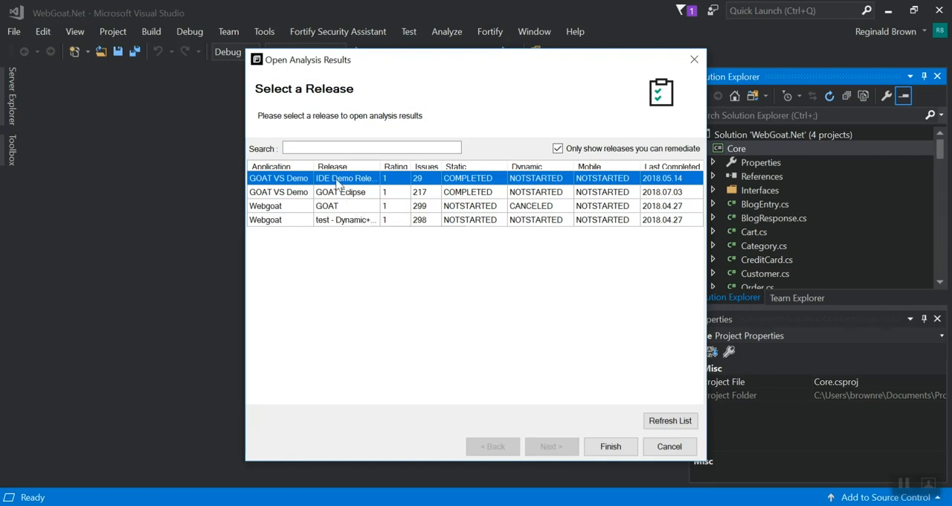
mouse_move(345, 177)
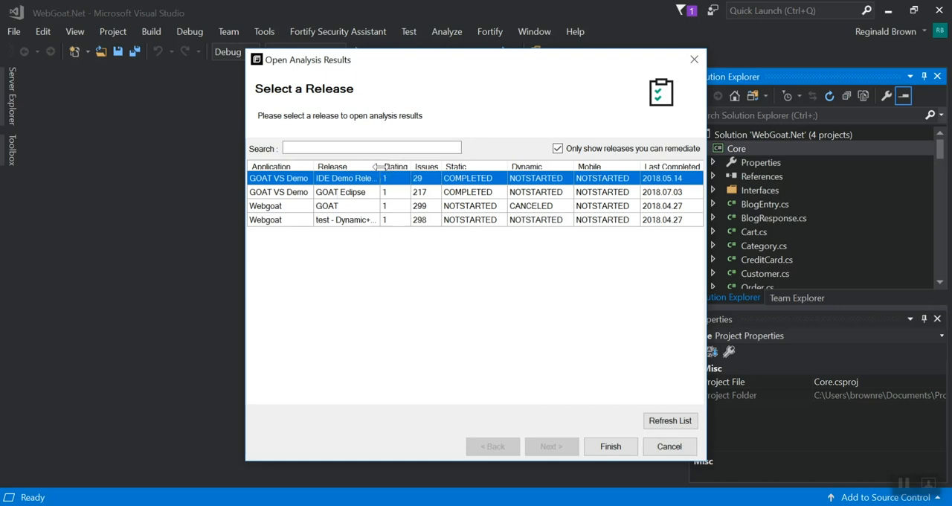
mouse_move(384, 182)
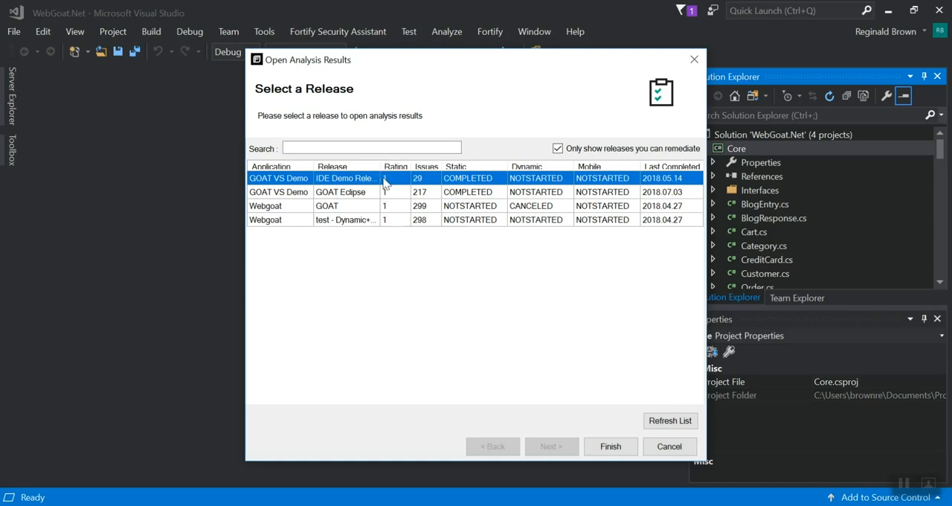
left_click(610, 446)
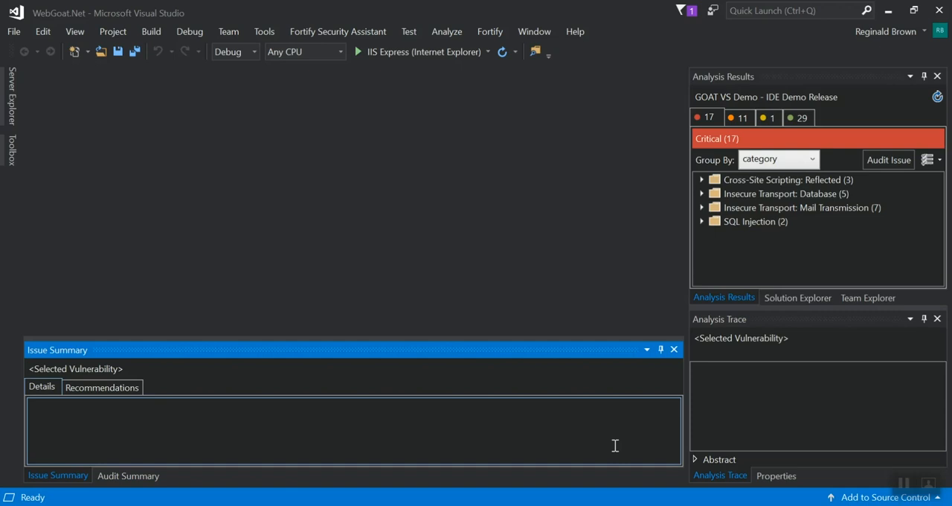
mouse_move(541, 388)
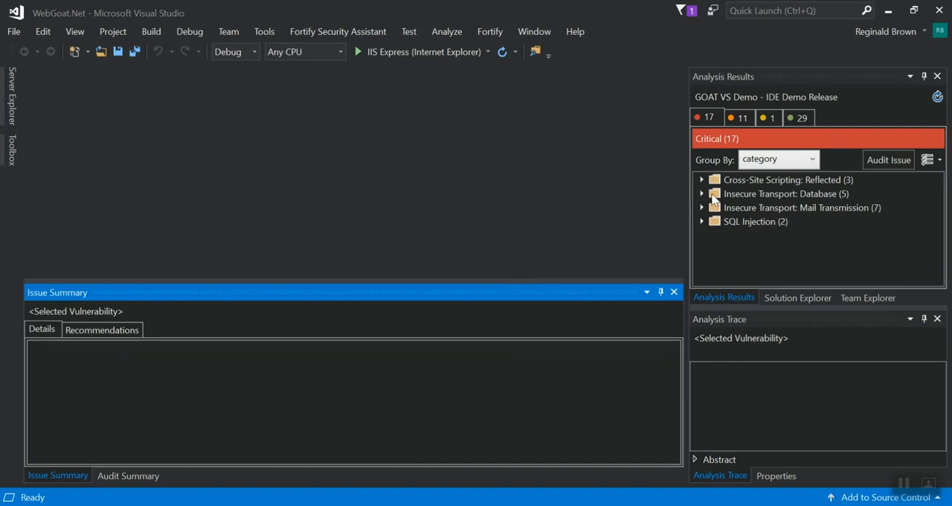
Expand the Cross-Site Scripting: Reflected category to list its three affected files.
left_click(702, 179)
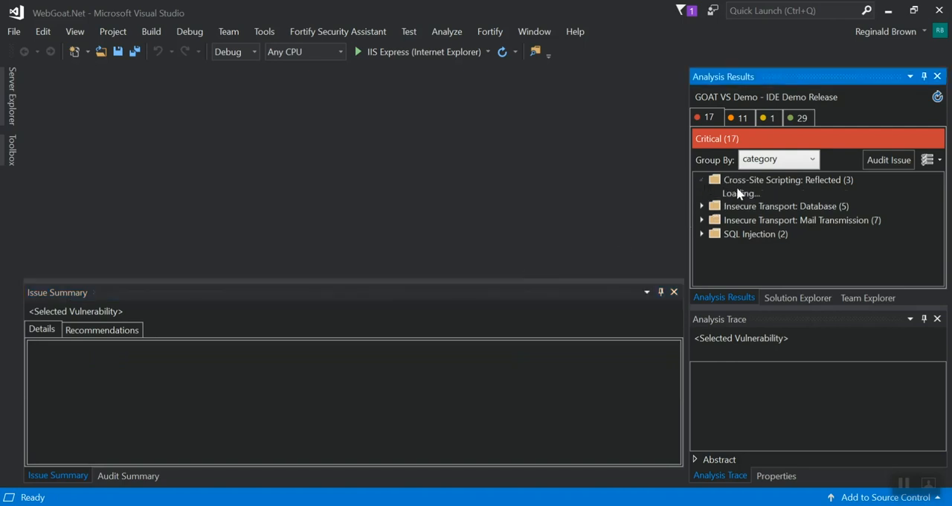
left_click(702, 178)
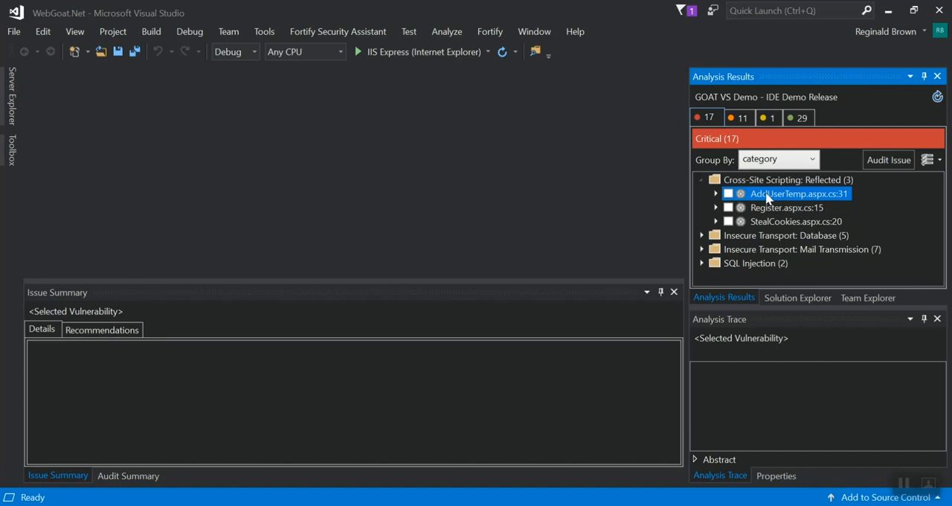
Bring up the AddUserTemp.aspx.cs:31 issue in code with its Issue Summary and dataflow trace.
double_click(797, 194)
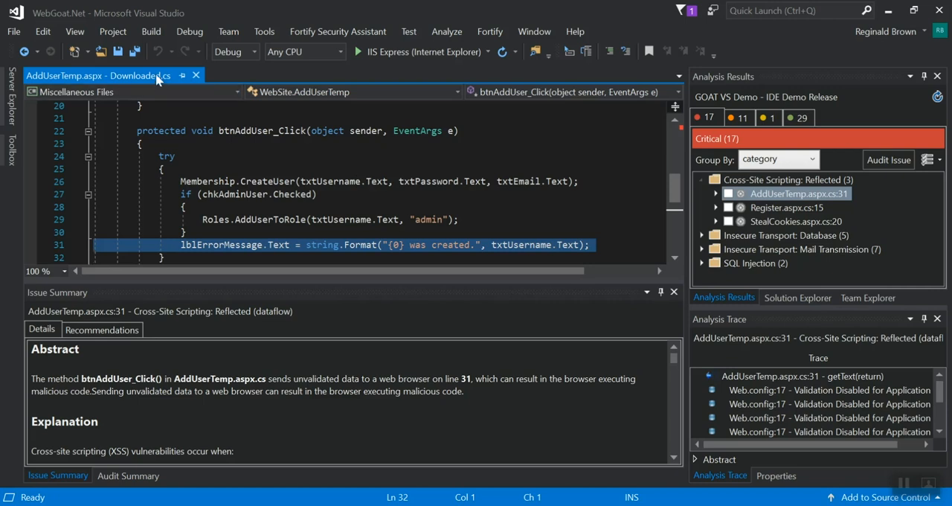
mouse_move(108, 75)
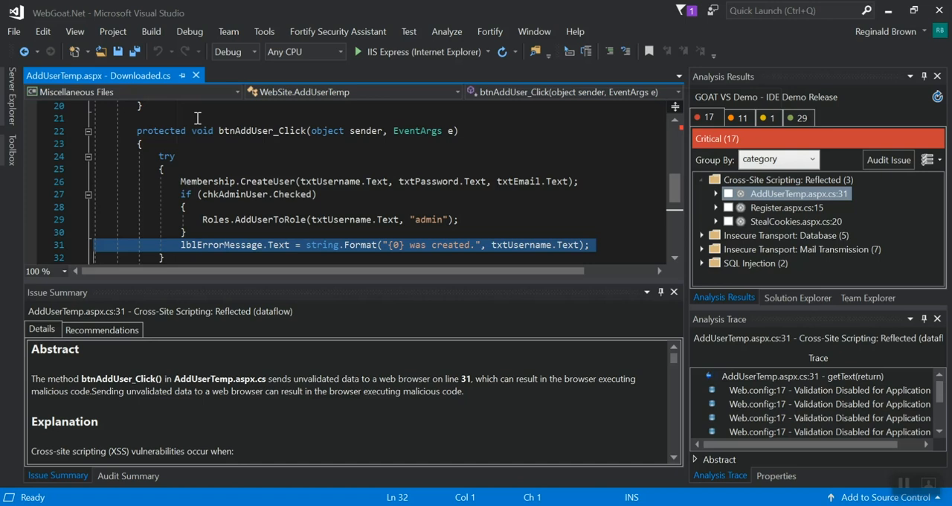
mouse_move(147, 91)
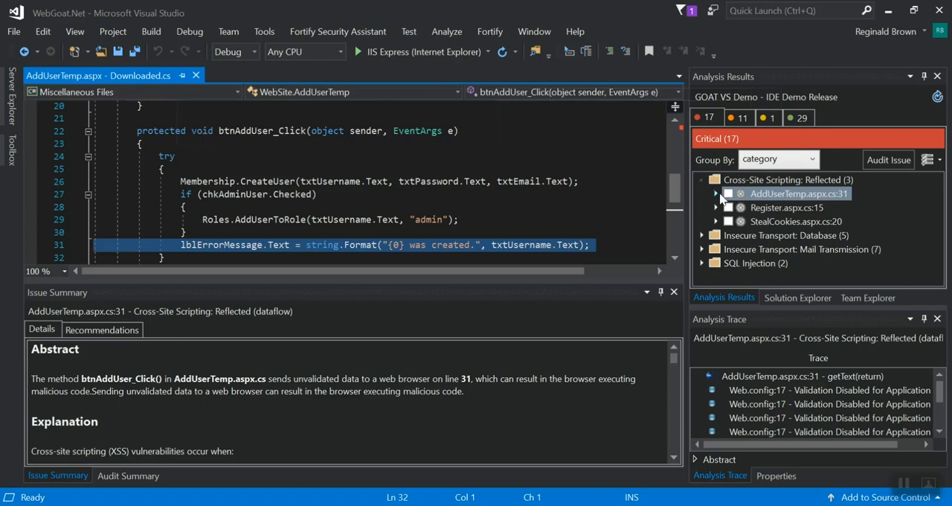
Walk the issue's trace from getText(return) to the Web.config:17 Validation Disabled entries.
left_click(797, 193)
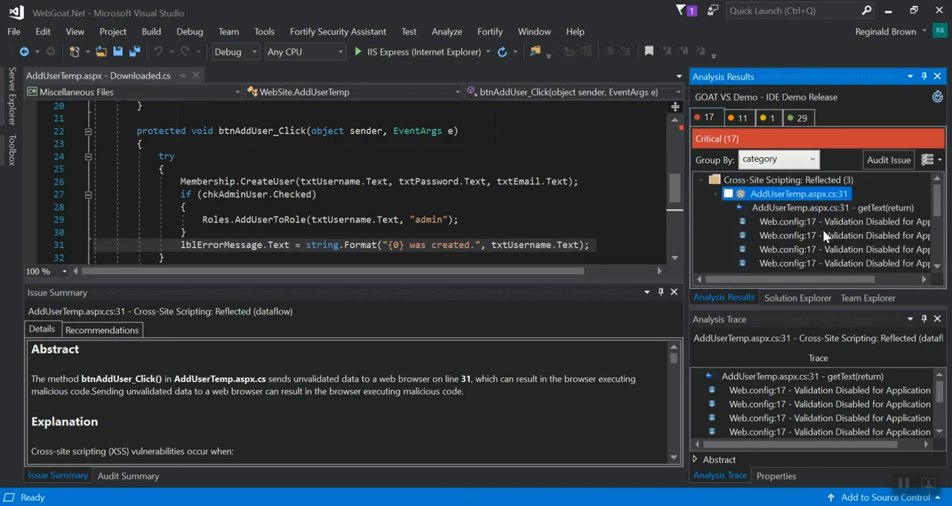
left_click(831, 208)
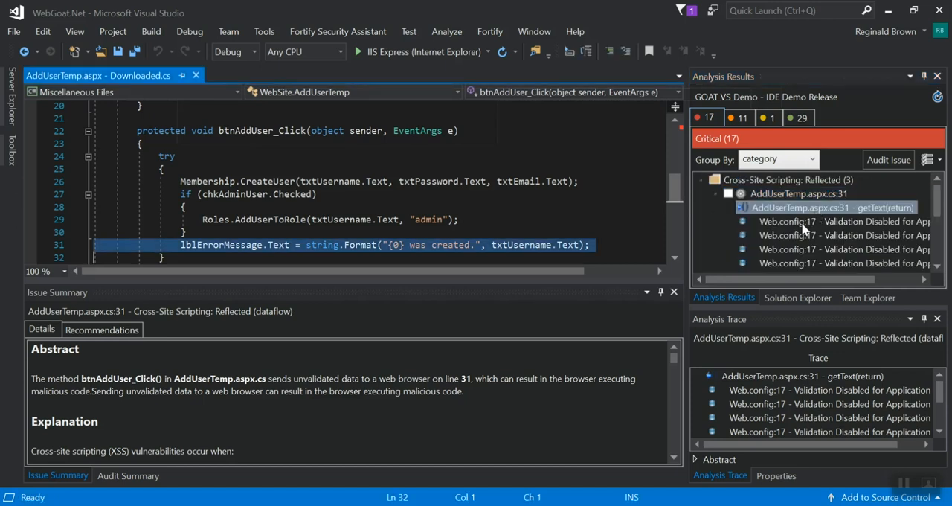
left_click(818, 220)
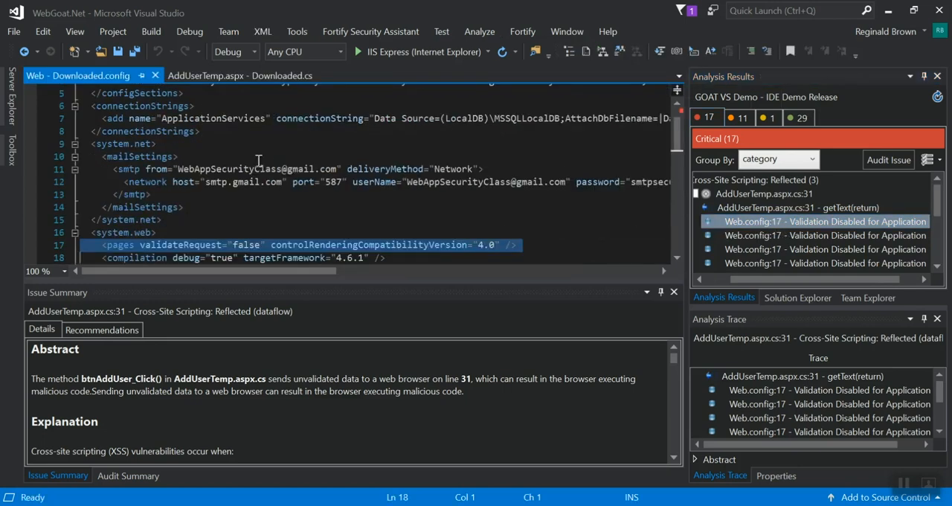
left_click(824, 235)
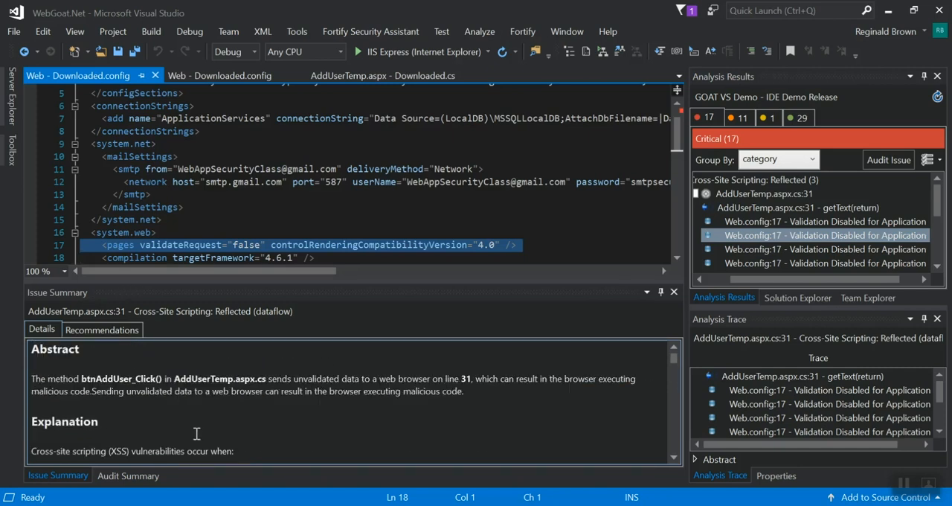
Show the Recommendations for validating input on the AddUserTemp cross-site scripting issue.
scroll("down", 3)
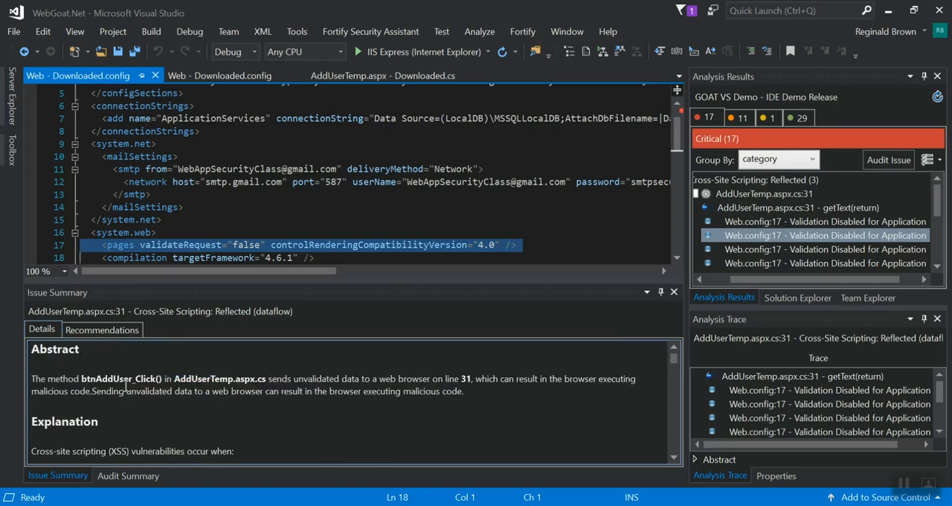
left_click(101, 328)
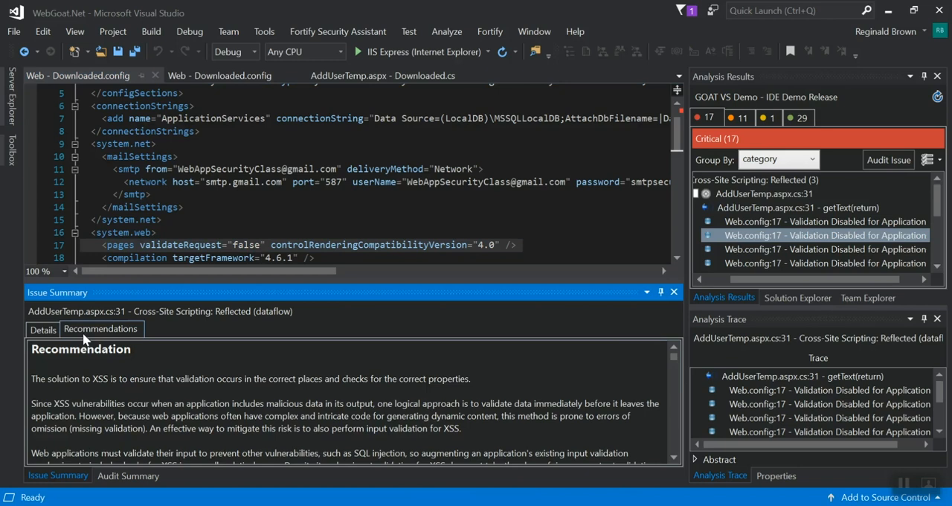
mouse_move(214, 417)
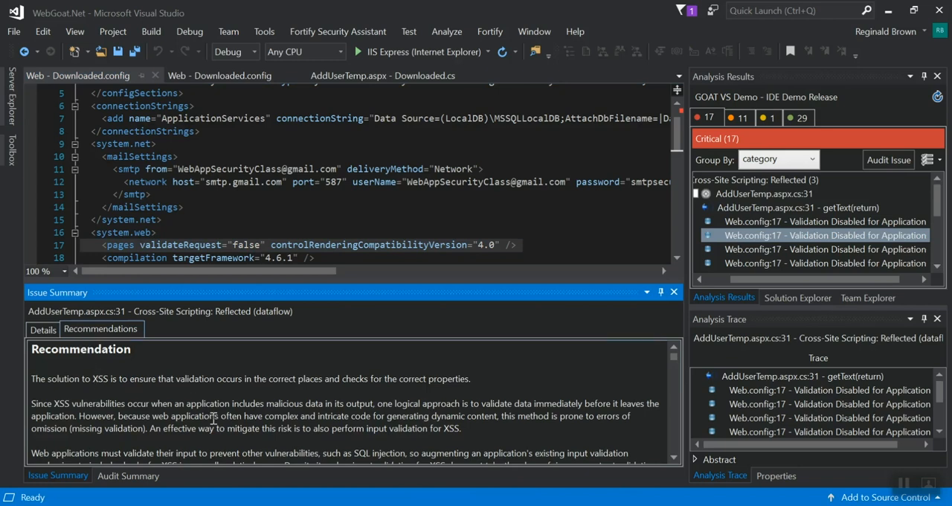
mouse_move(371, 417)
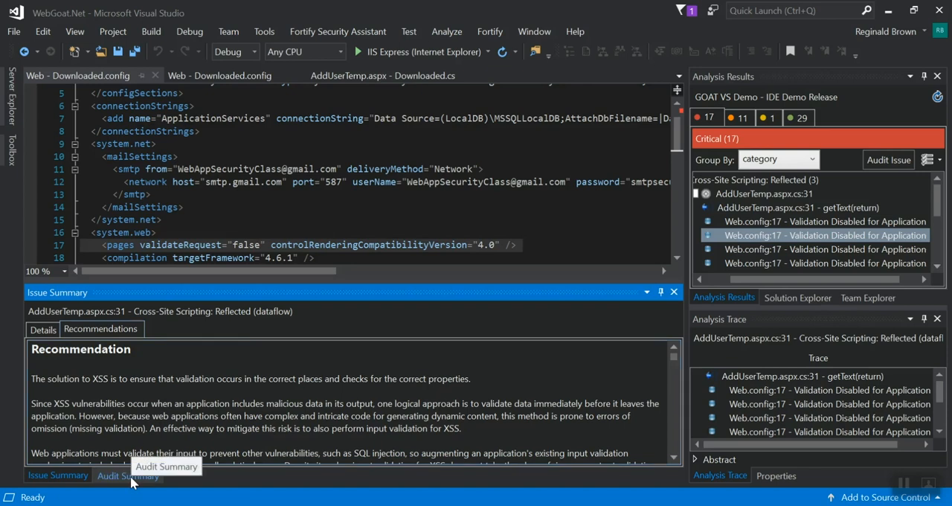
In the Audit Summary, change the issue's DeveloperStatus to Will Not Fix.
left_click(127, 476)
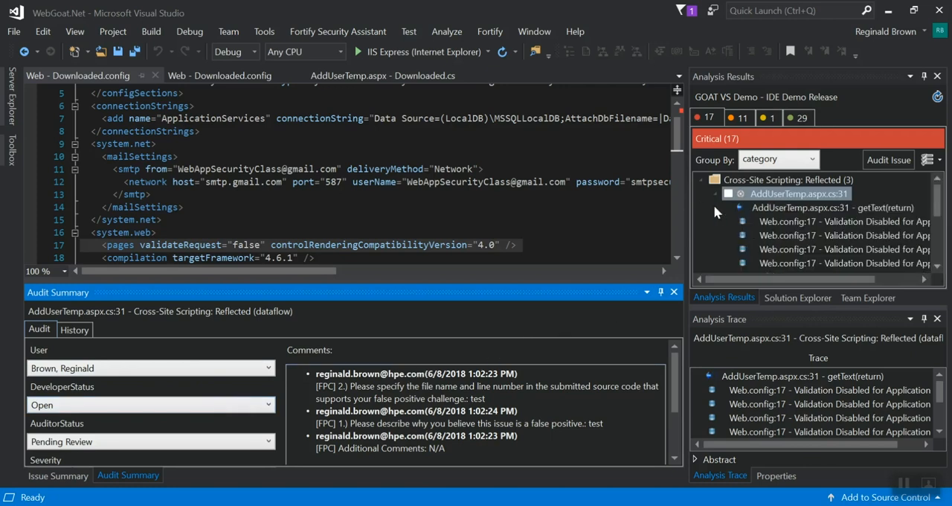
left_click(149, 405)
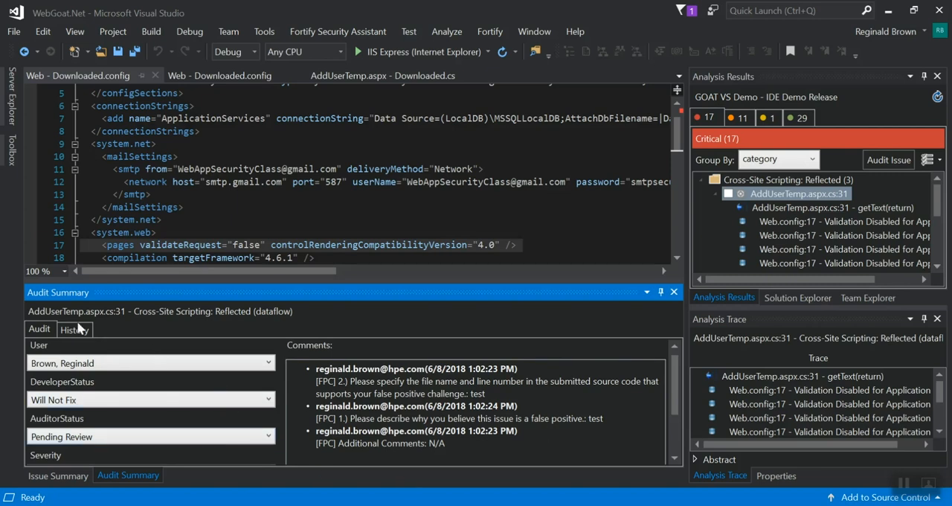
View the History of status changes ending at Will Not Fix, switching between Audit and History.
left_click(72, 329)
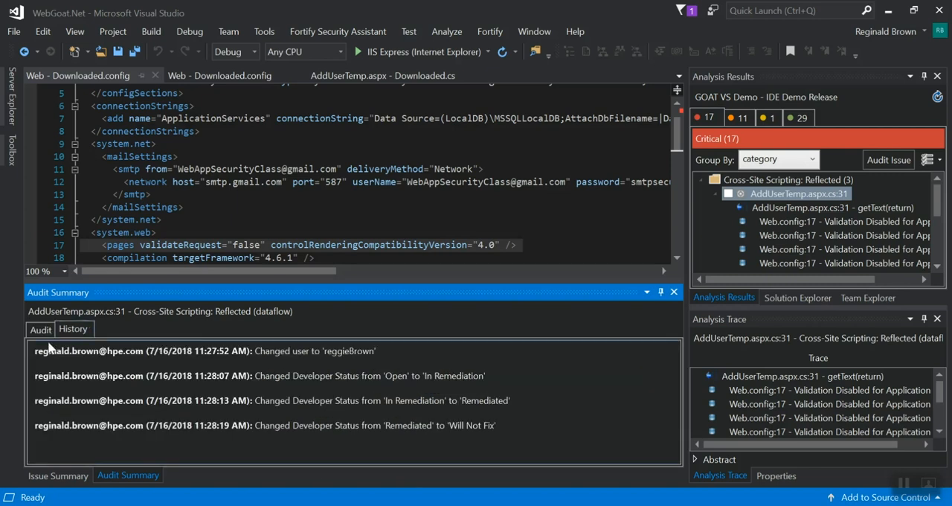
left_click(39, 329)
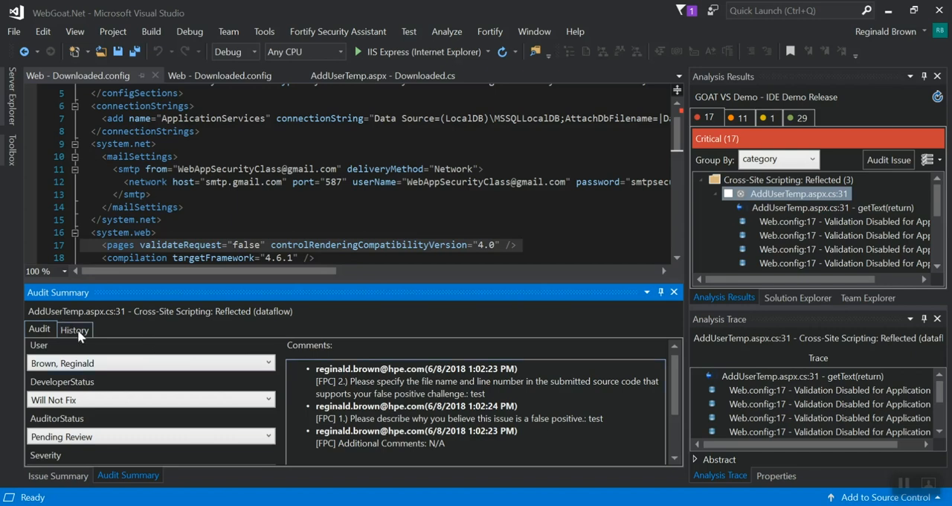
left_click(74, 329)
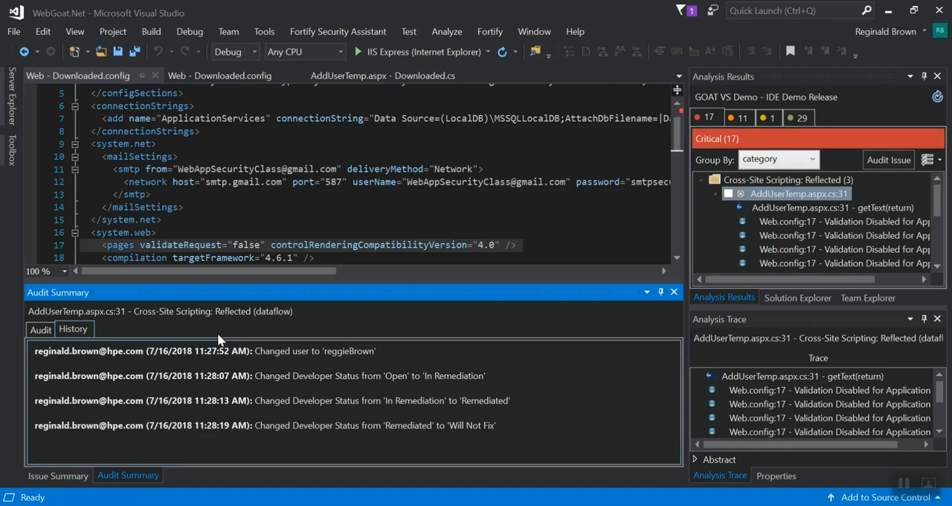
mouse_move(418, 359)
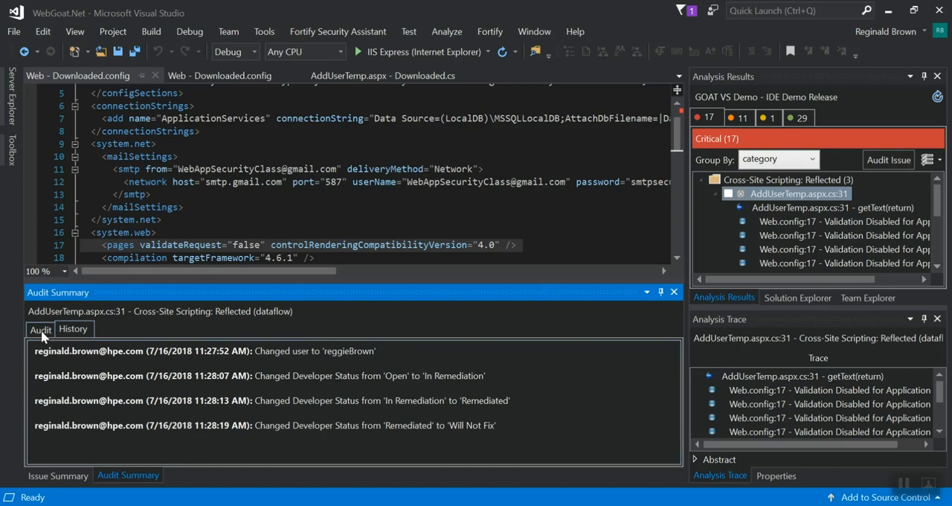
Collapse the AddUserTemp issue node and jump to the flagged Web.config:17 line from the Analysis Trace.
left_click(39, 329)
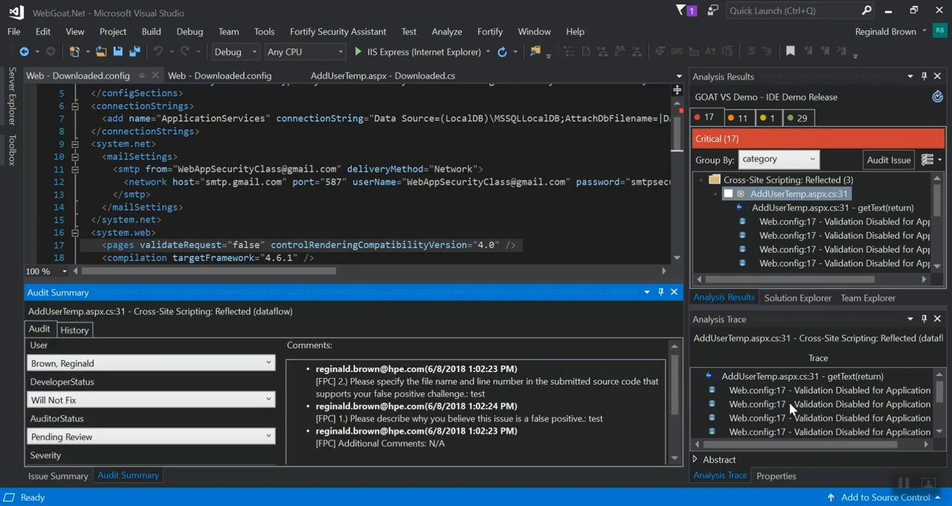
mouse_move(791, 414)
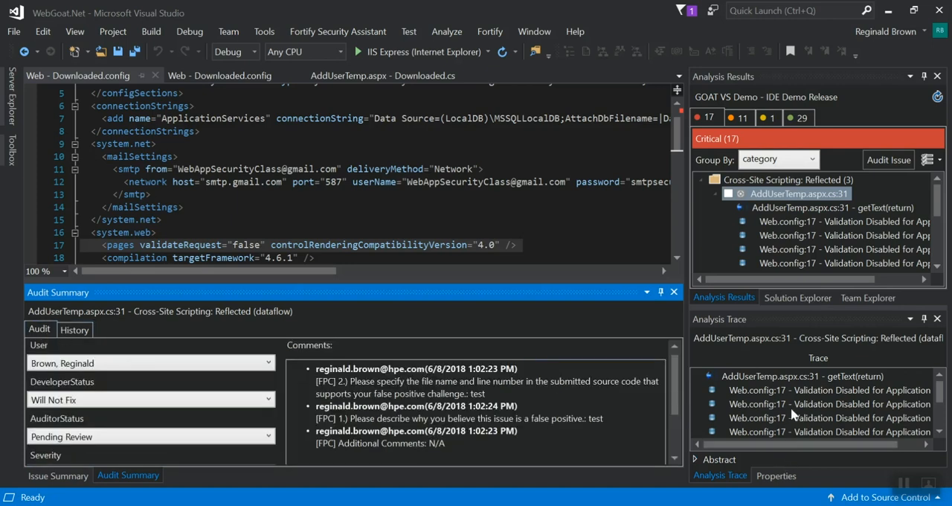
mouse_move(791, 237)
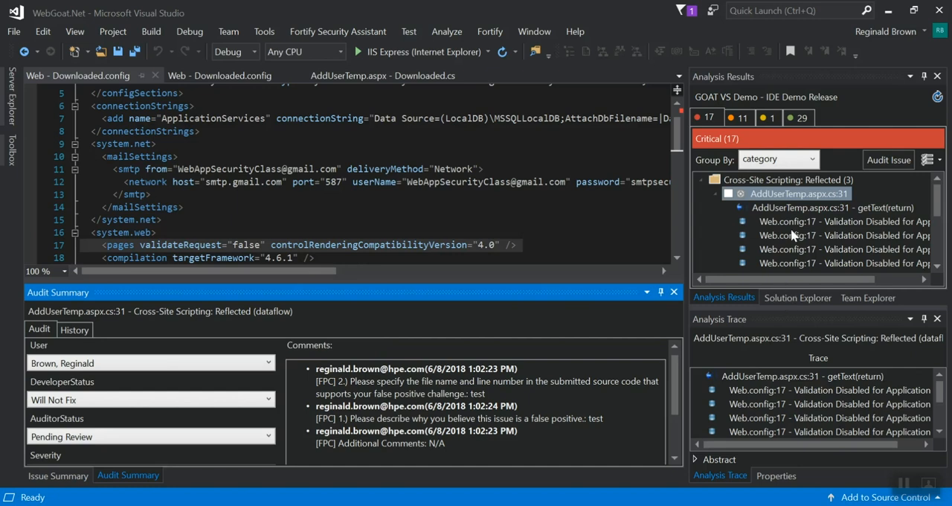
mouse_move(811, 355)
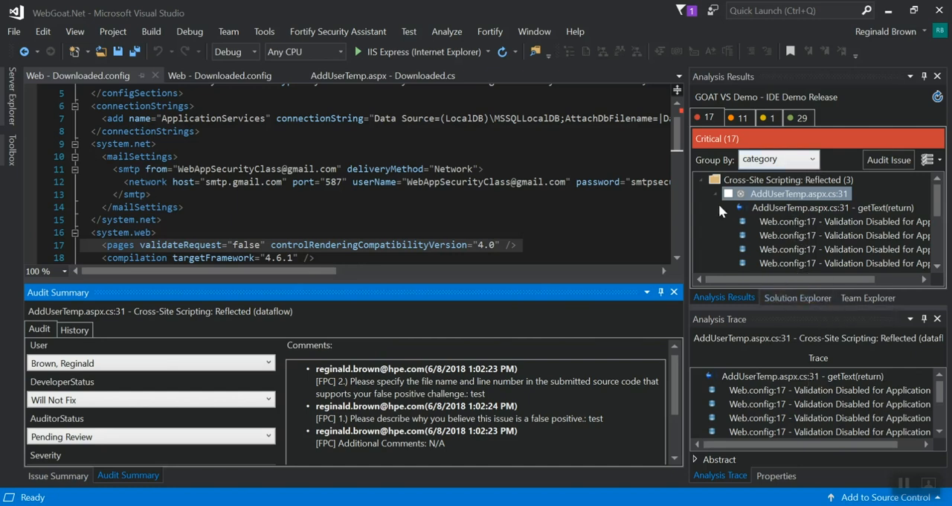
left_click(726, 193)
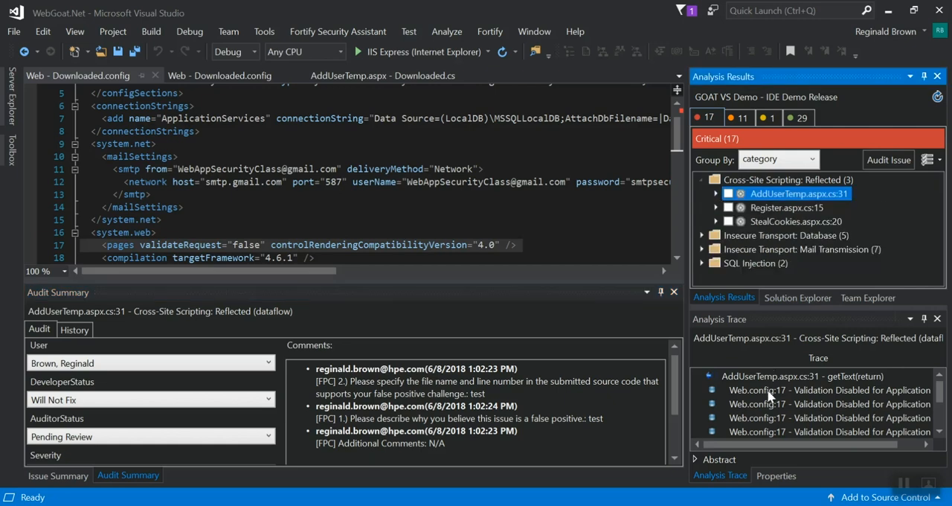
left_click(818, 417)
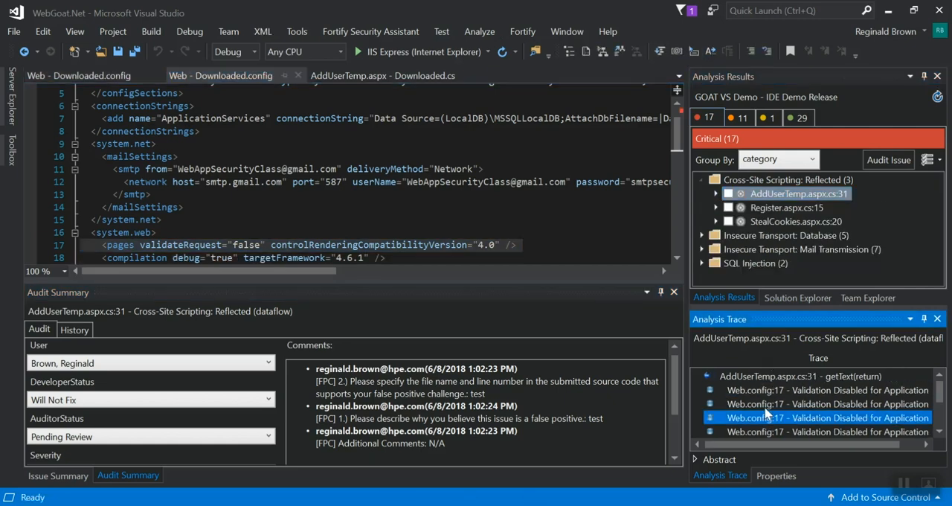
left_click(800, 375)
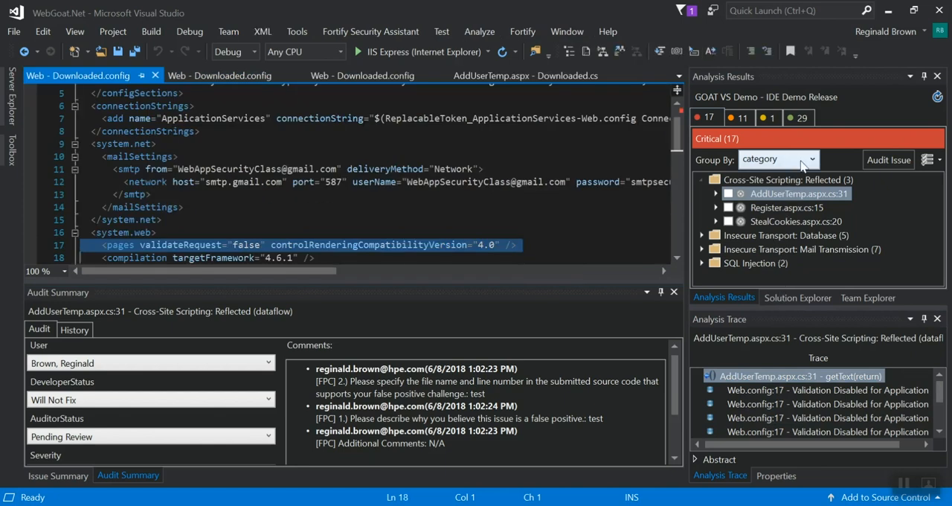
mouse_move(211, 363)
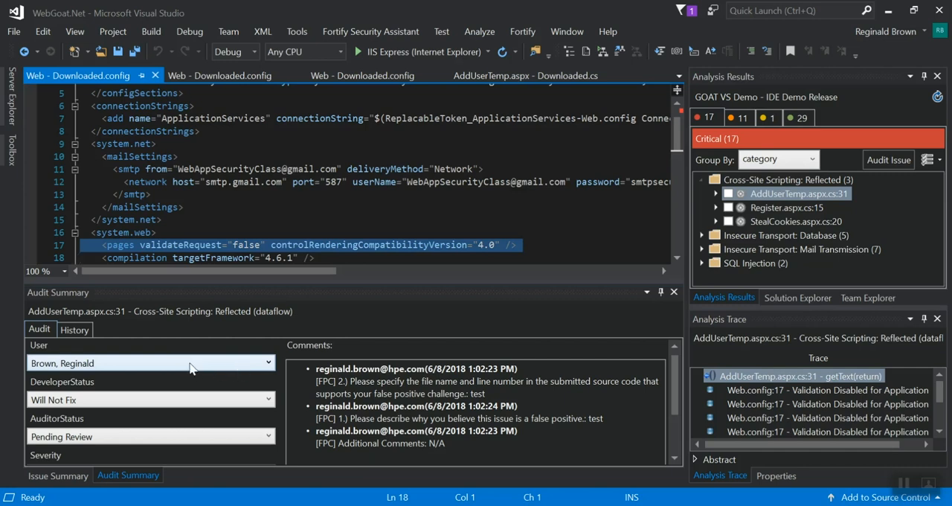
mouse_move(267, 372)
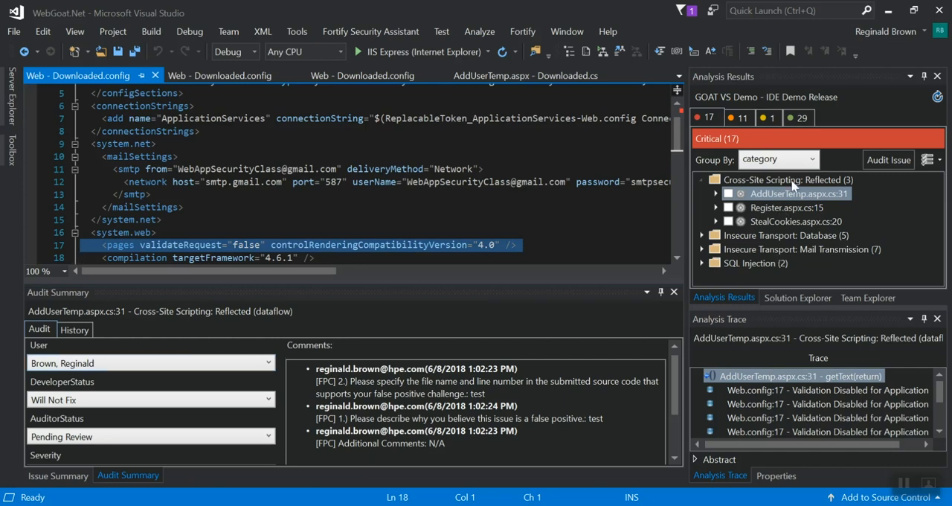
left_click(778, 157)
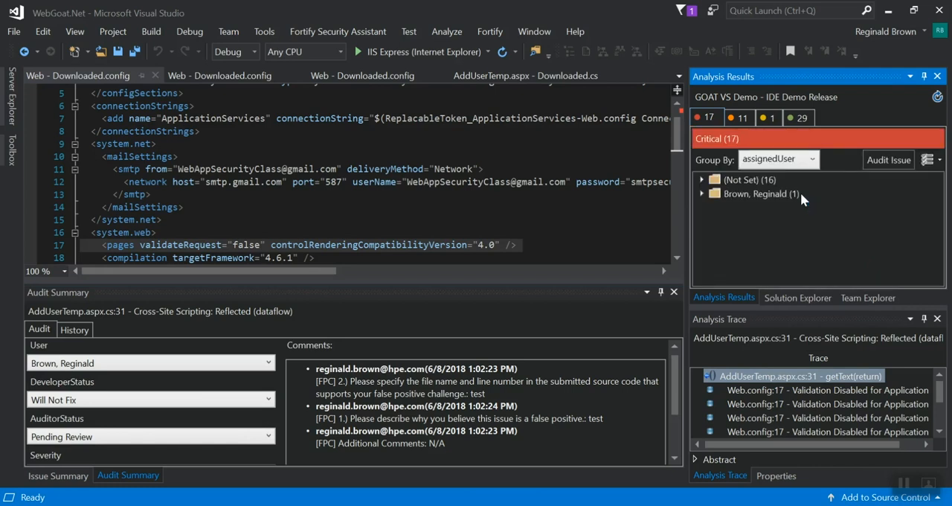
left_click(703, 193)
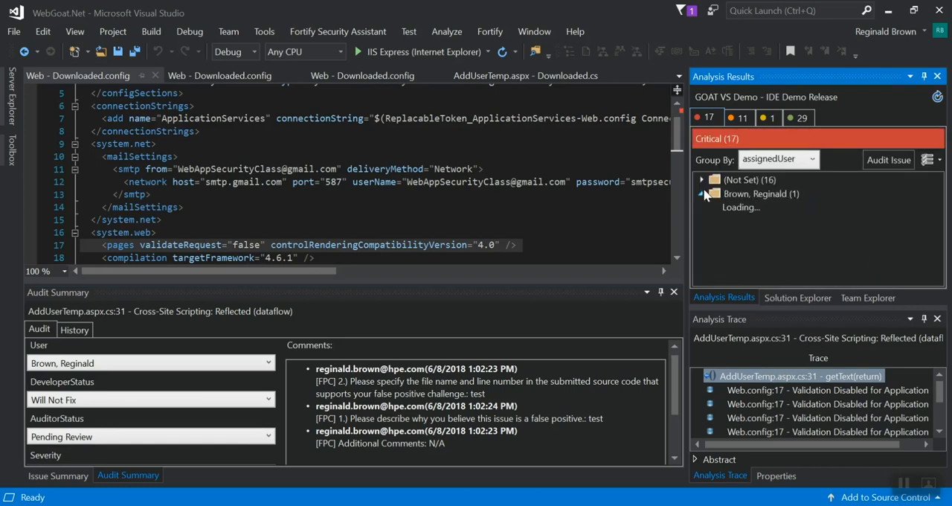
left_click(702, 193)
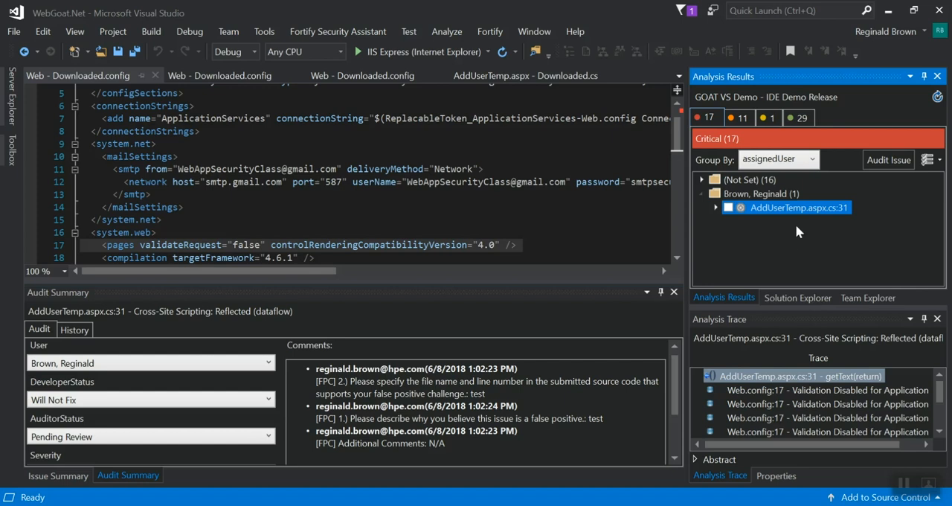
View the AddUserTemp issue's source code, then its Issue Summary recommendation.
left_click(798, 206)
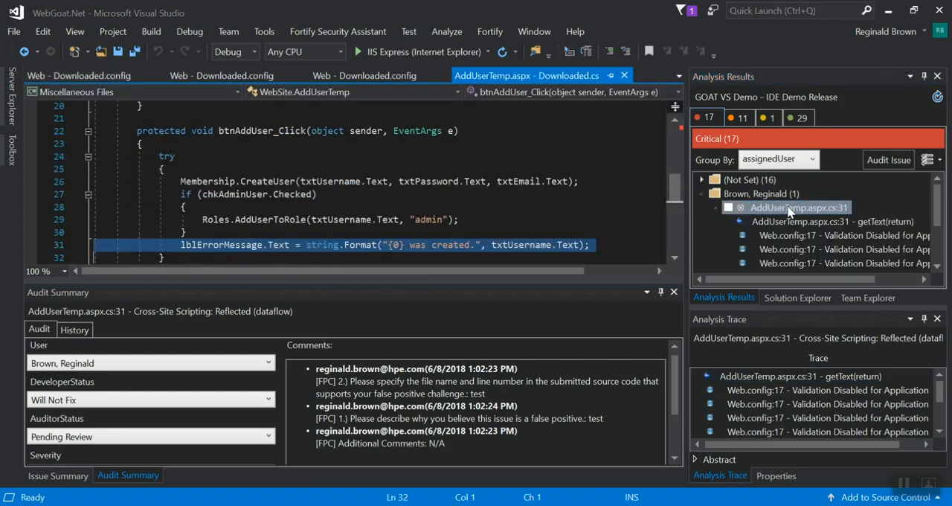
left_click(716, 208)
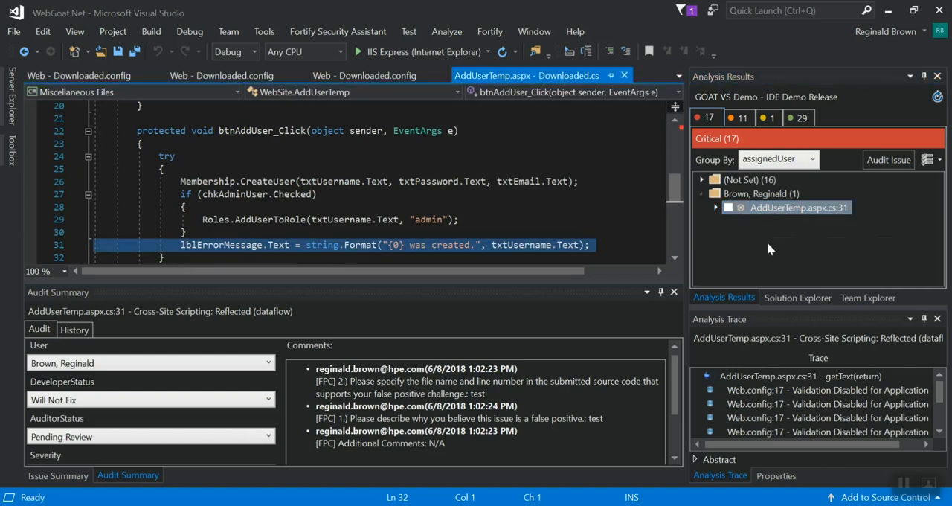
mouse_move(845, 277)
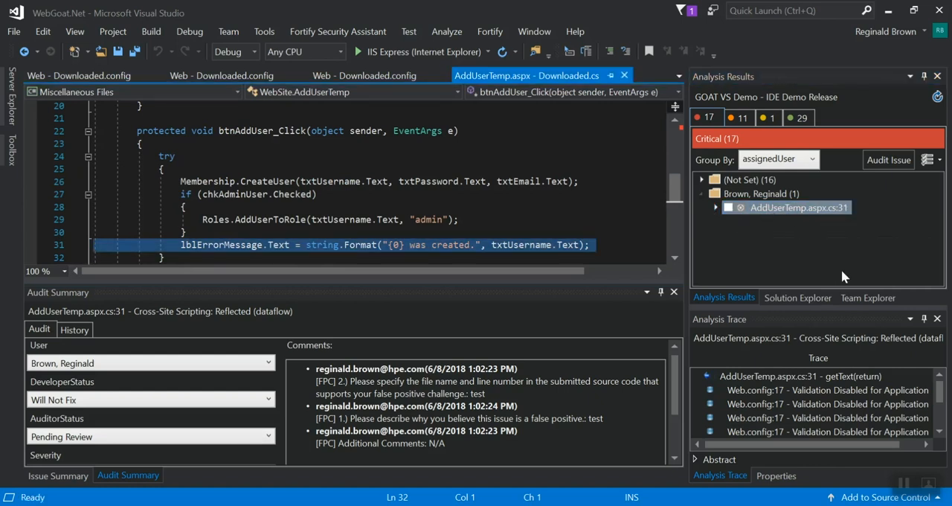
left_click(57, 476)
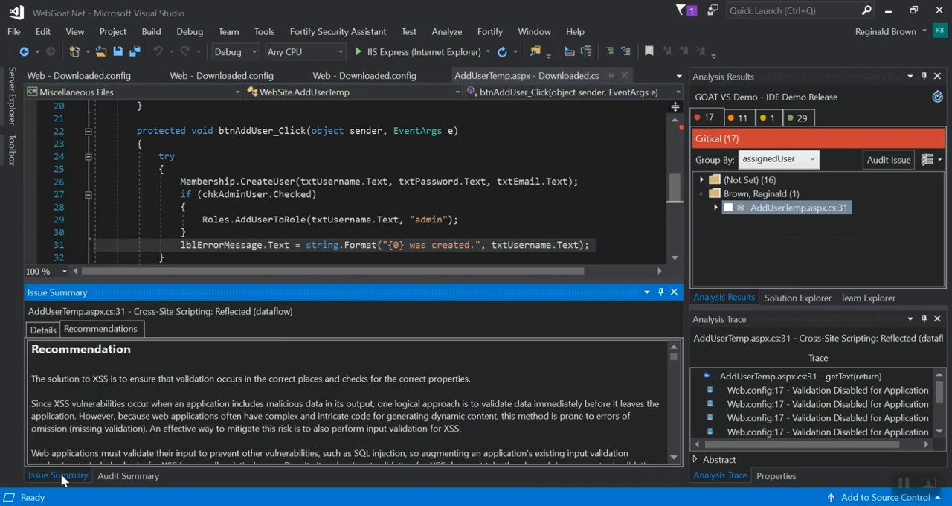
mouse_move(262, 368)
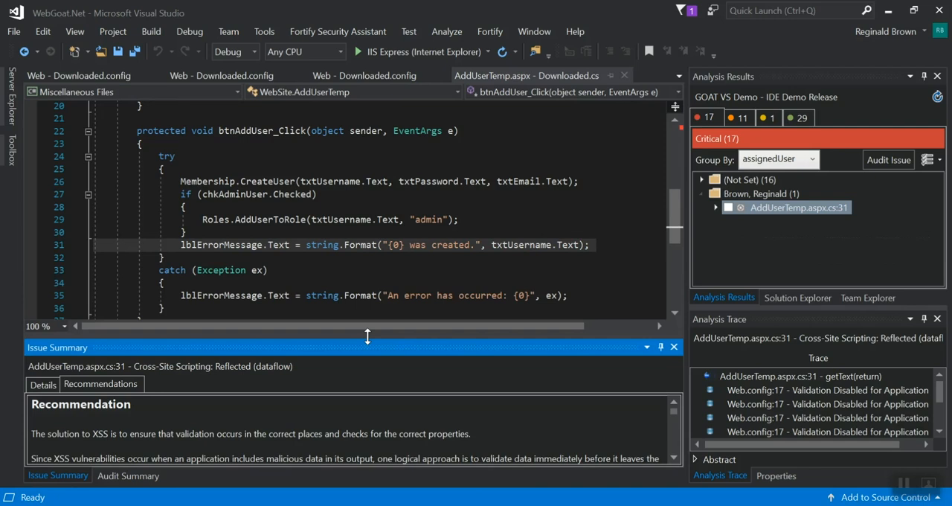
mouse_move(553, 107)
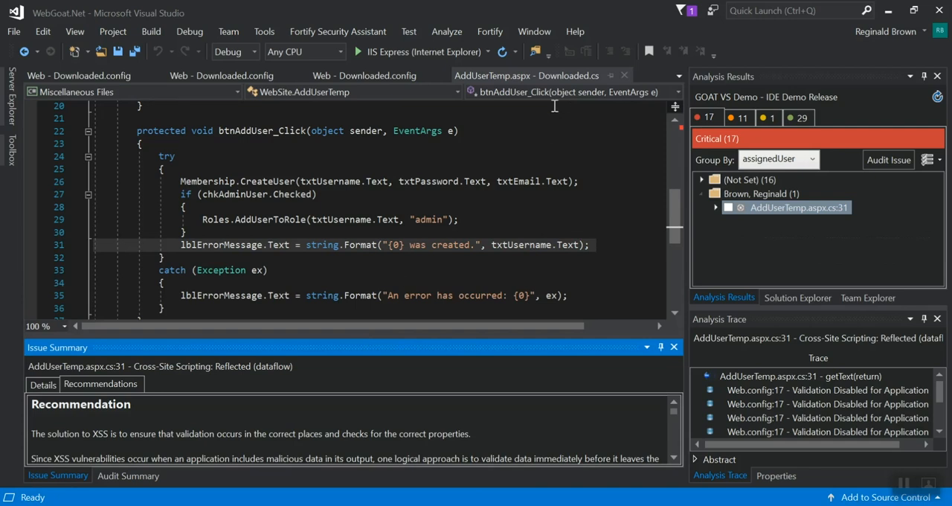
Close the open config and AddUserTemp documents and open BlogEntry.cs from the Core project.
left_click(364, 75)
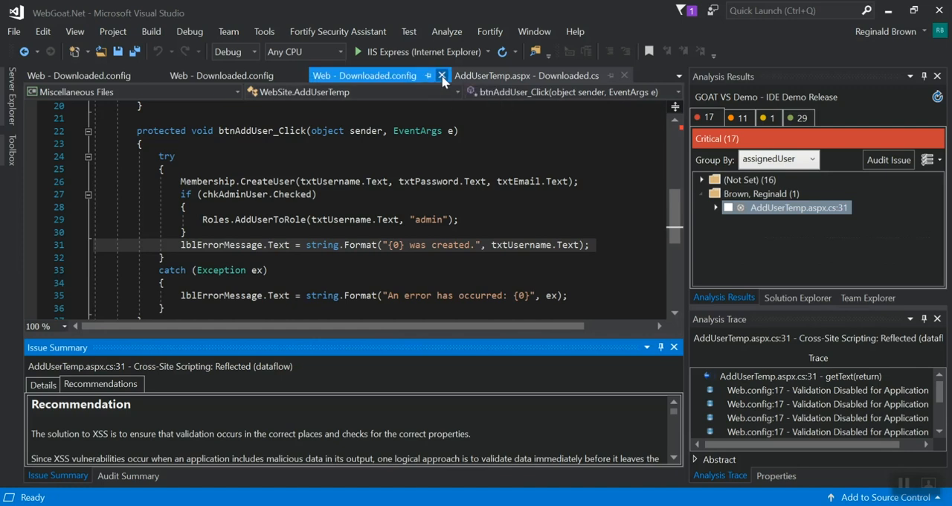
left_click(442, 74)
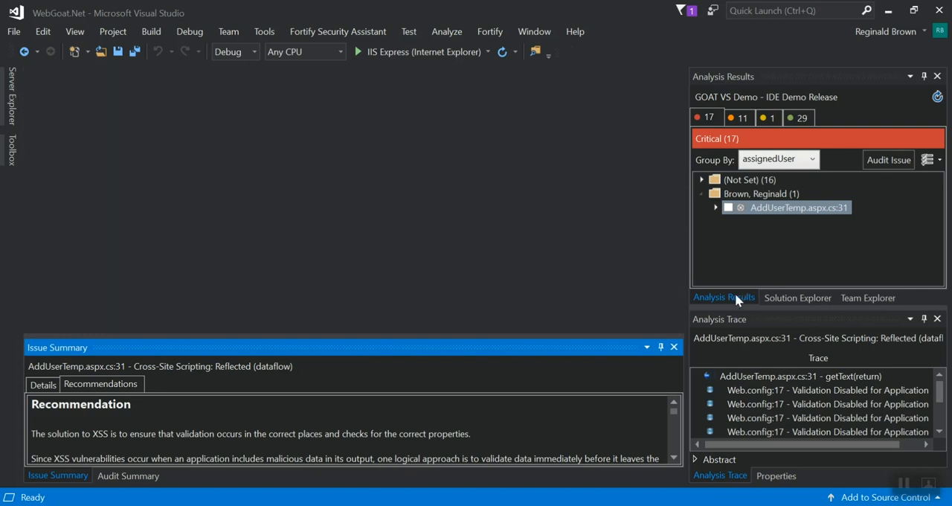
left_click(798, 297)
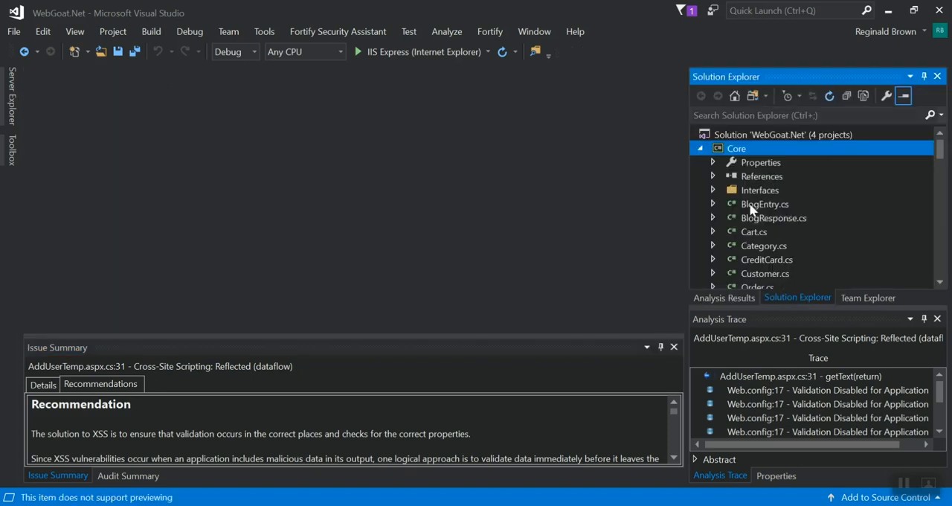
double_click(765, 204)
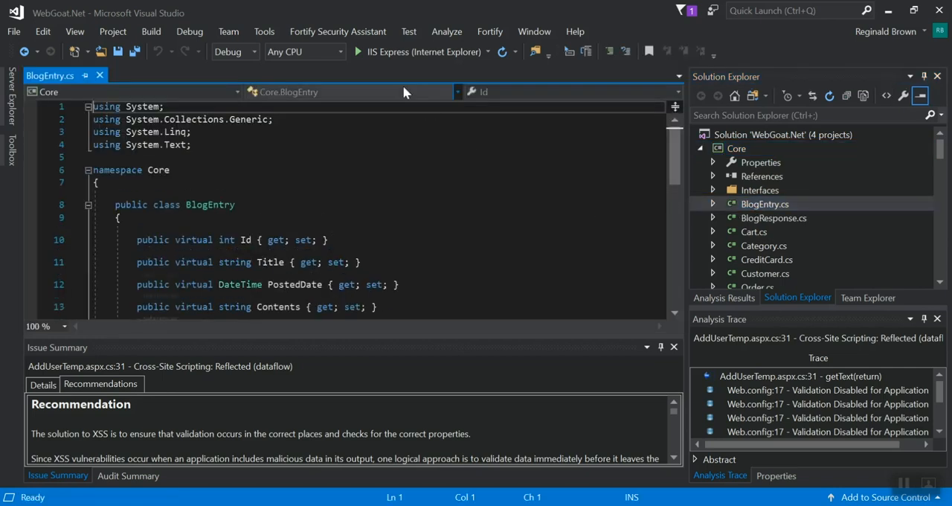
Run Analyze Solution from the Fortify Security Assistant menu.
left_click(338, 31)
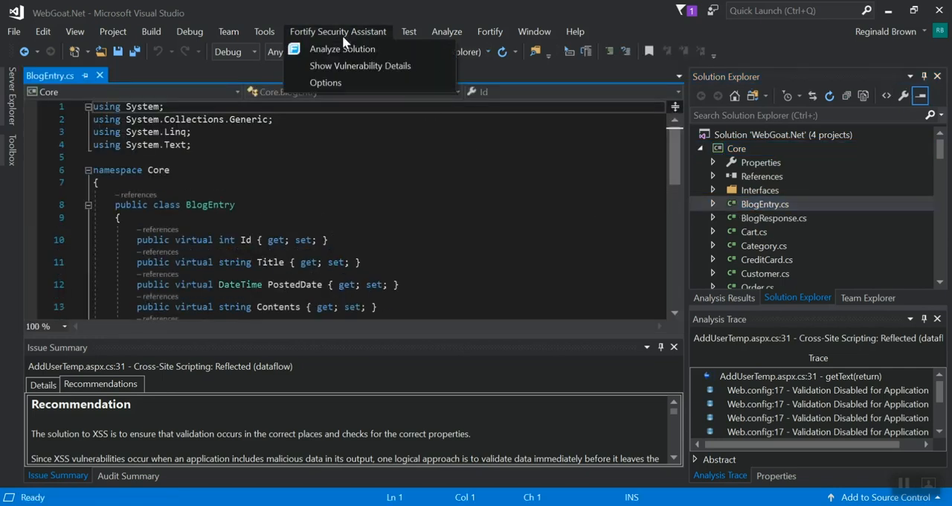
left_click(342, 47)
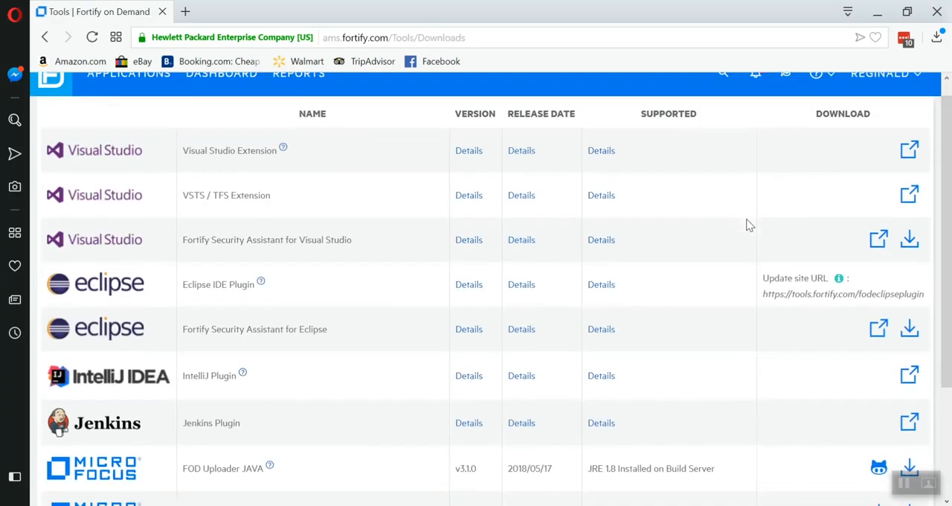
Download the license file for Fortify Security Assistant for Visual Studio from the Tools page.
scroll("down", 3)
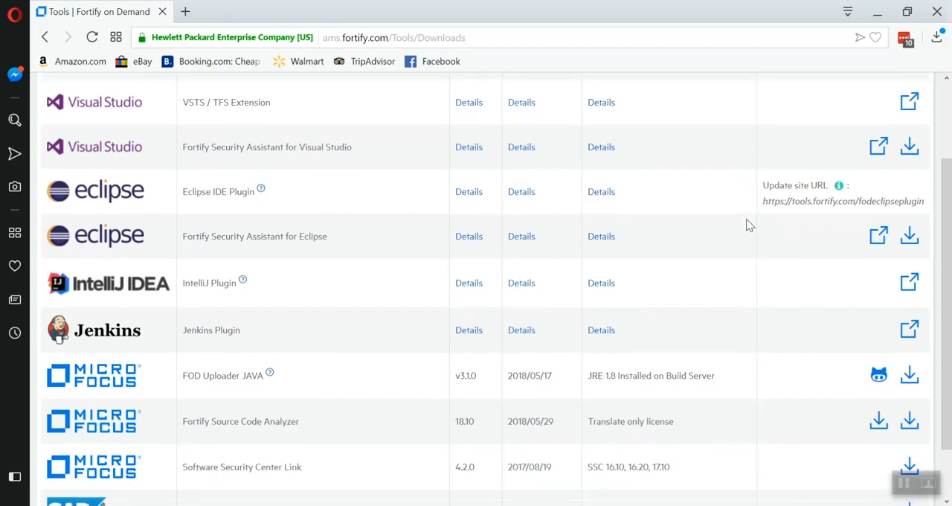
scroll("down", 3)
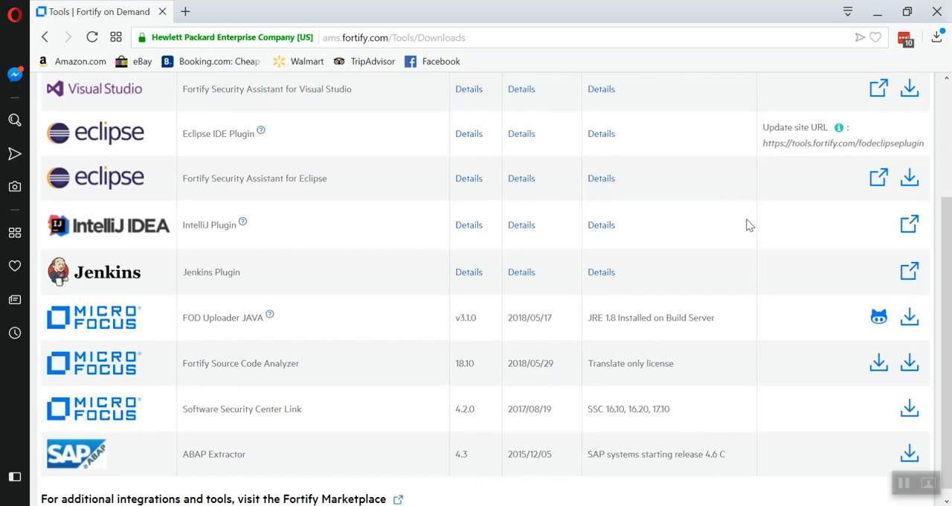
mouse_move(909, 363)
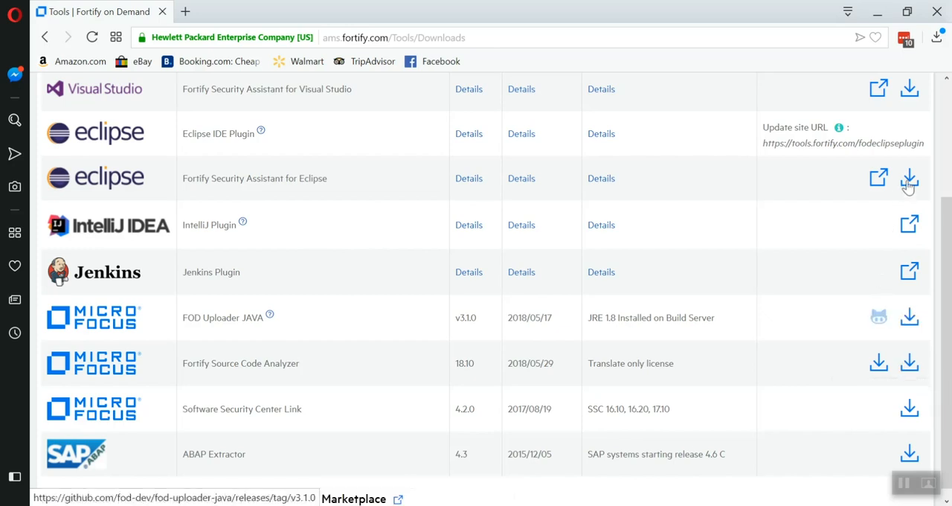
mouse_move(909, 179)
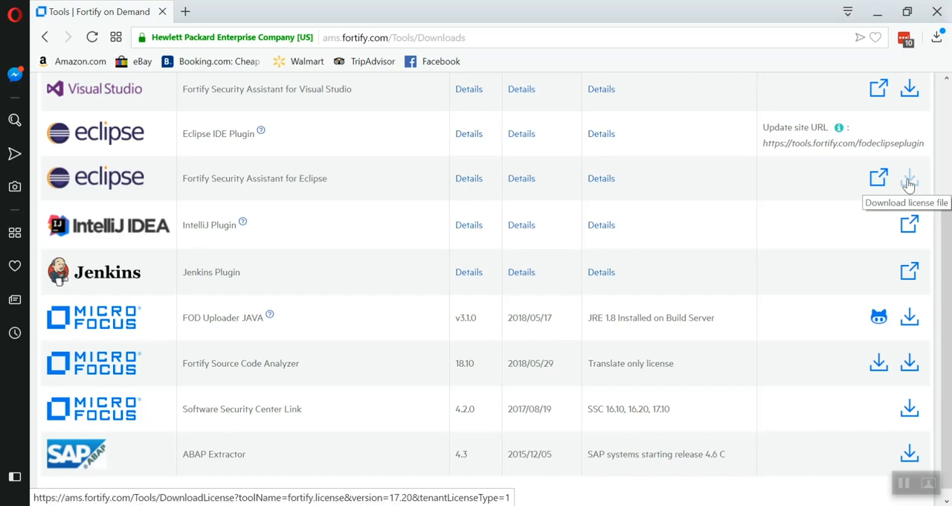
scroll("down", 3)
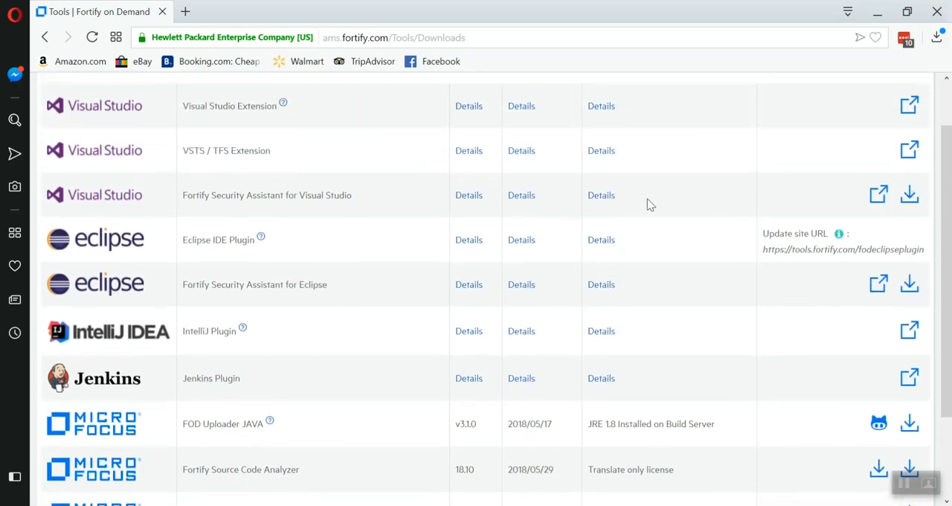
mouse_move(911, 195)
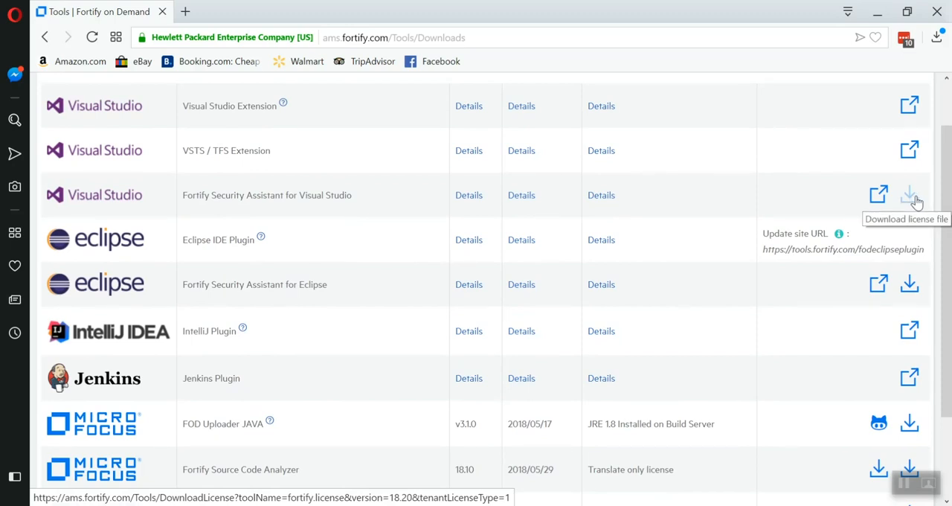
mouse_move(910, 201)
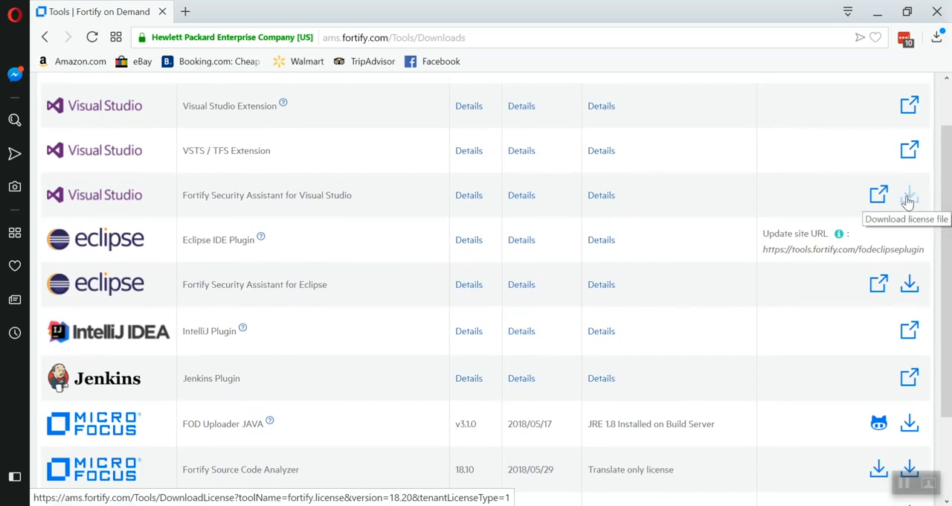
left_click(908, 195)
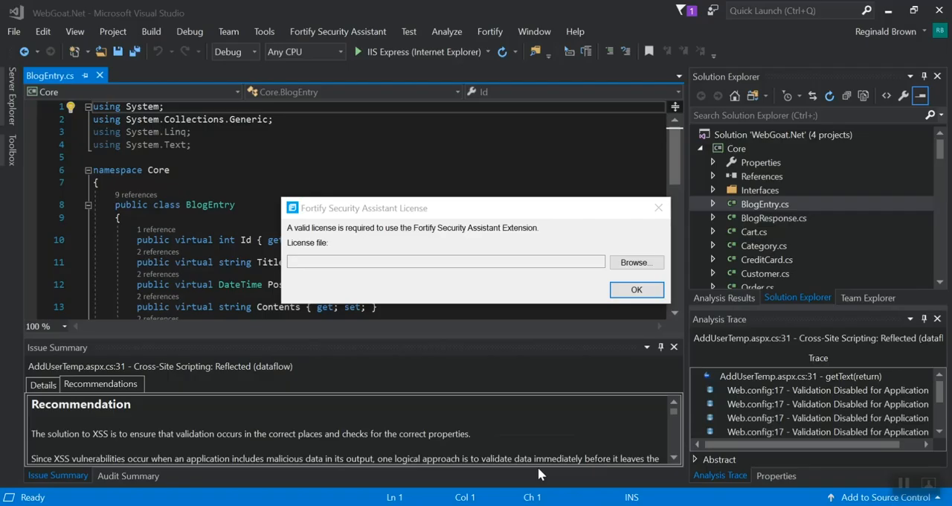
mouse_move(637, 262)
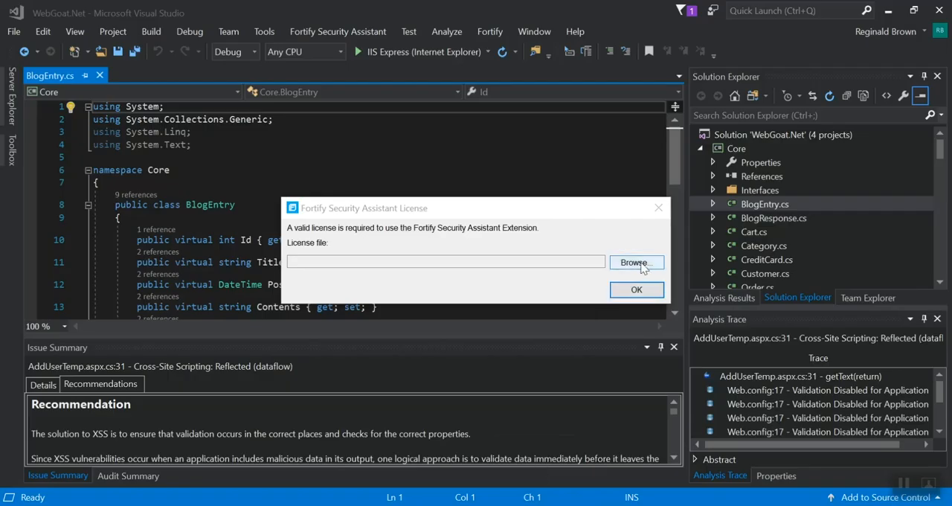
Browse to the Desktop and accept fortify.license as the Security Assistant license.
left_click(633, 263)
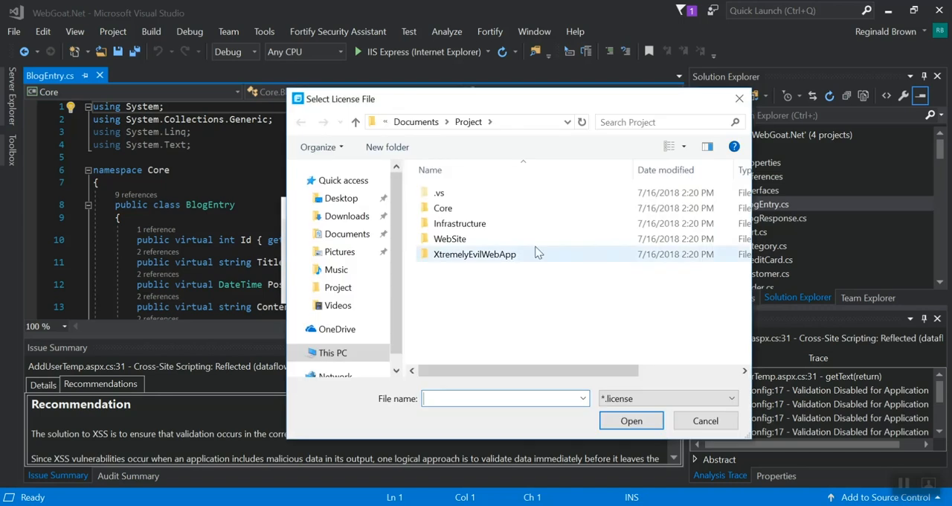
left_click(340, 198)
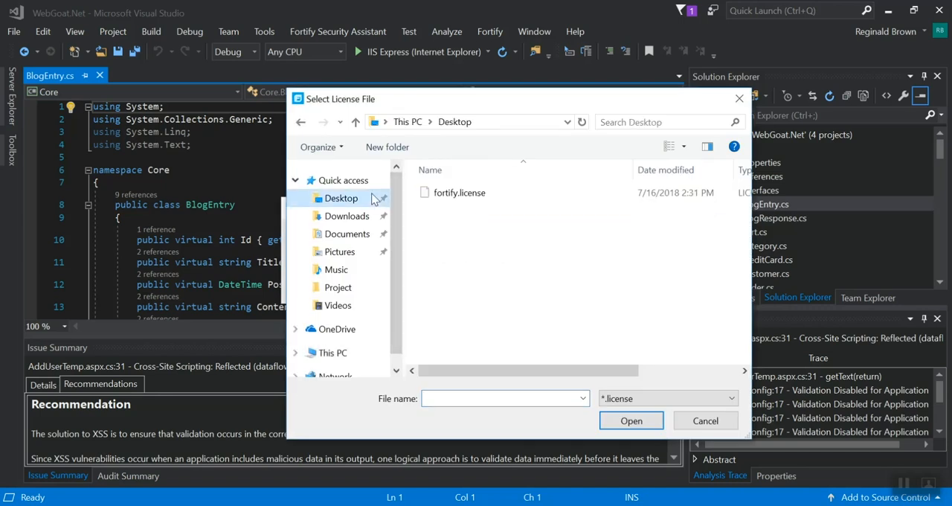
left_click(458, 192)
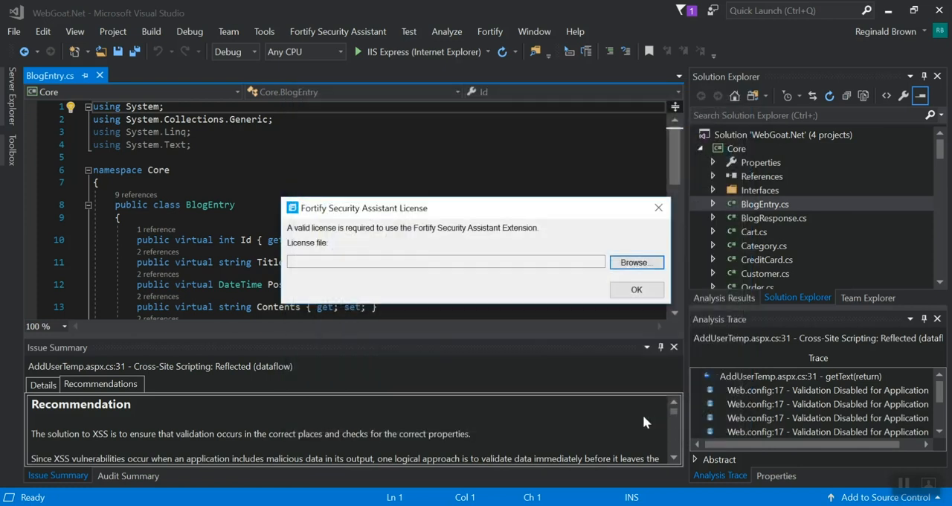
left_click(636, 288)
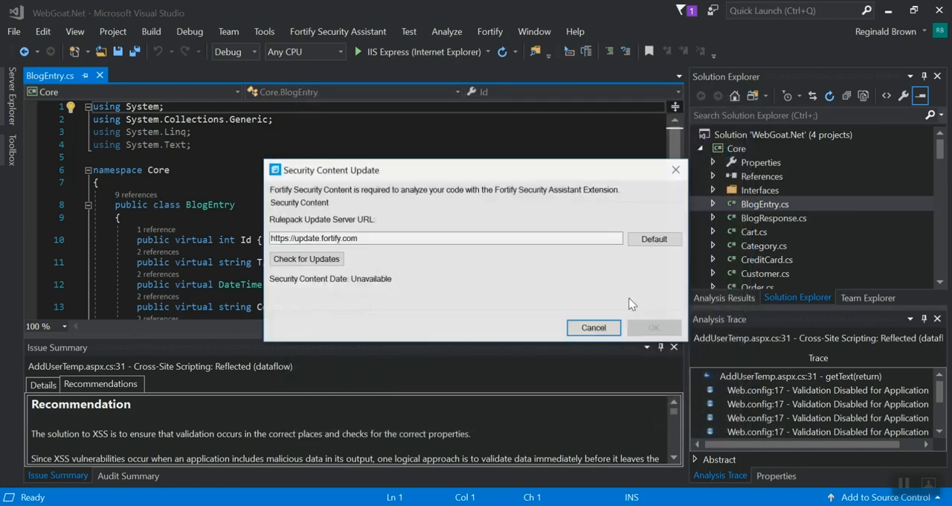
mouse_move(503, 309)
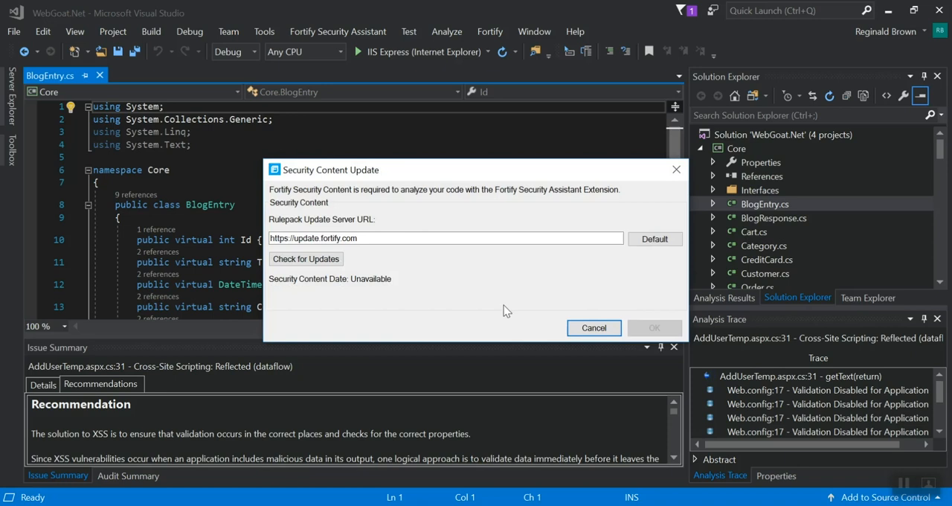
Check for security content updates and accept the July 16, 2018 content.
left_click(305, 259)
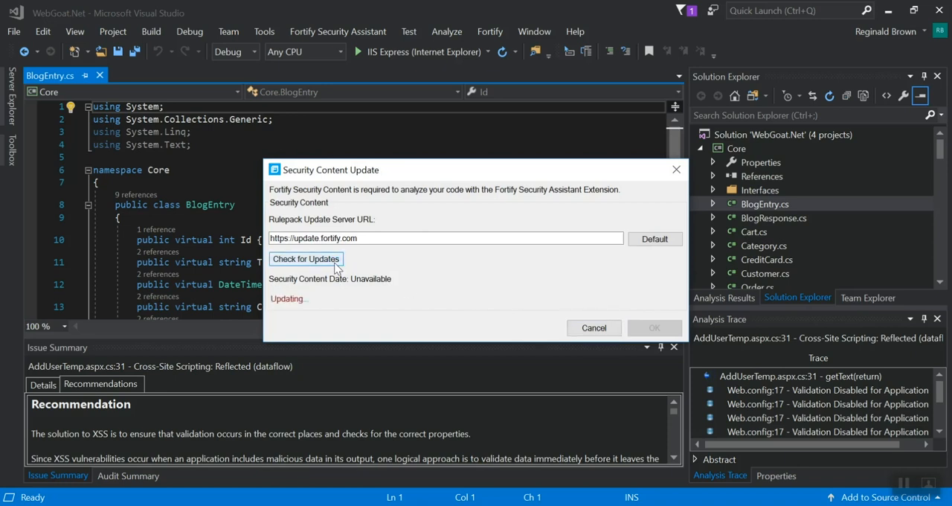
mouse_move(449, 279)
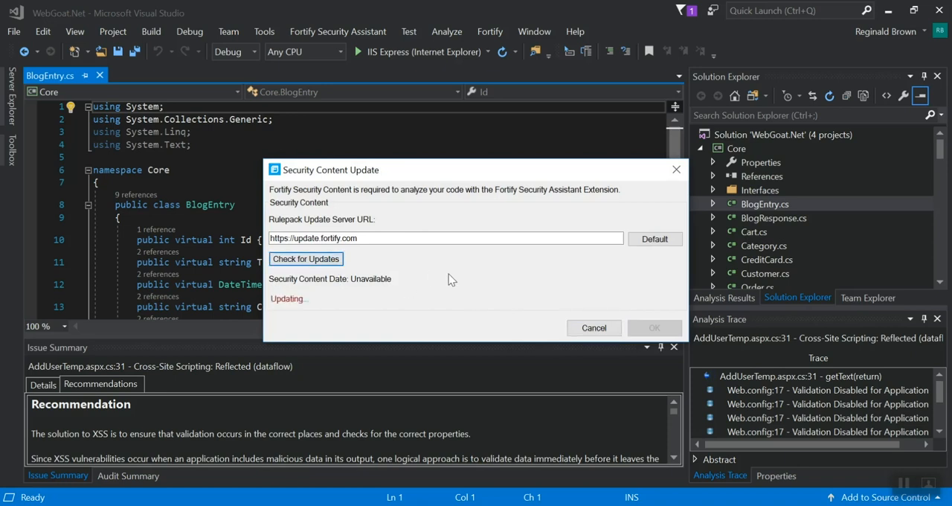
left_click(306, 259)
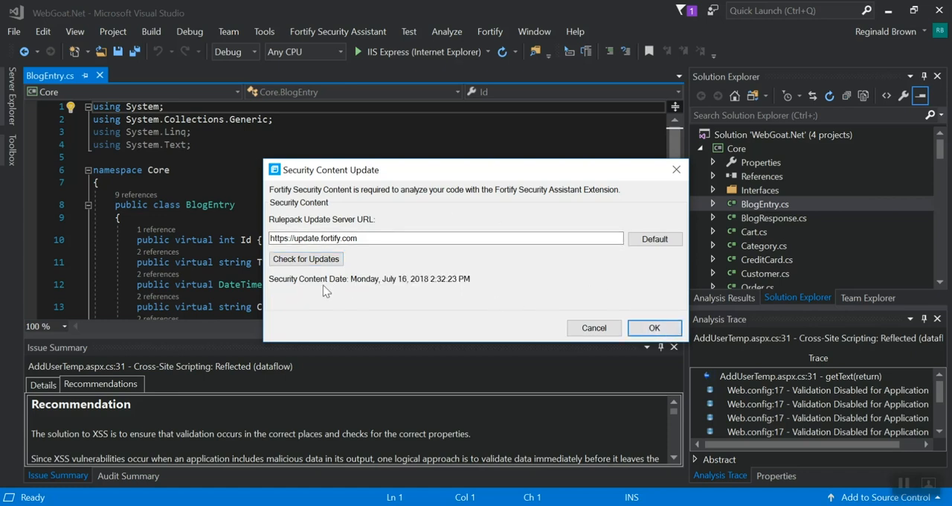
mouse_move(476, 290)
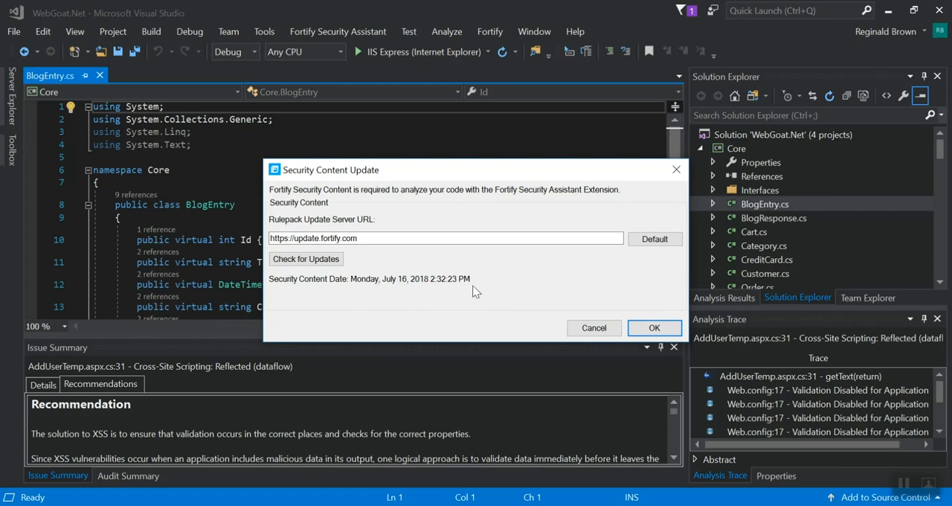
mouse_move(364, 267)
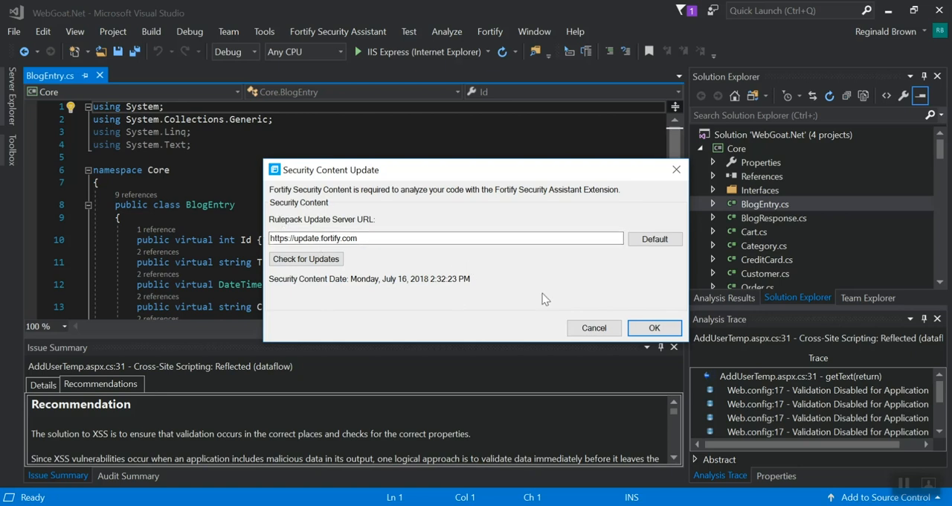
mouse_move(360, 299)
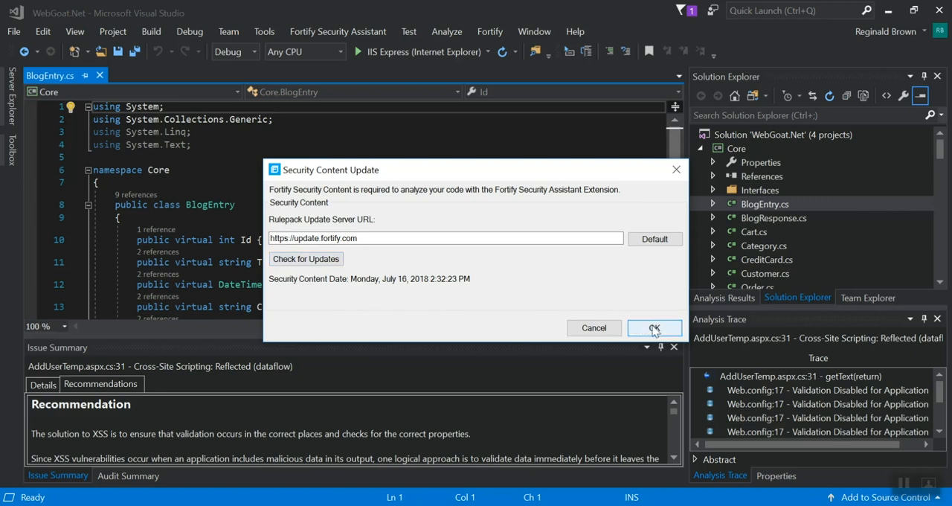
left_click(654, 327)
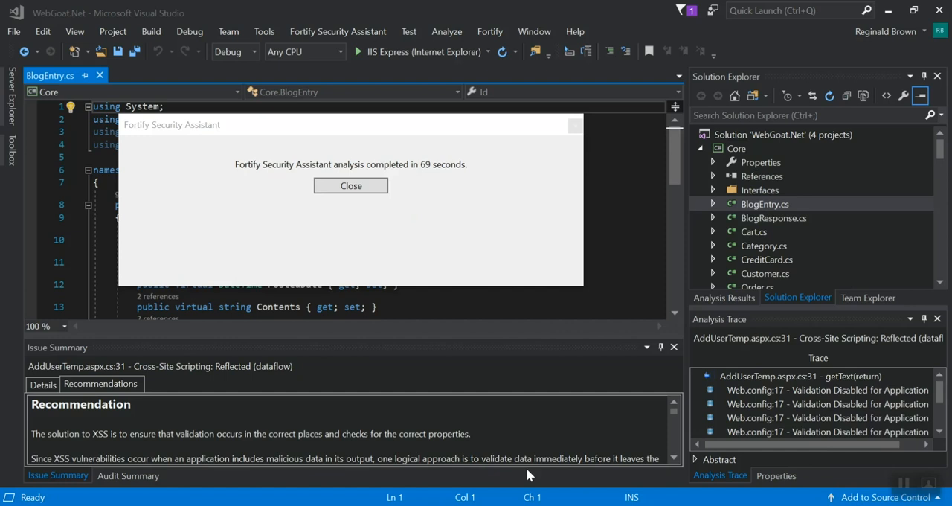
mouse_move(375, 182)
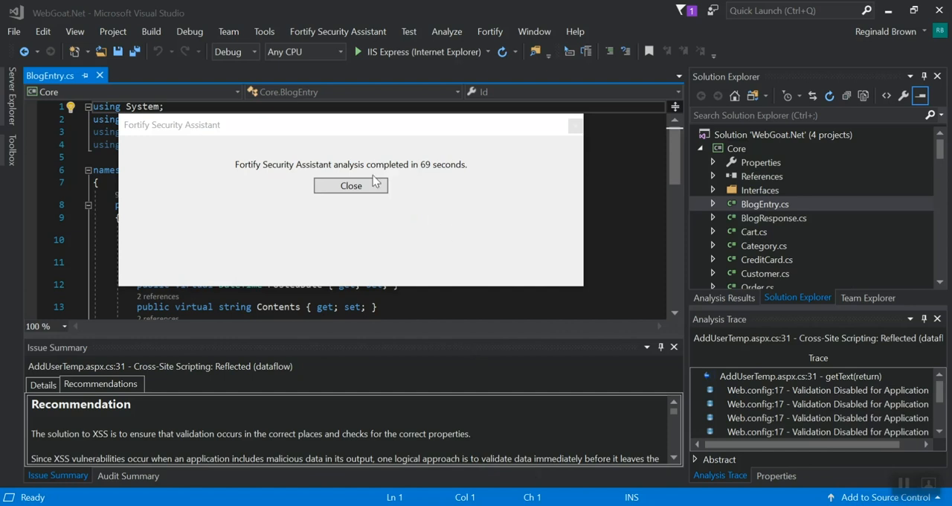
mouse_move(351, 184)
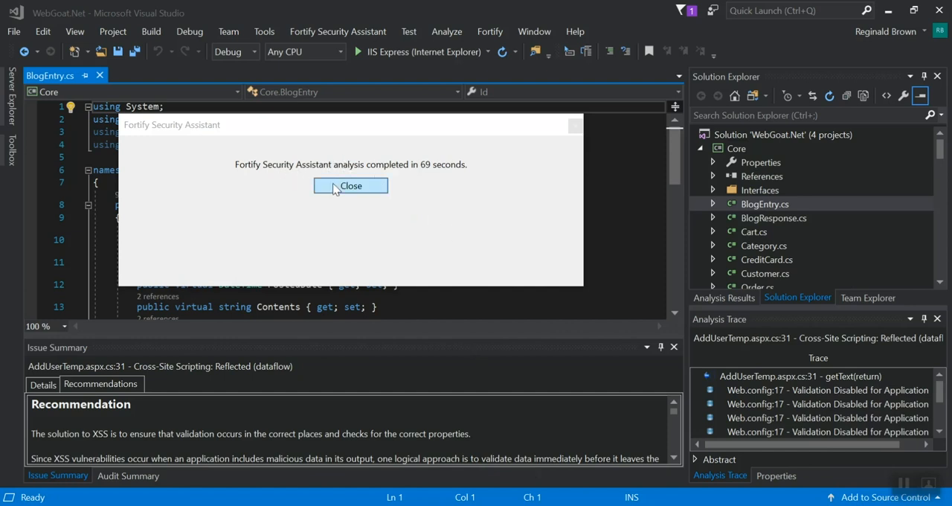
Dismiss the notice that the analysis completed in 69 seconds.
left_click(351, 185)
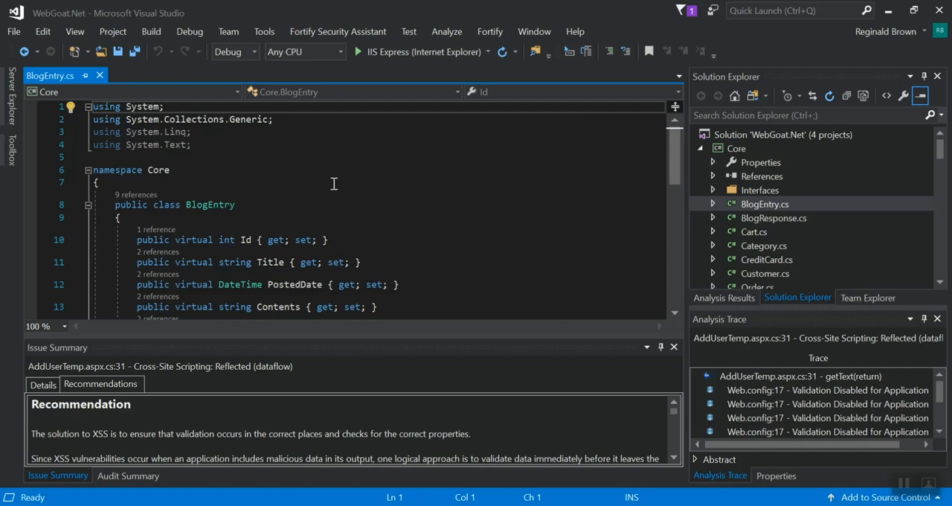
mouse_move(95, 357)
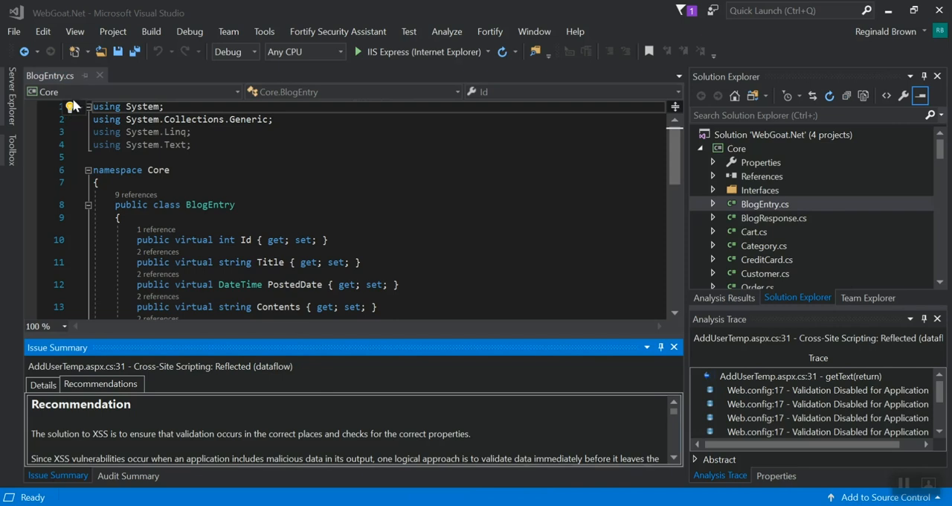
Show the Error List's 36 warnings, enlarge it, and select the plaintext database connection warning.
left_click(74, 31)
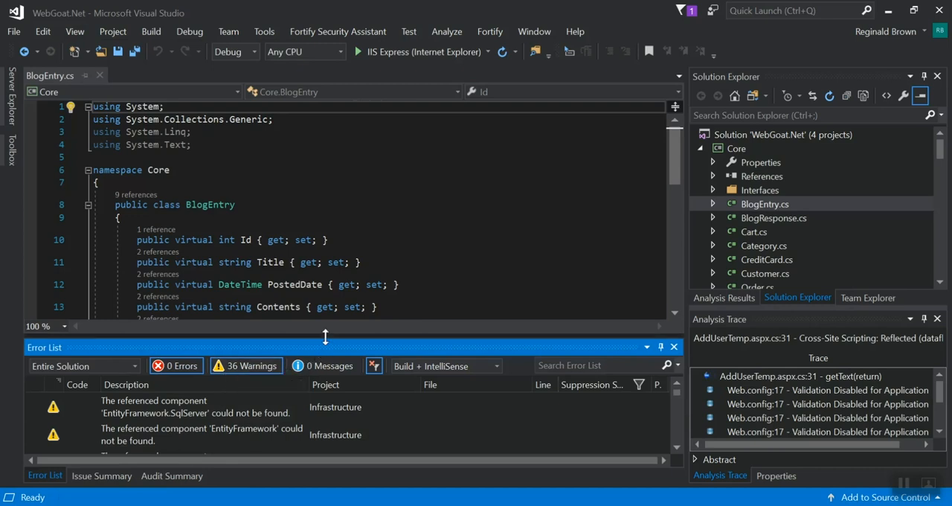
left_click_drag(324, 336, 325, 267)
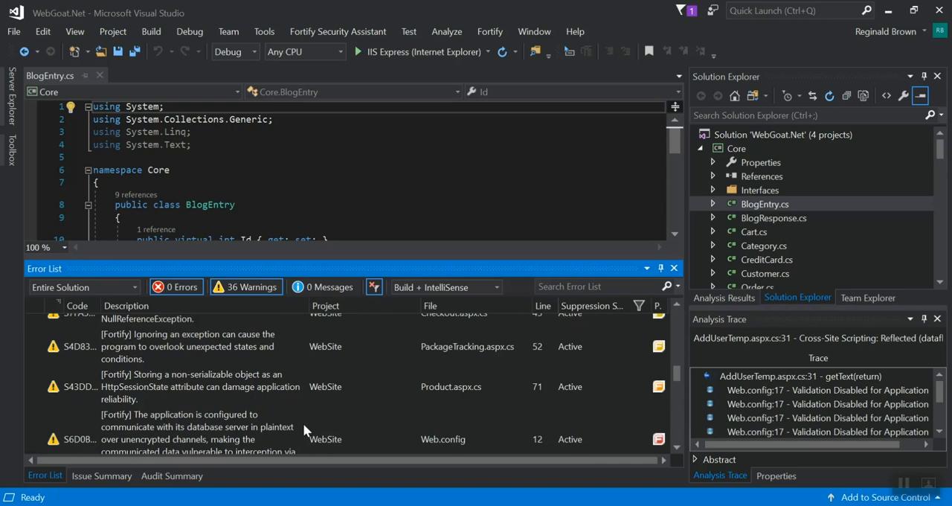
mouse_move(662, 354)
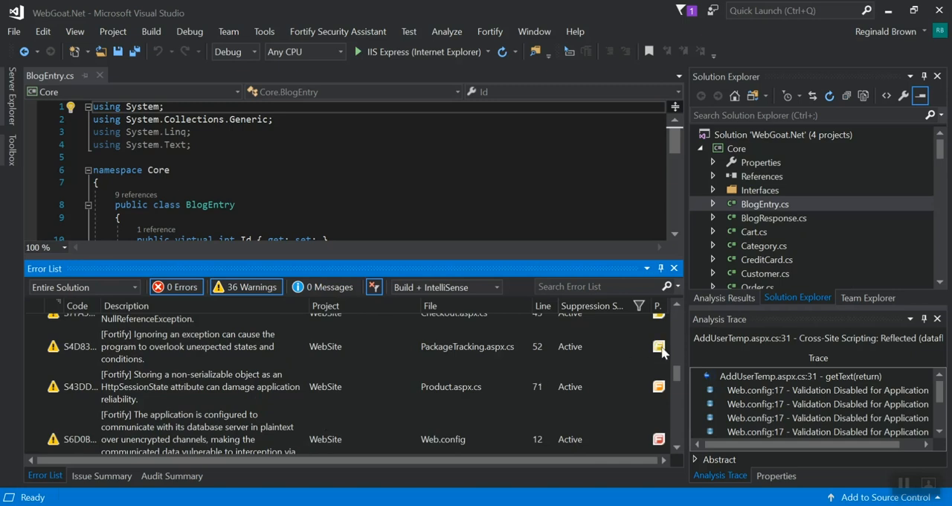
mouse_move(657, 347)
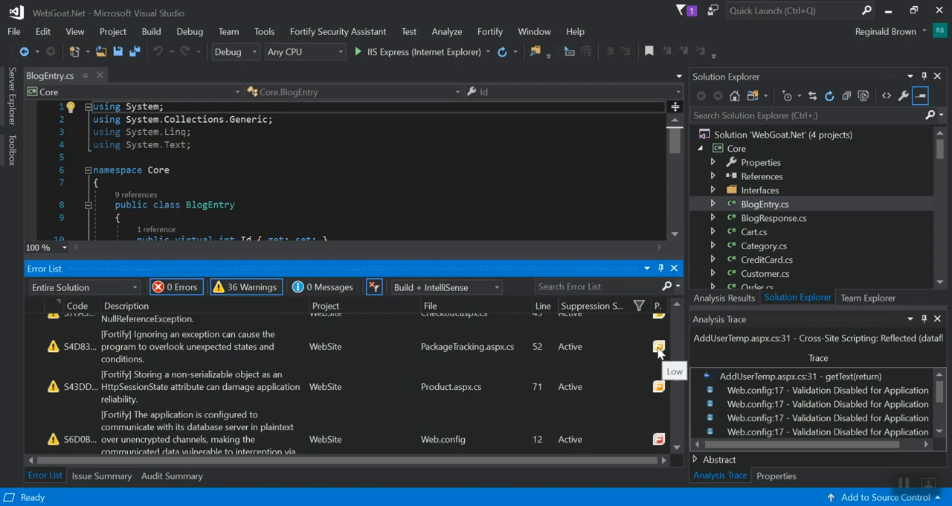
mouse_move(663, 387)
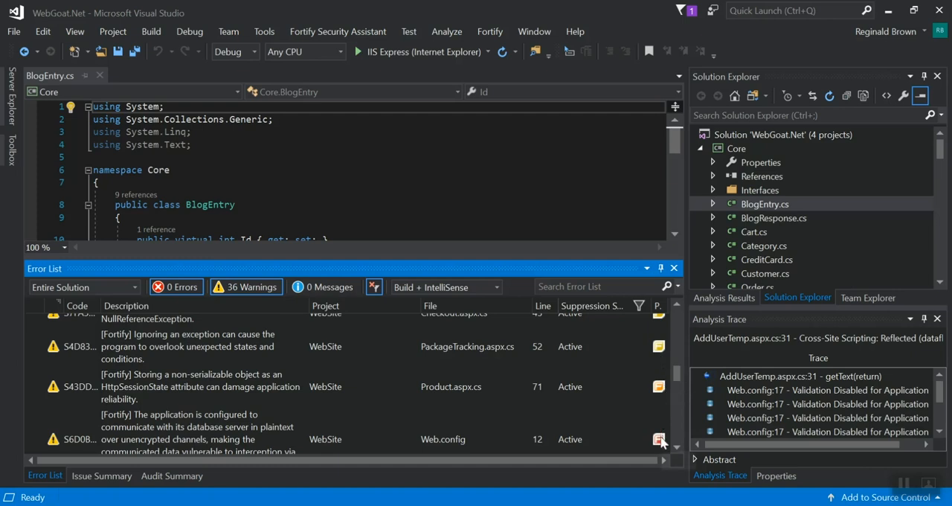
mouse_move(659, 439)
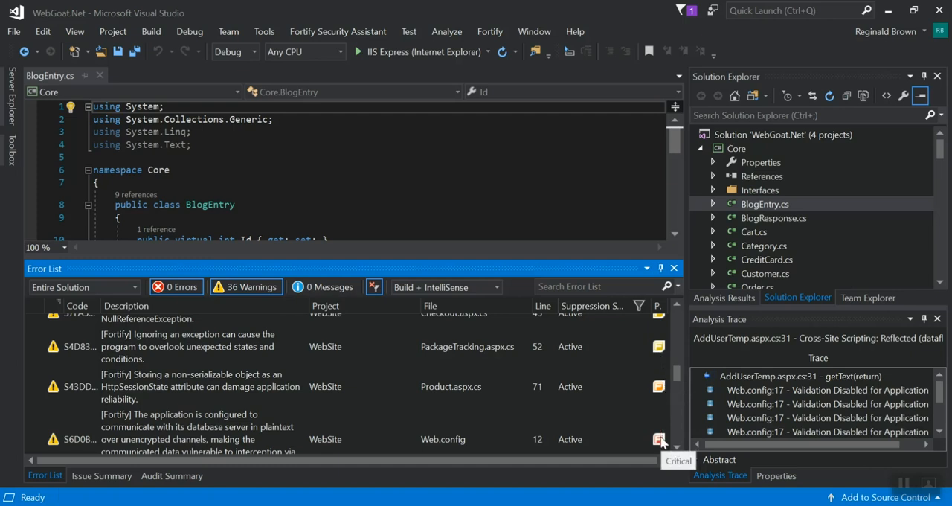
left_click(200, 421)
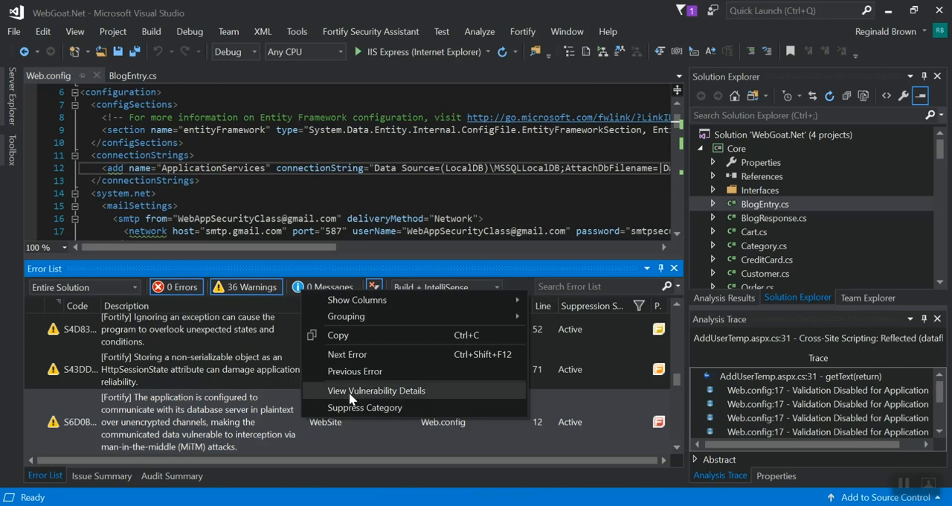
View the vulnerability details for the Web.config plaintext database connection finding.
left_click(378, 390)
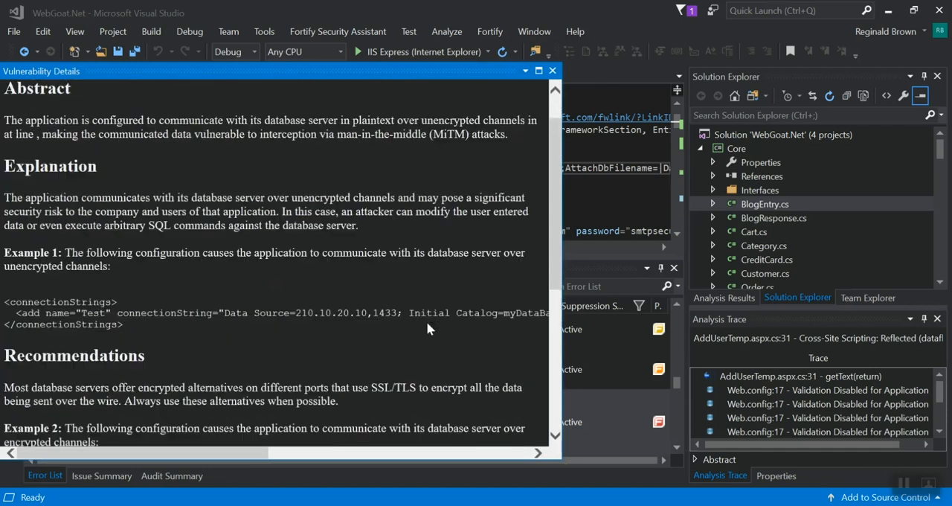
scroll("down", 3)
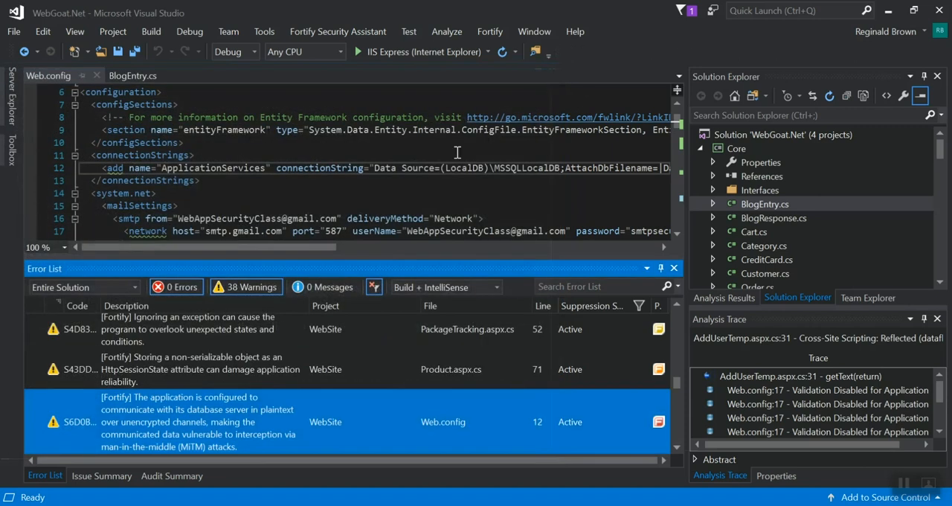
mouse_move(430, 437)
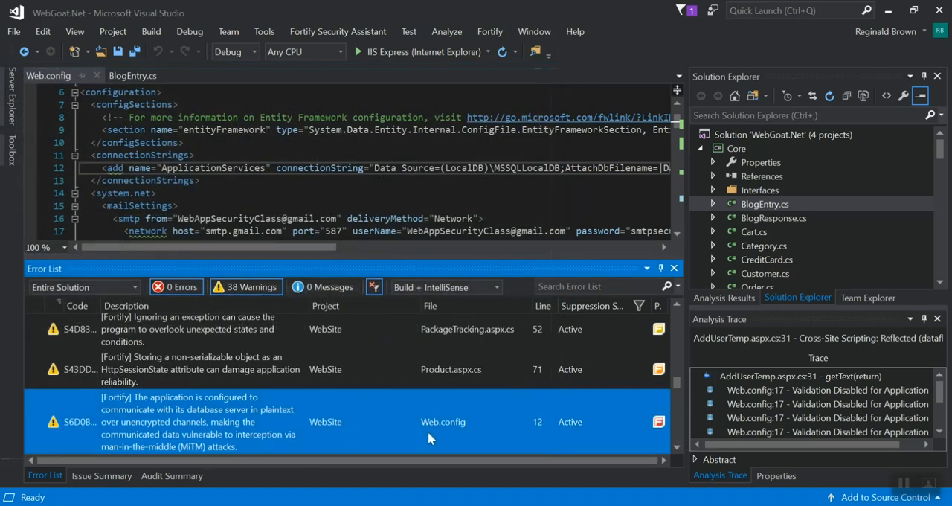
mouse_move(476, 449)
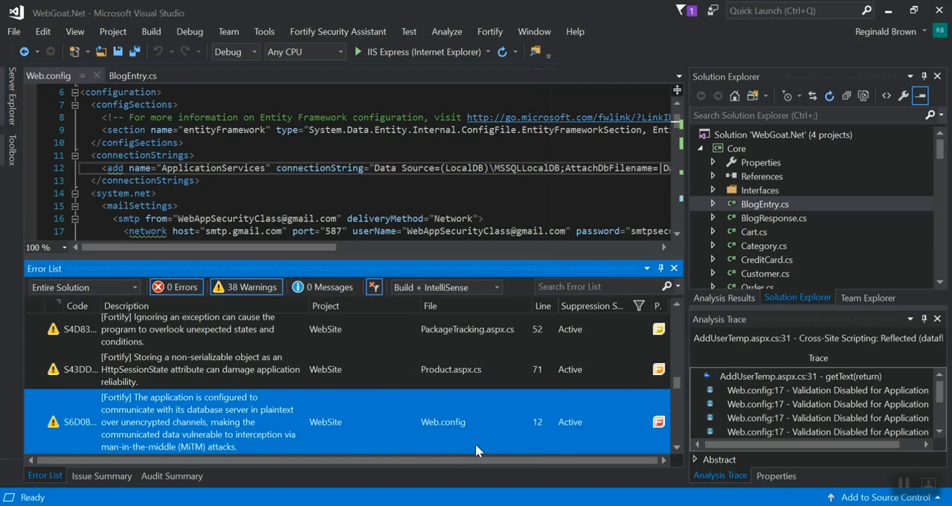